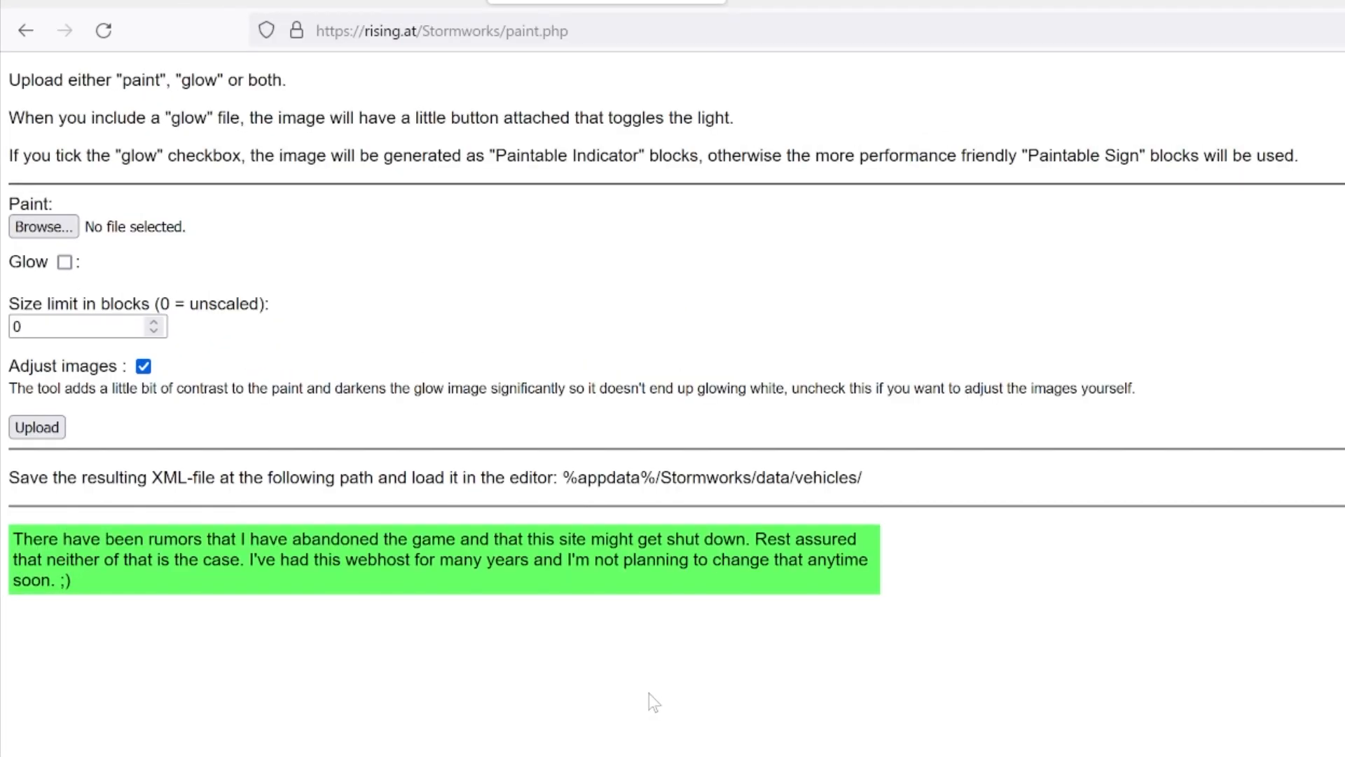
{"action": "mouse_move", "coordinate": [652, 696]}
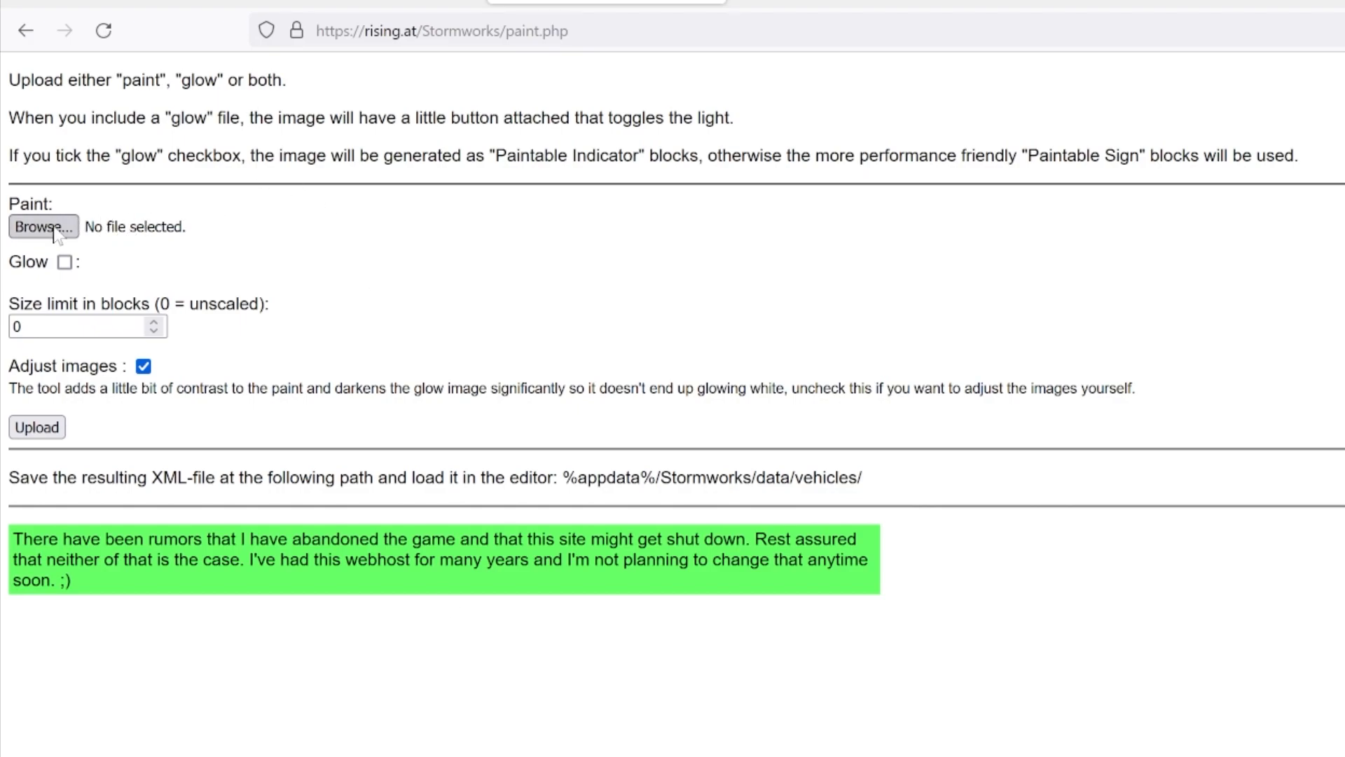
Set endoskull.png as both paint and glow image, with Glow on, and upload
{"action": "left_click", "coordinate": [42, 226]}
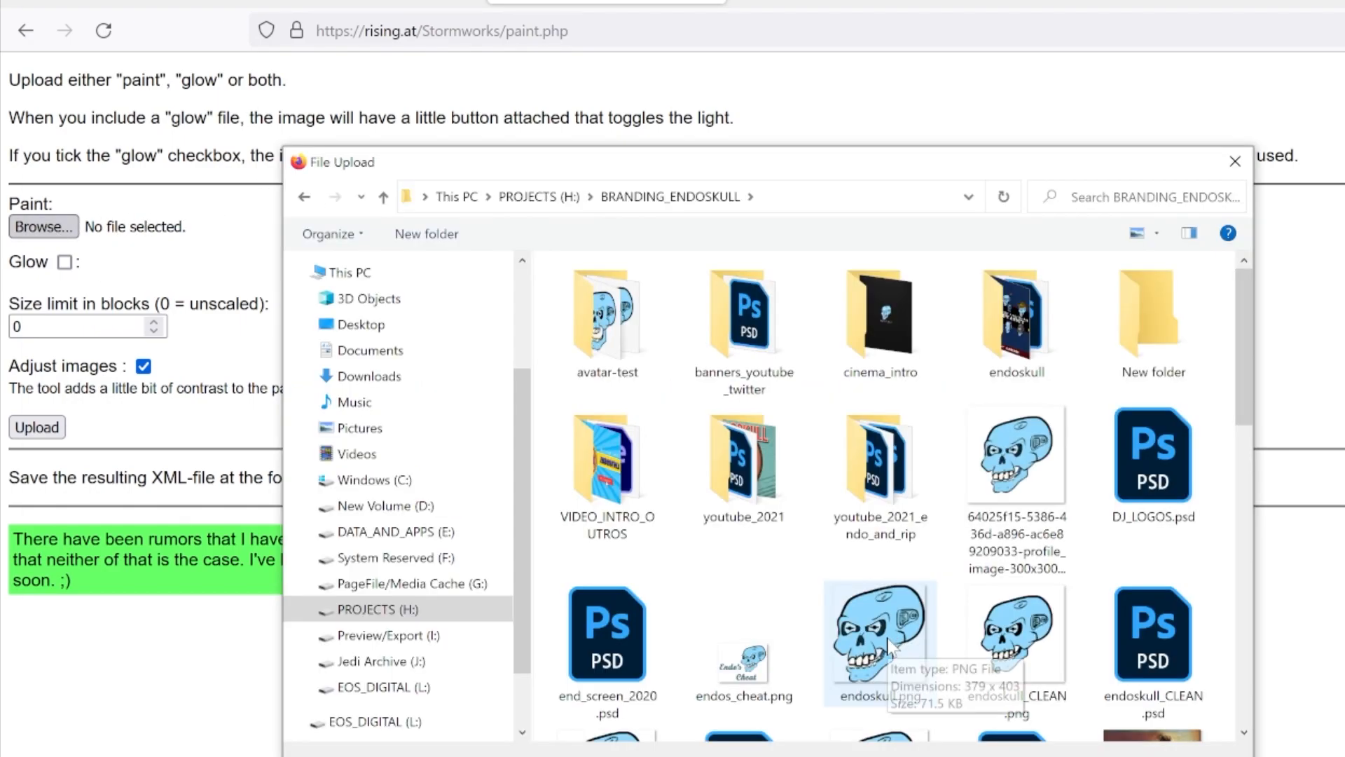
{"action": "double_click", "coordinate": [880, 639]}
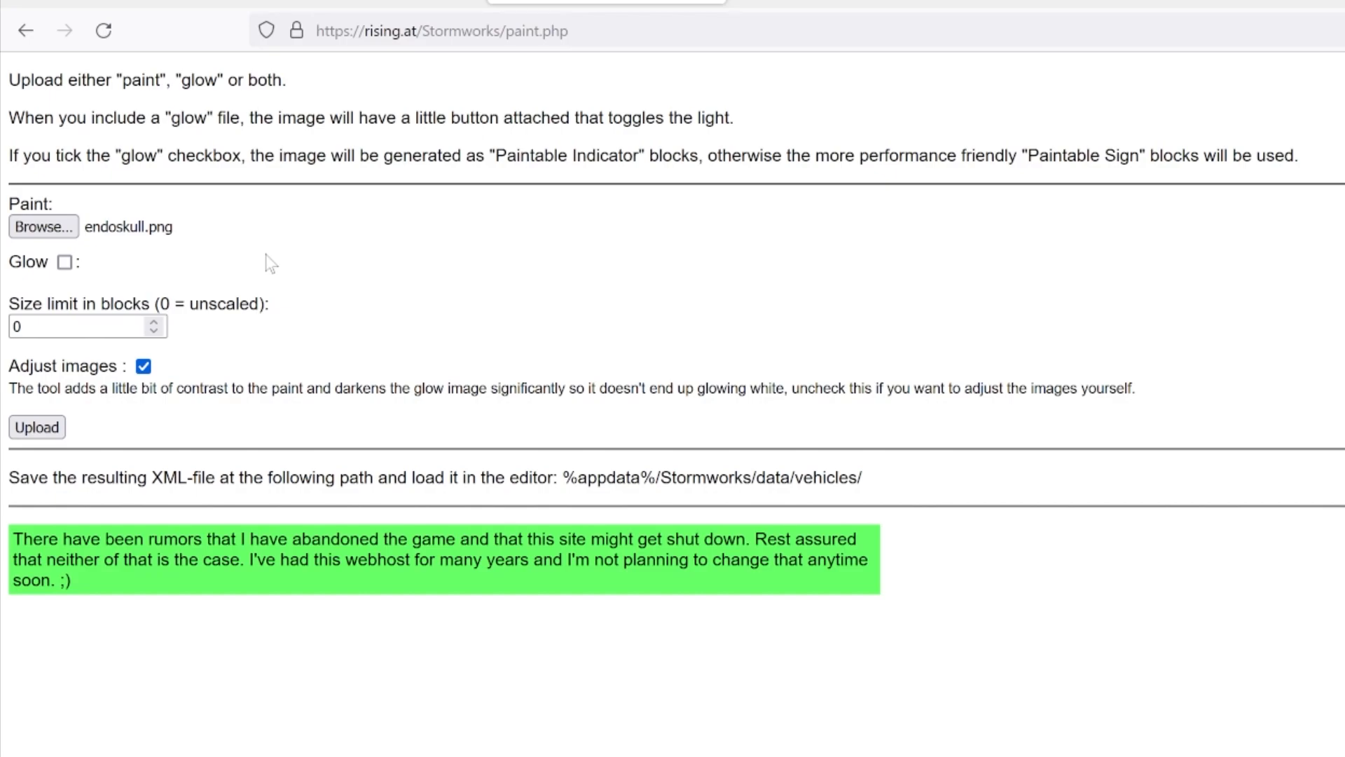
{"action": "mouse_move", "coordinate": [131, 263]}
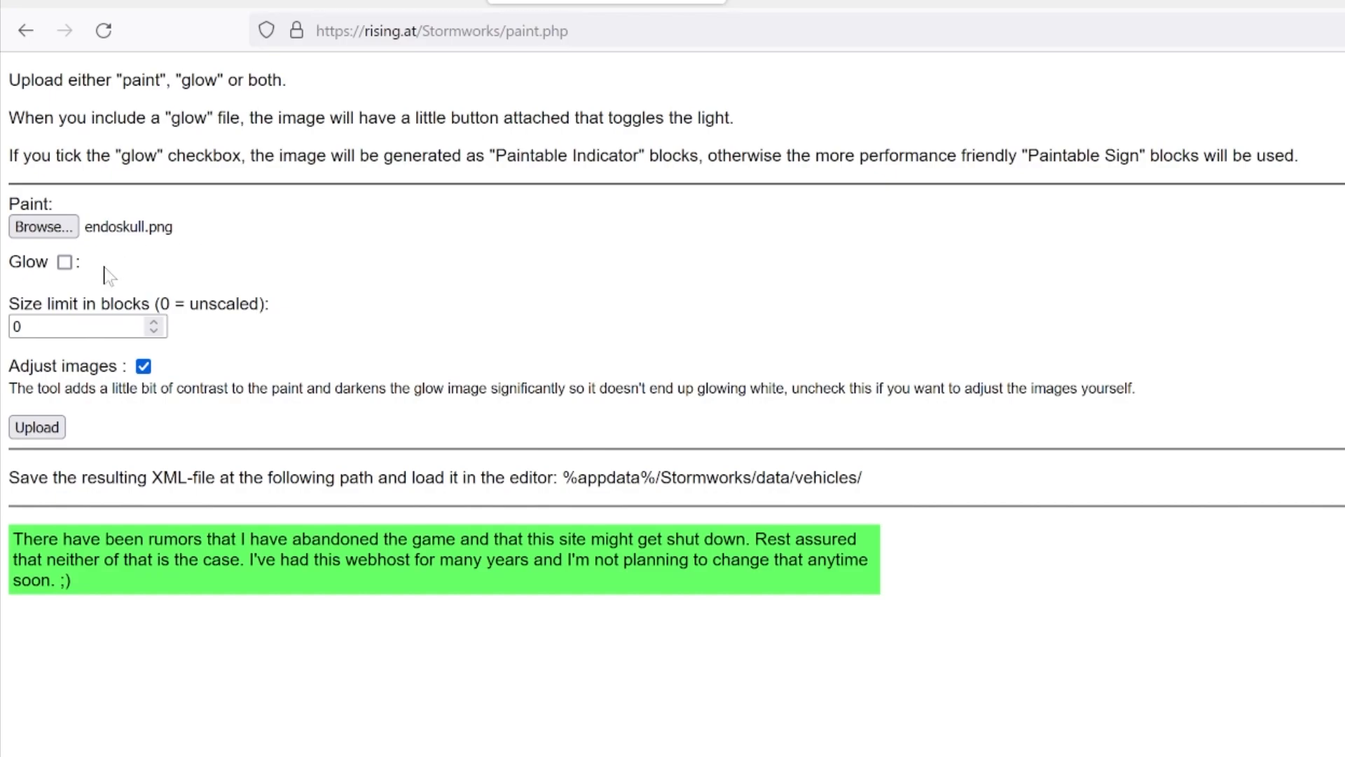
{"action": "left_click", "coordinate": [65, 261]}
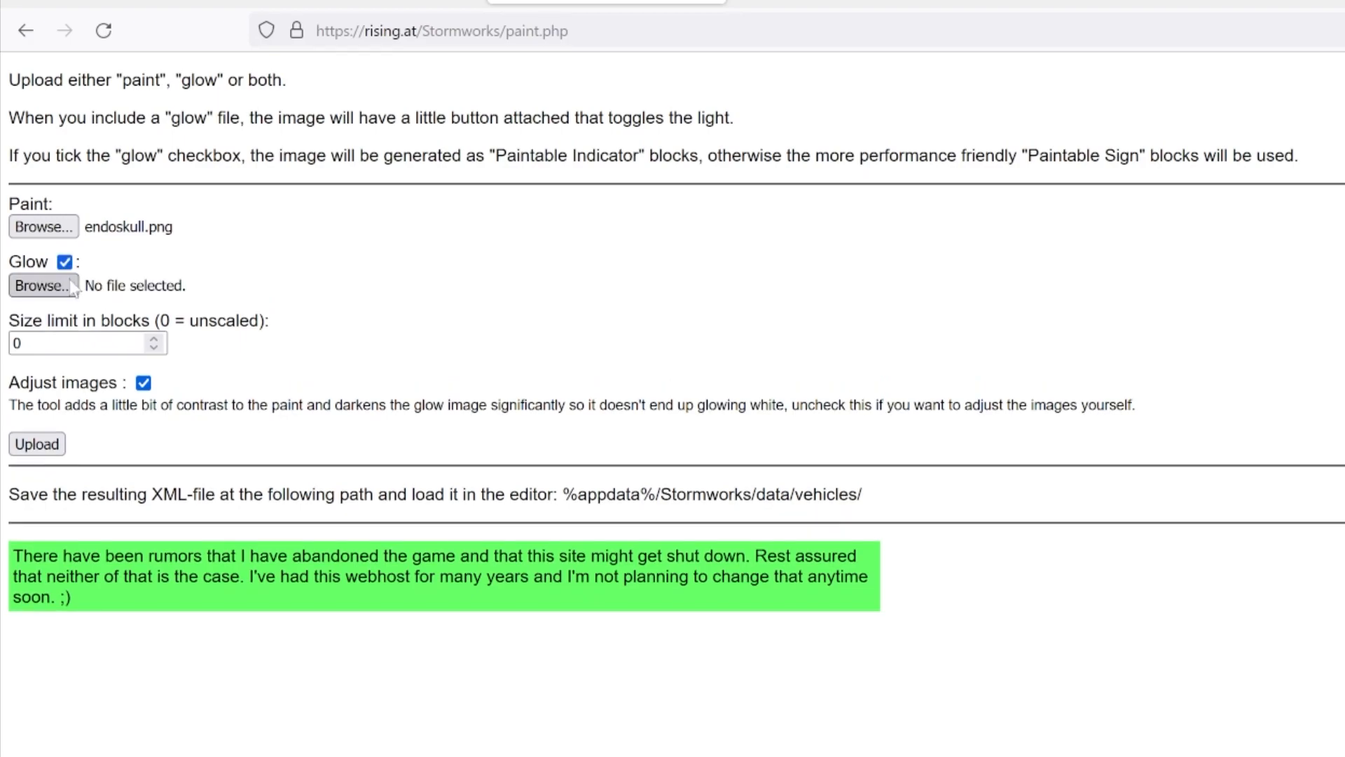
{"action": "left_click", "coordinate": [39, 285]}
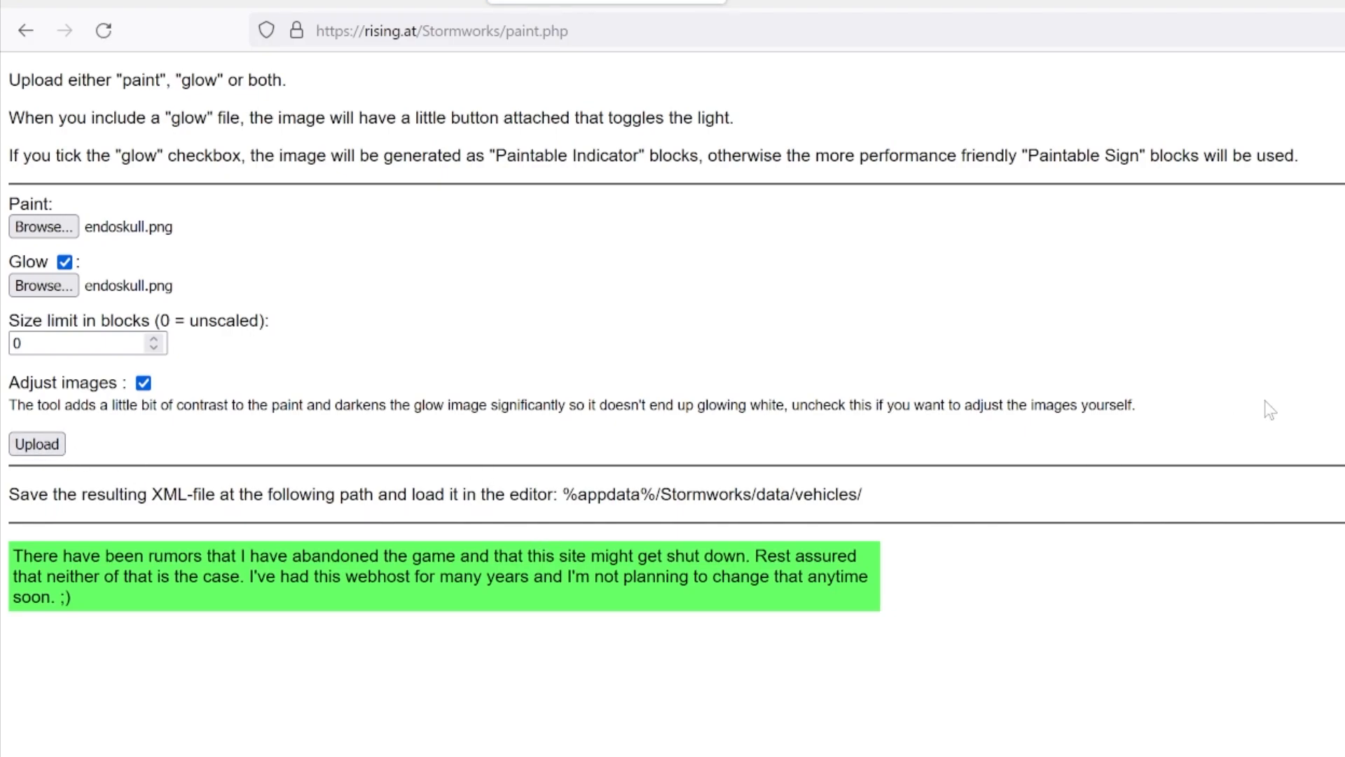
{"action": "left_click", "coordinate": [35, 443]}
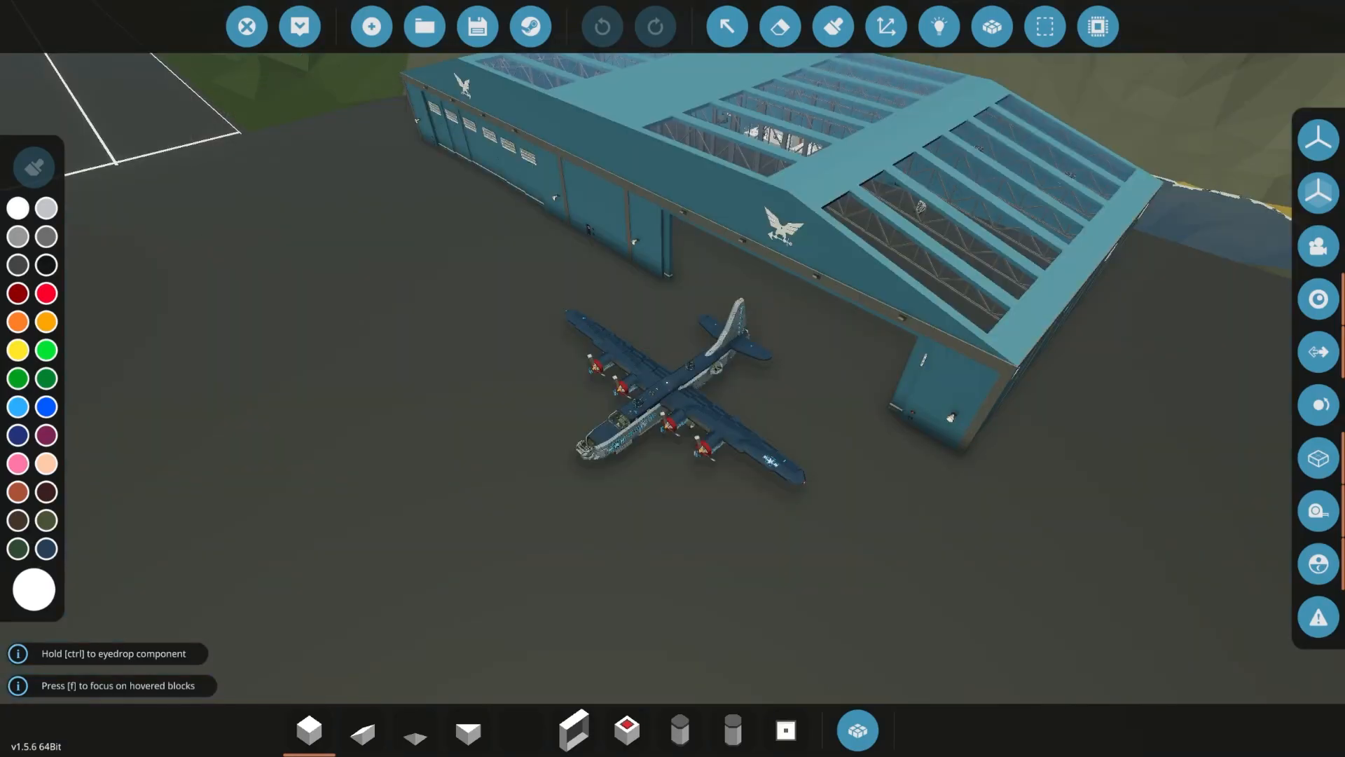
Load the generated paint-block vehicle into the Stormworks editor and spawn it
{"action": "left_click", "coordinate": [421, 26]}
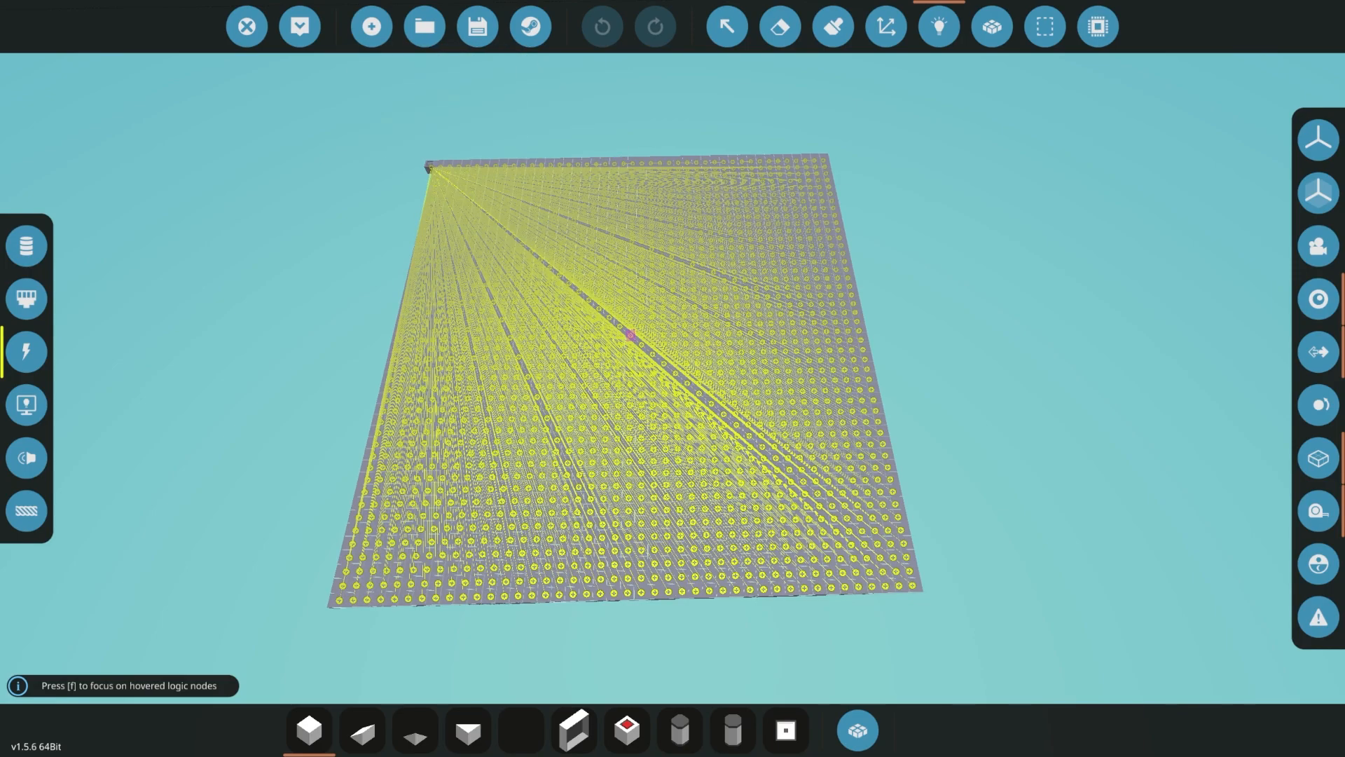
{"action": "mouse_move", "coordinate": [299, 26]}
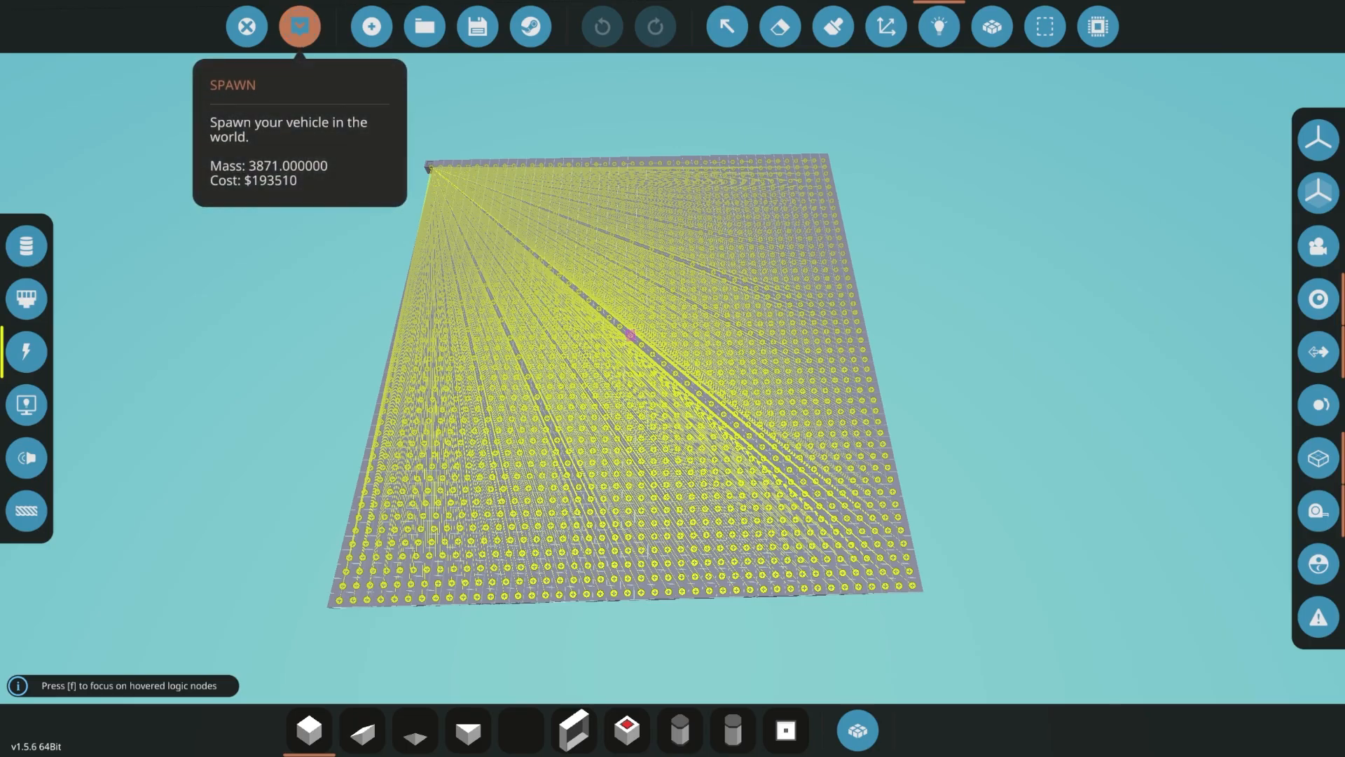
{"action": "left_click", "coordinate": [299, 25]}
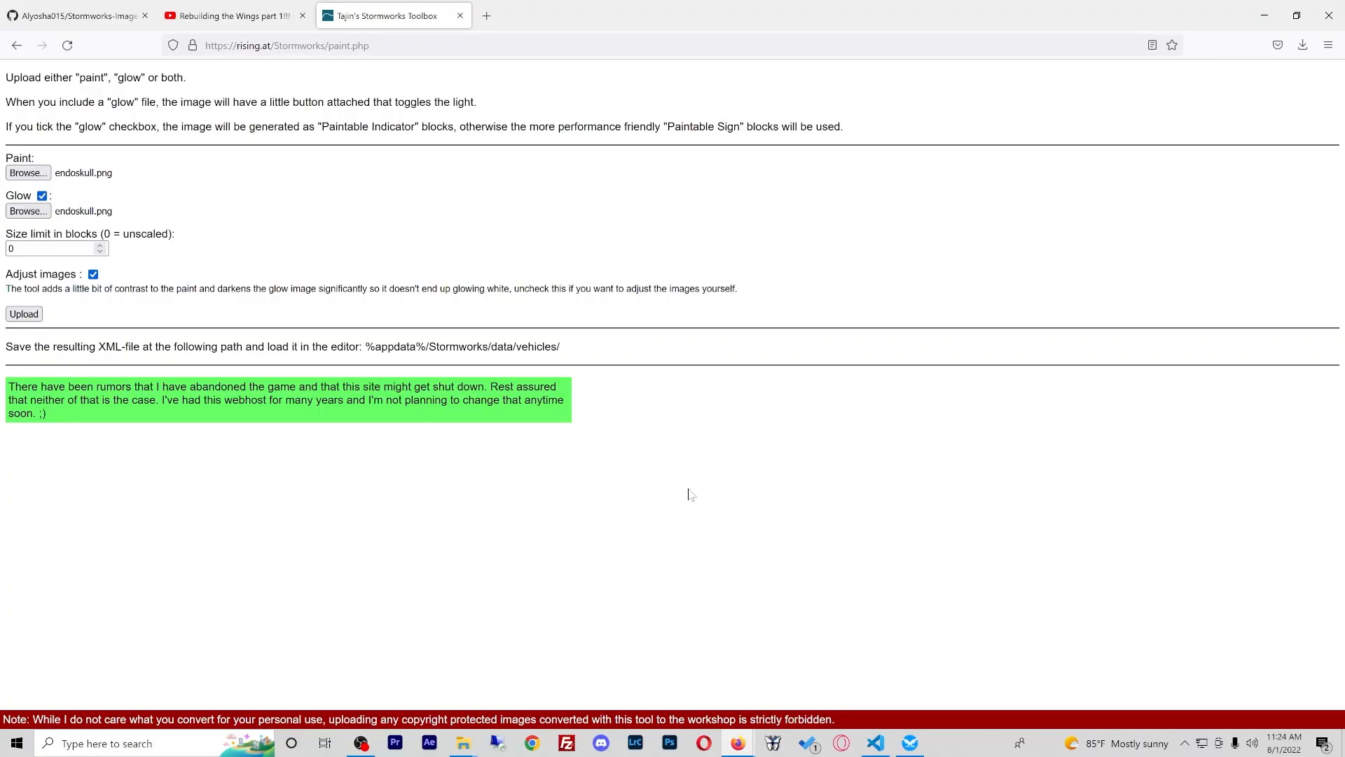
{"action": "mouse_move", "coordinate": [685, 489]}
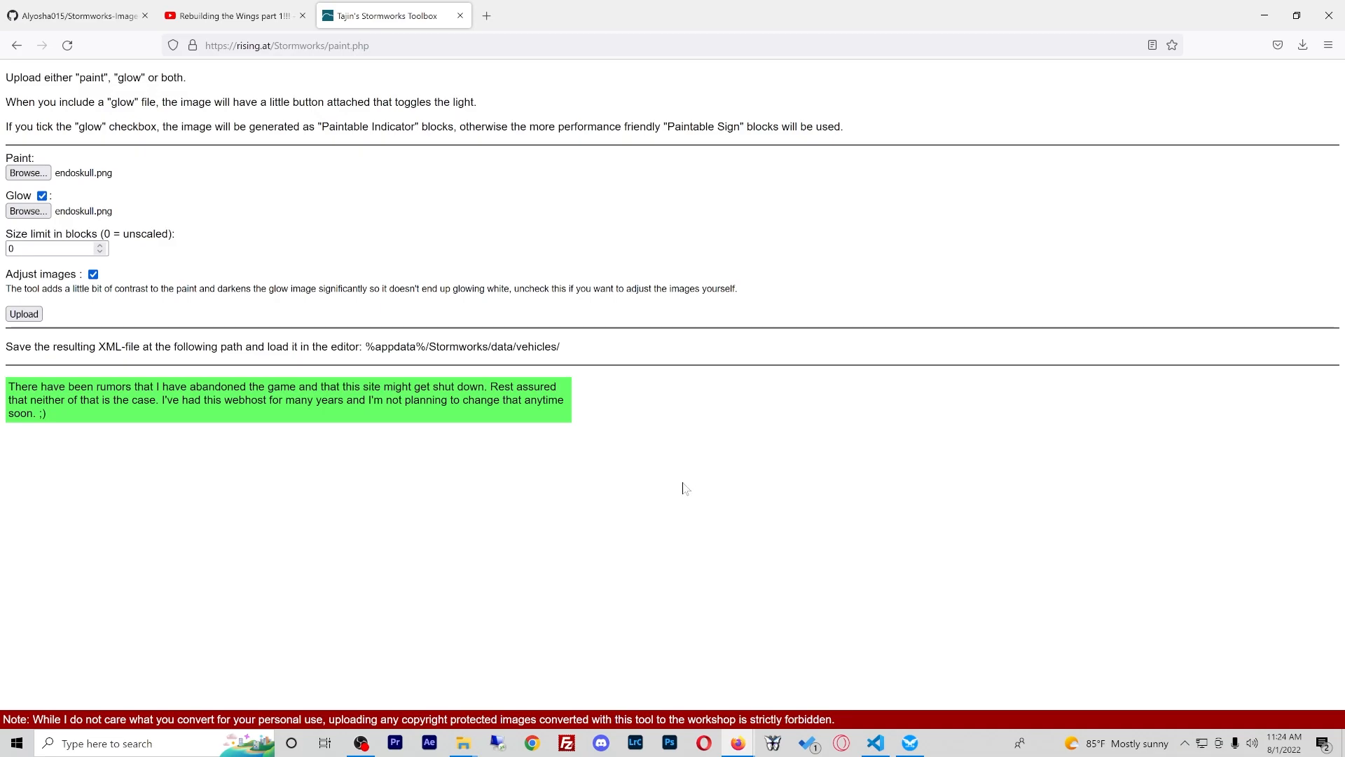
{"action": "mouse_move", "coordinate": [684, 490]}
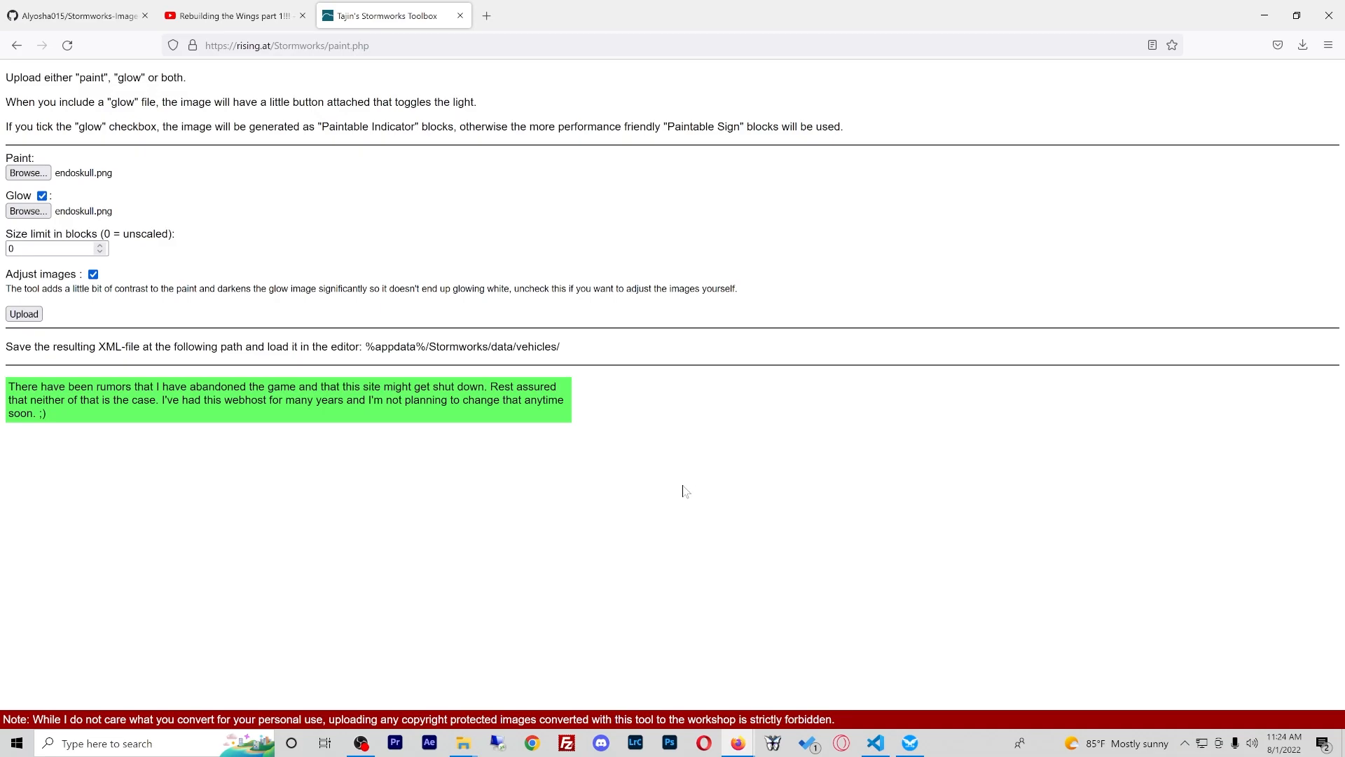
{"action": "mouse_move", "coordinate": [498, 252]}
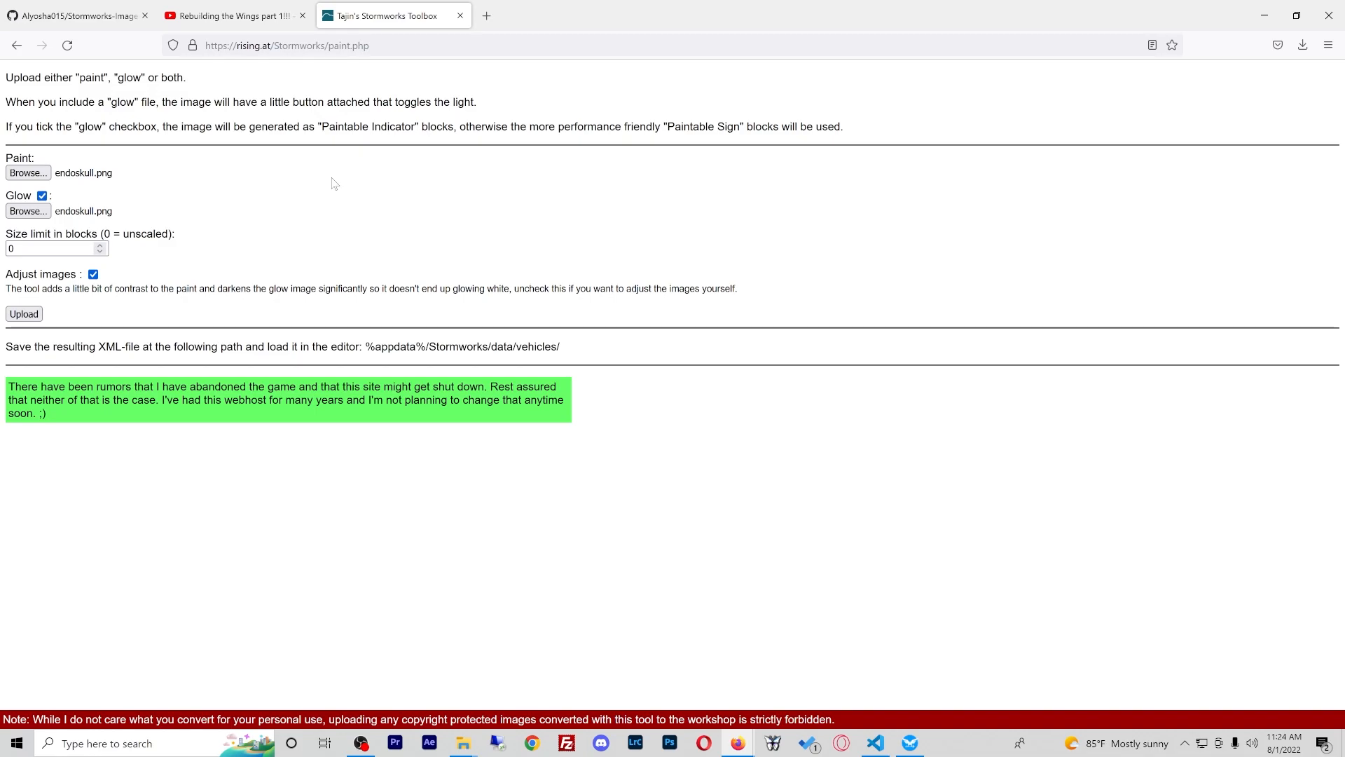
{"action": "mouse_move", "coordinate": [73, 26]}
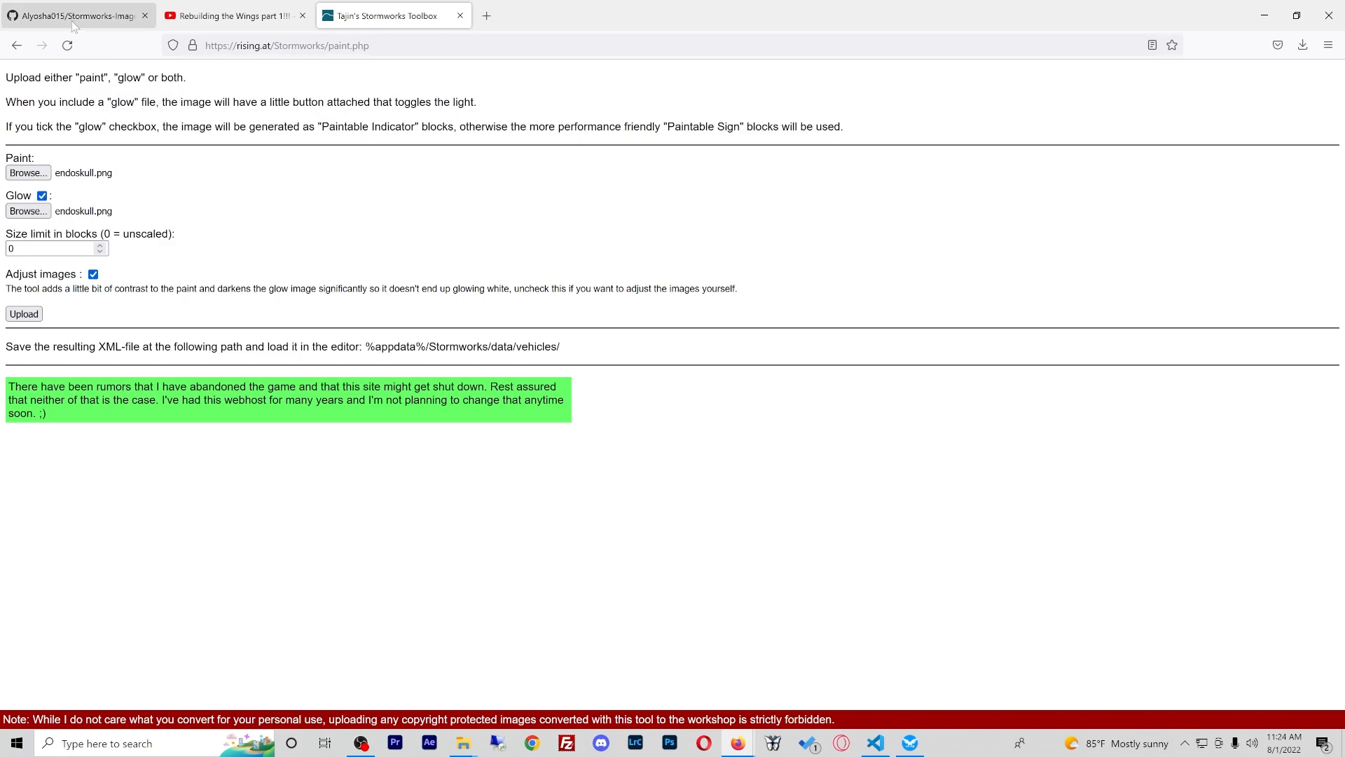
Switch to the Alyosha015/Stormworks-Image-To-Paintblock GitHub tab
{"action": "left_click", "coordinate": [75, 15]}
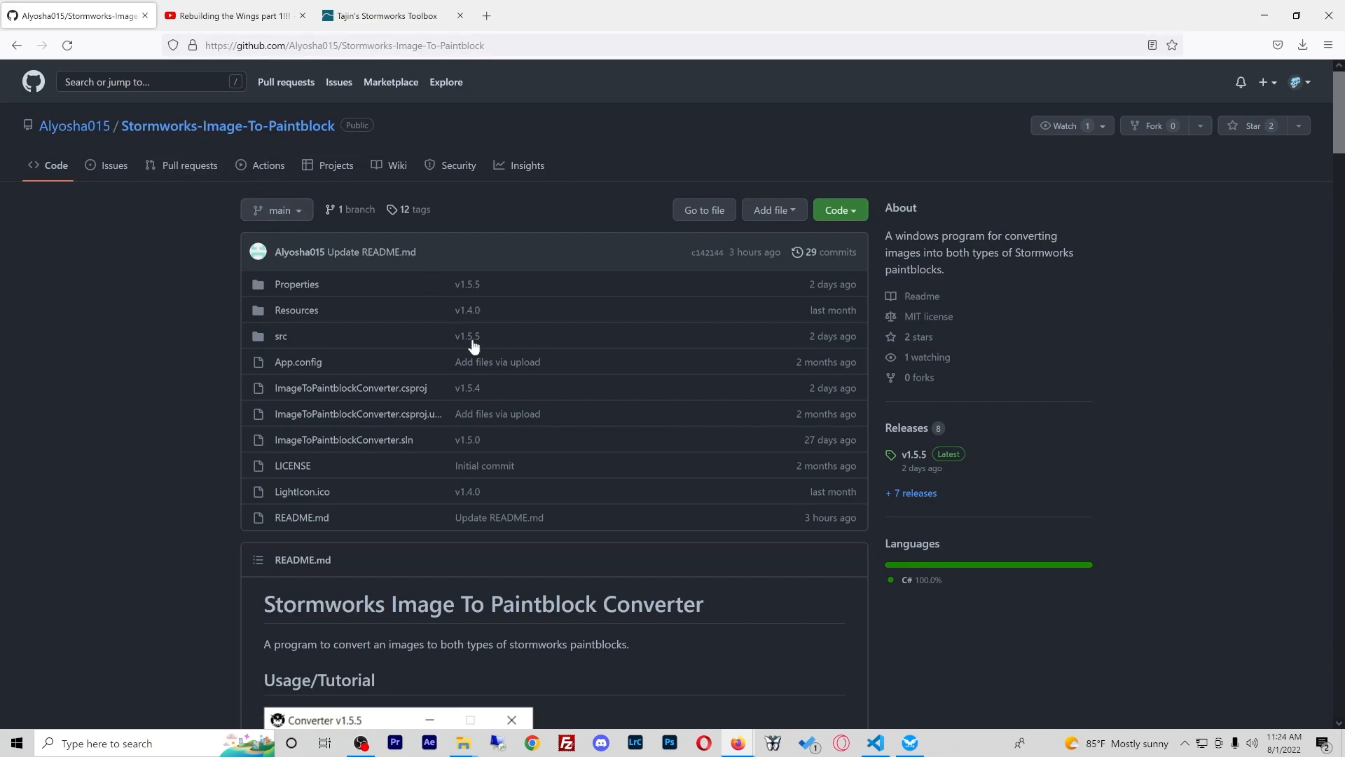
{"action": "mouse_move", "coordinate": [660, 477]}
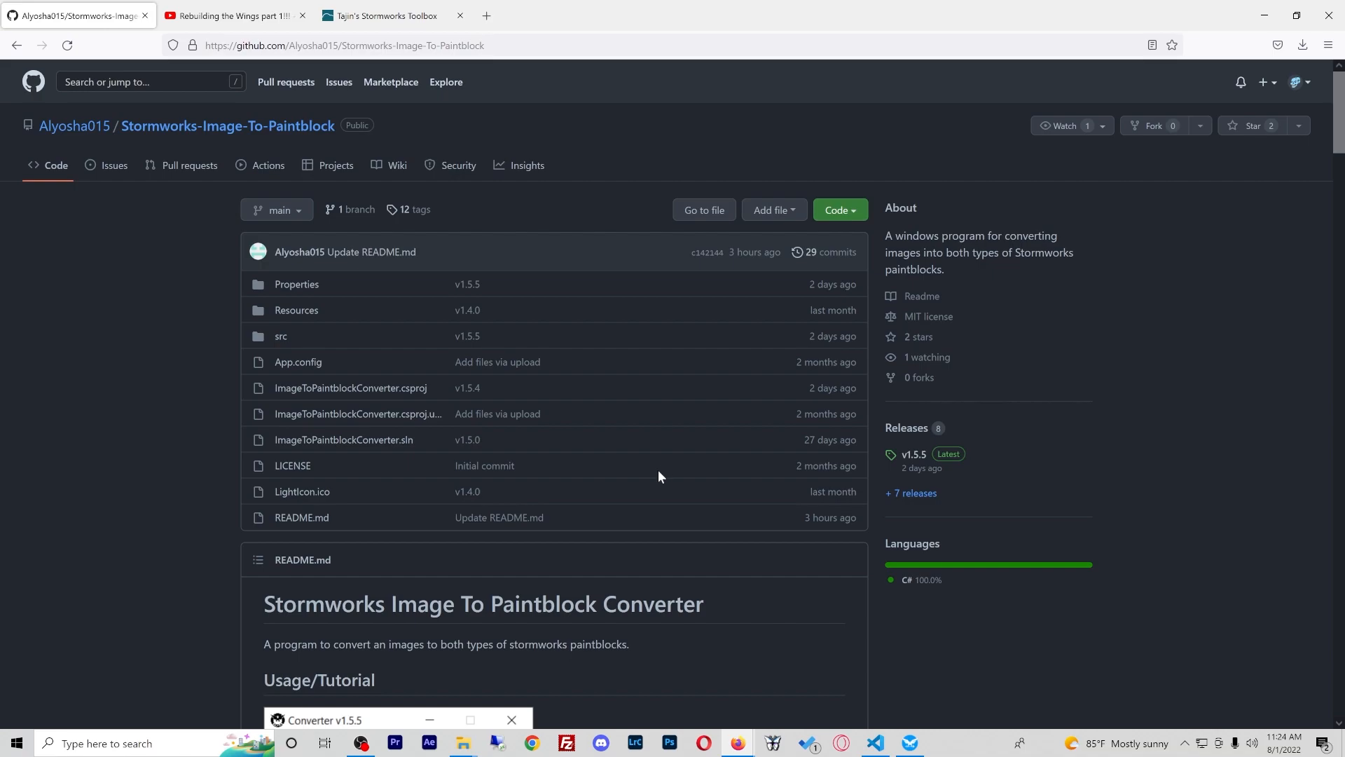
{"action": "mouse_move", "coordinate": [625, 470]}
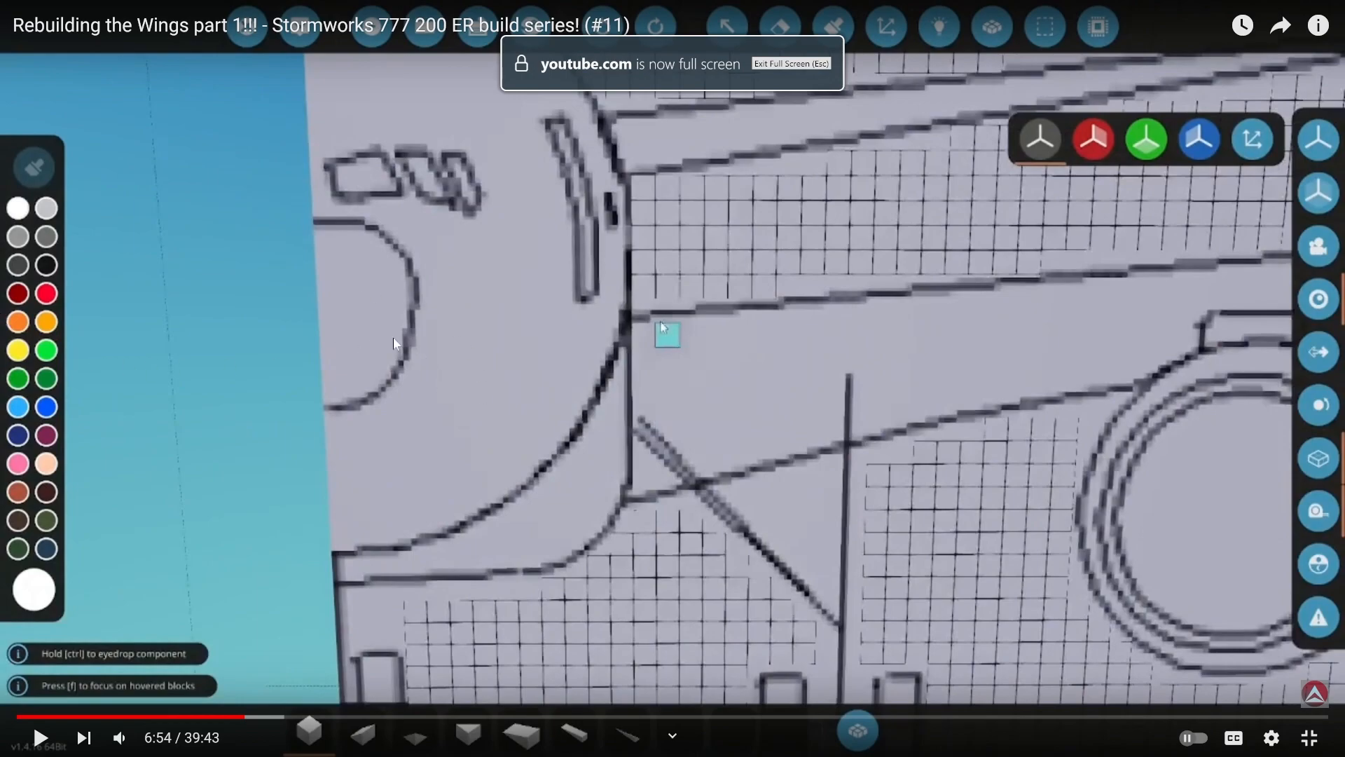
{"action": "mouse_move", "coordinate": [534, 191]}
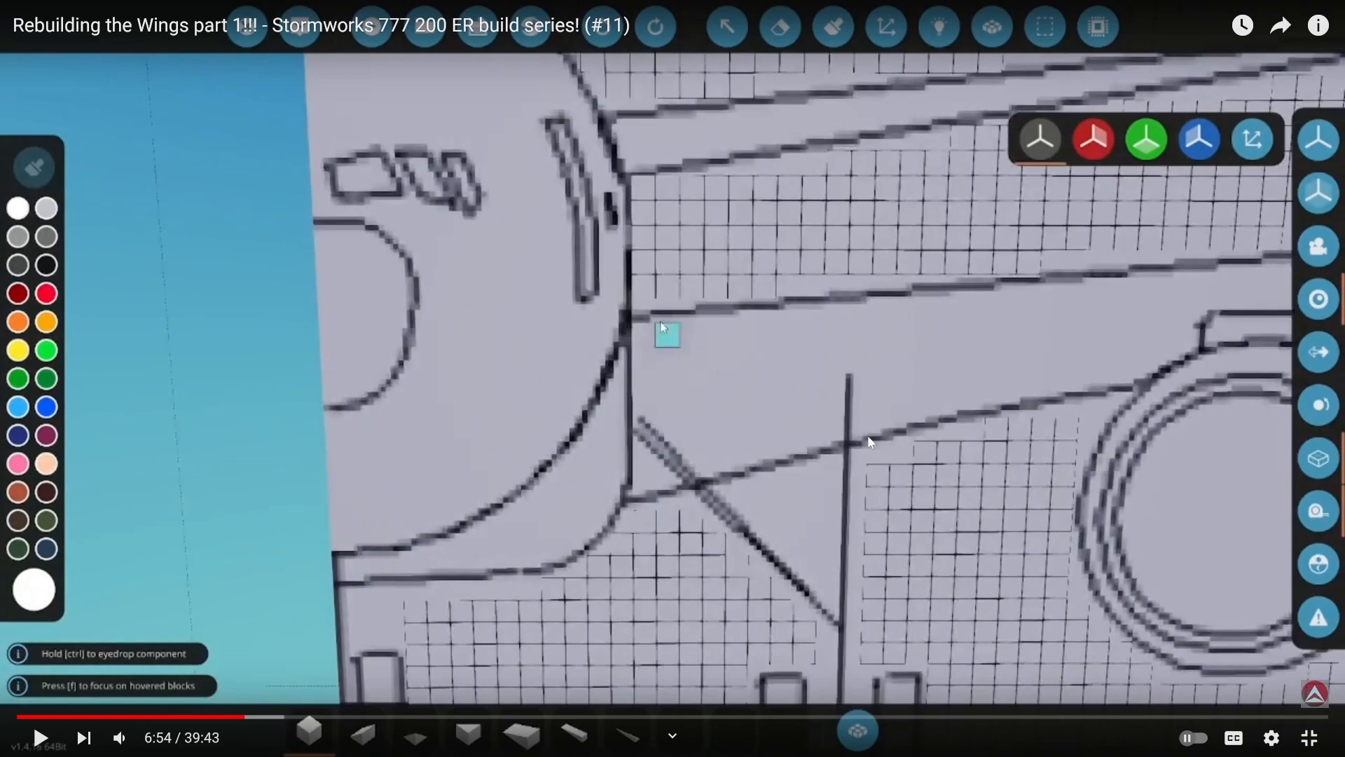
{"action": "mouse_move", "coordinate": [632, 469]}
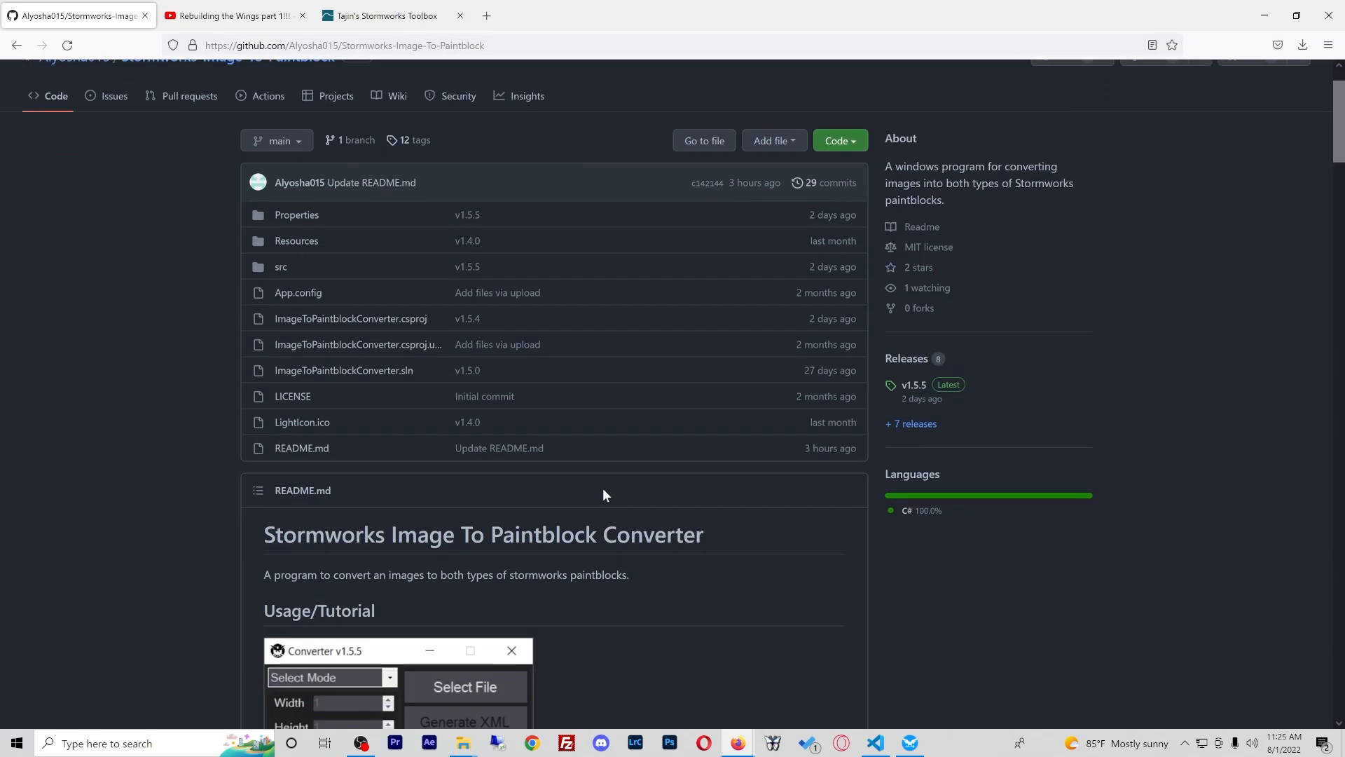
Scroll the README down to the B-52 and threshold-15 optimization examples
{"action": "scroll", "scroll_direction": "down", "scroll_amount": 3}
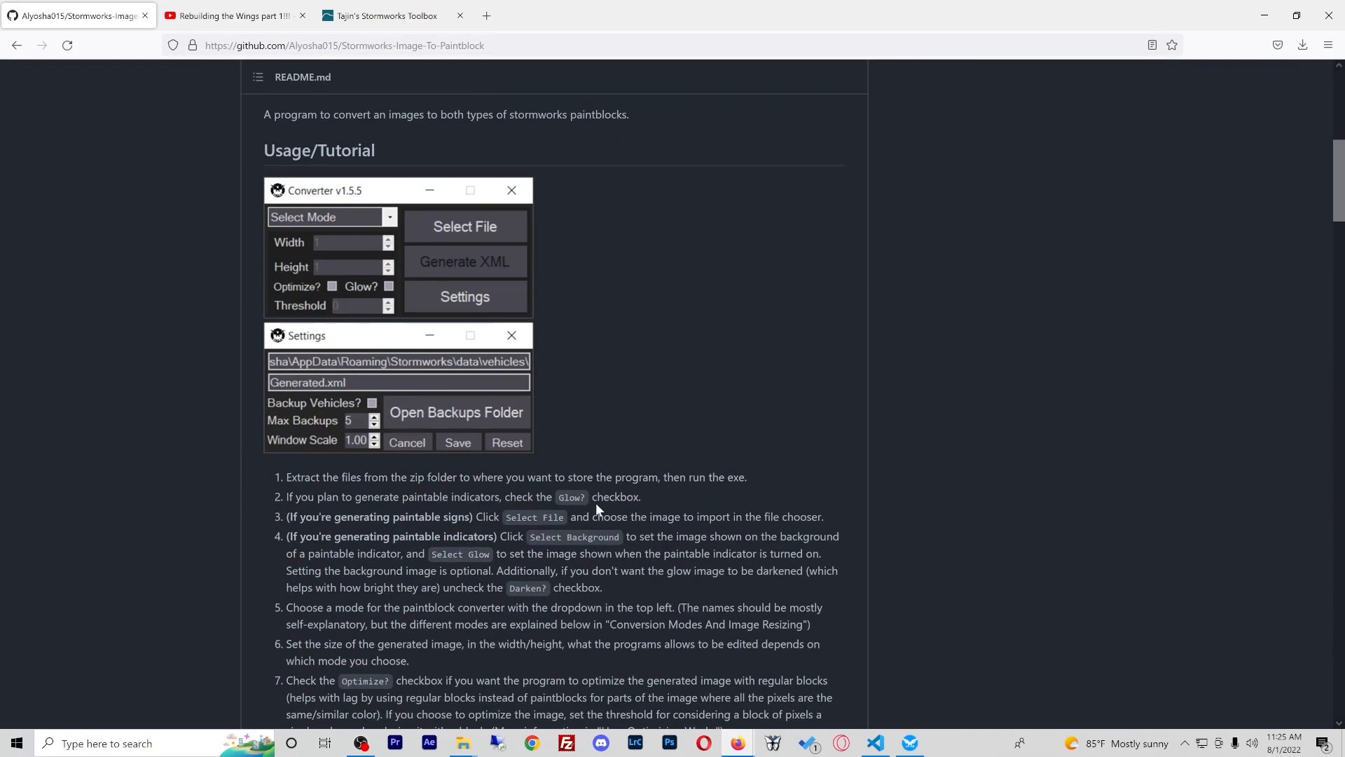
{"action": "scroll", "scroll_direction": "down", "scroll_amount": 3}
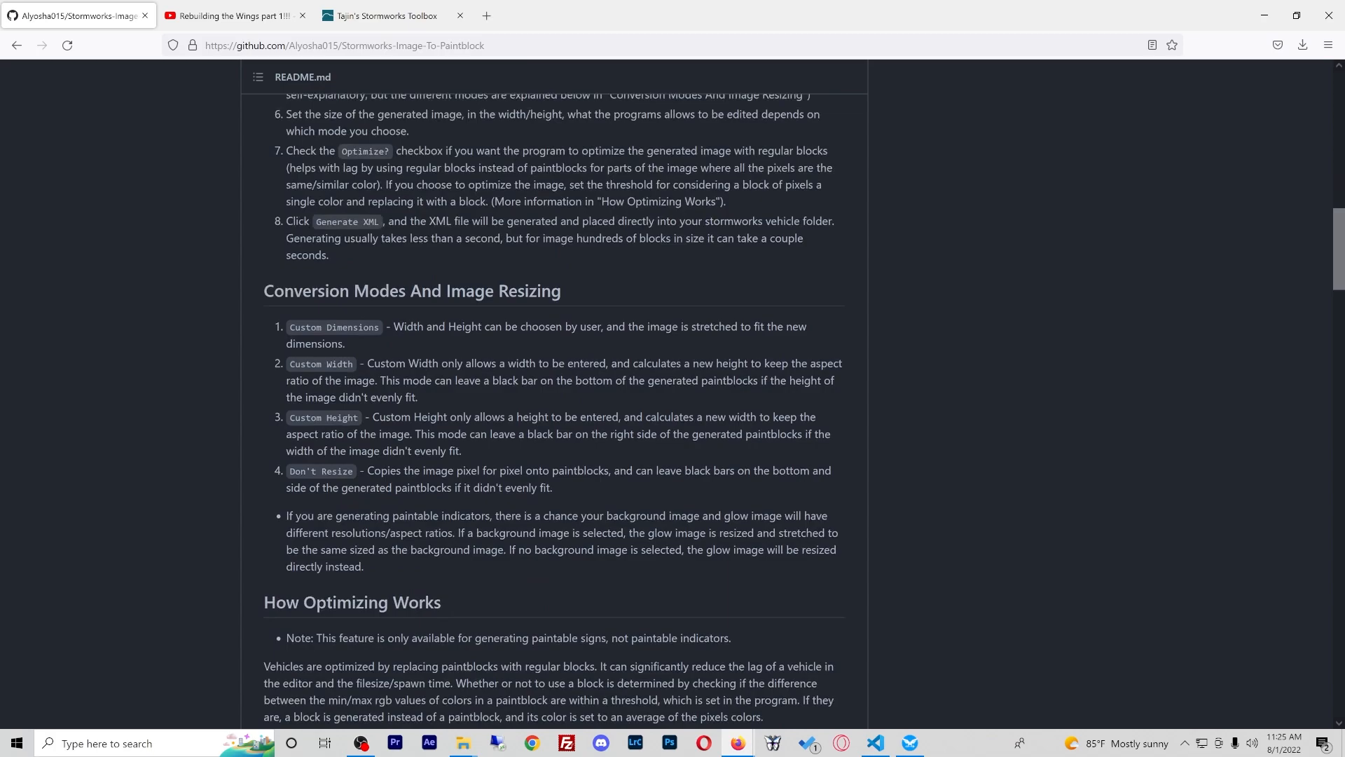
{"action": "scroll", "scroll_direction": "down", "scroll_amount": 3}
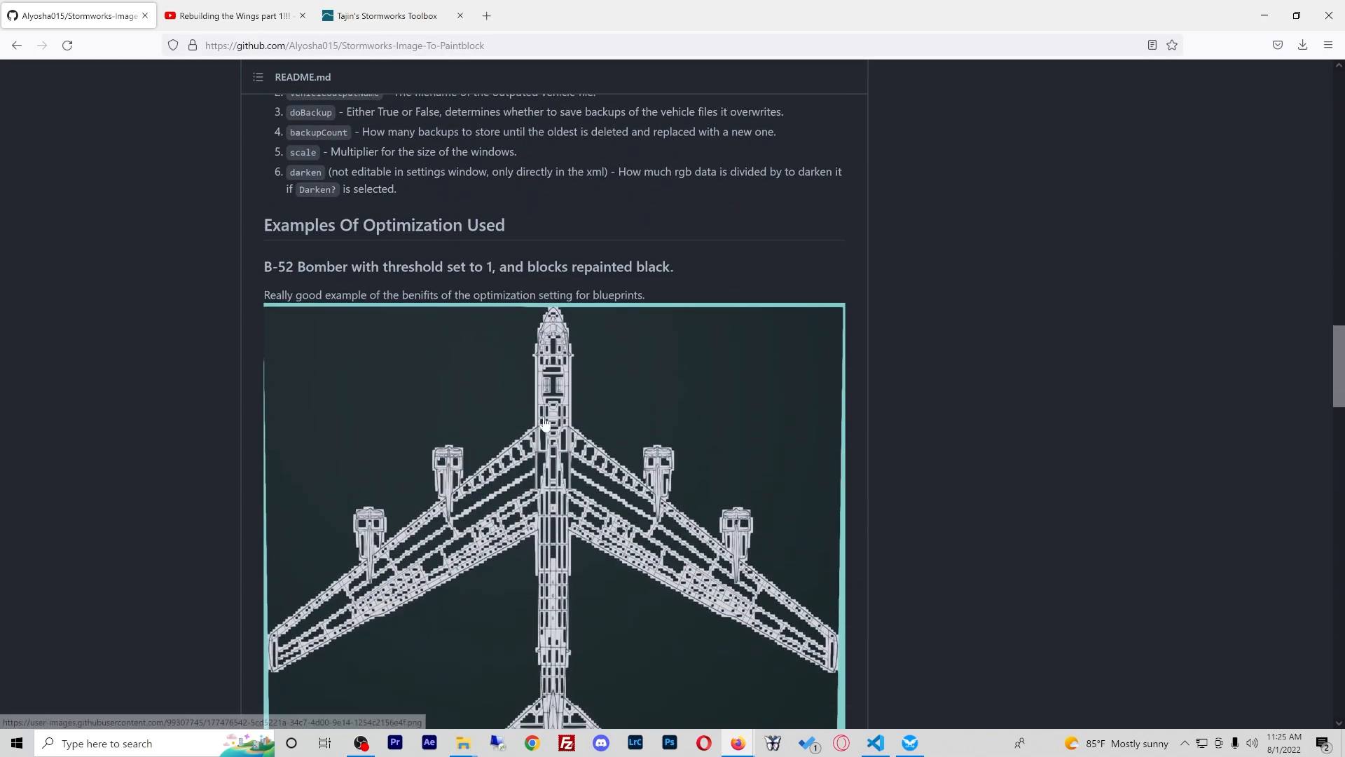
{"action": "scroll", "scroll_direction": "down", "scroll_amount": 3}
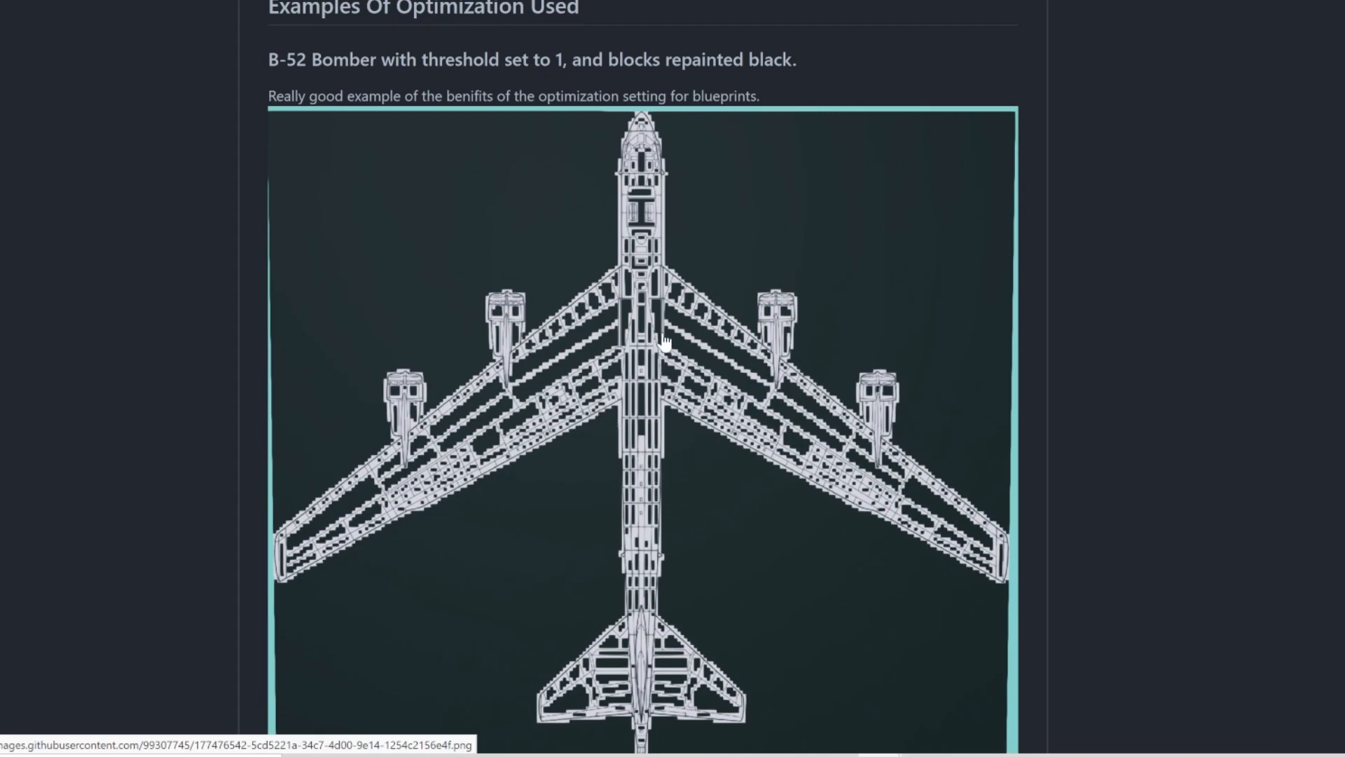
{"action": "scroll", "scroll_direction": "down", "scroll_amount": 3}
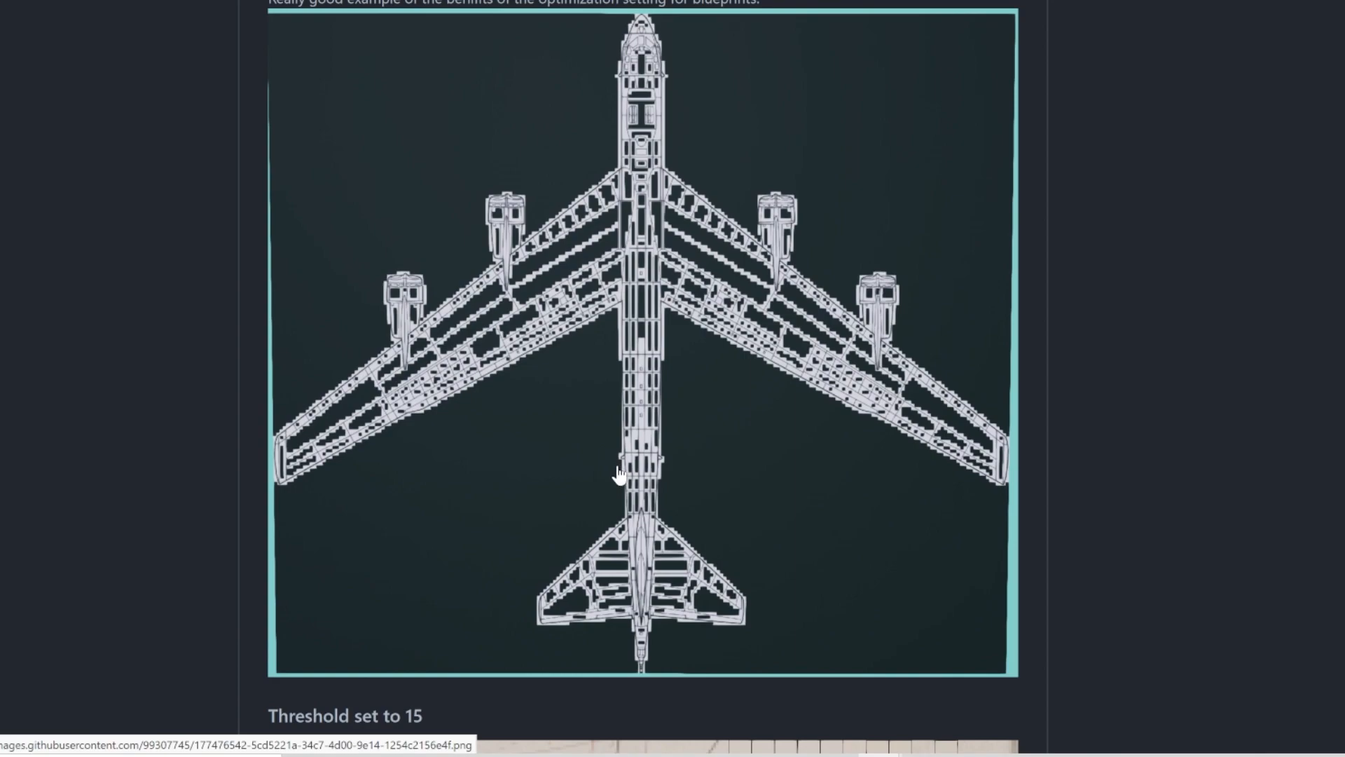
{"action": "mouse_move", "coordinate": [631, 501]}
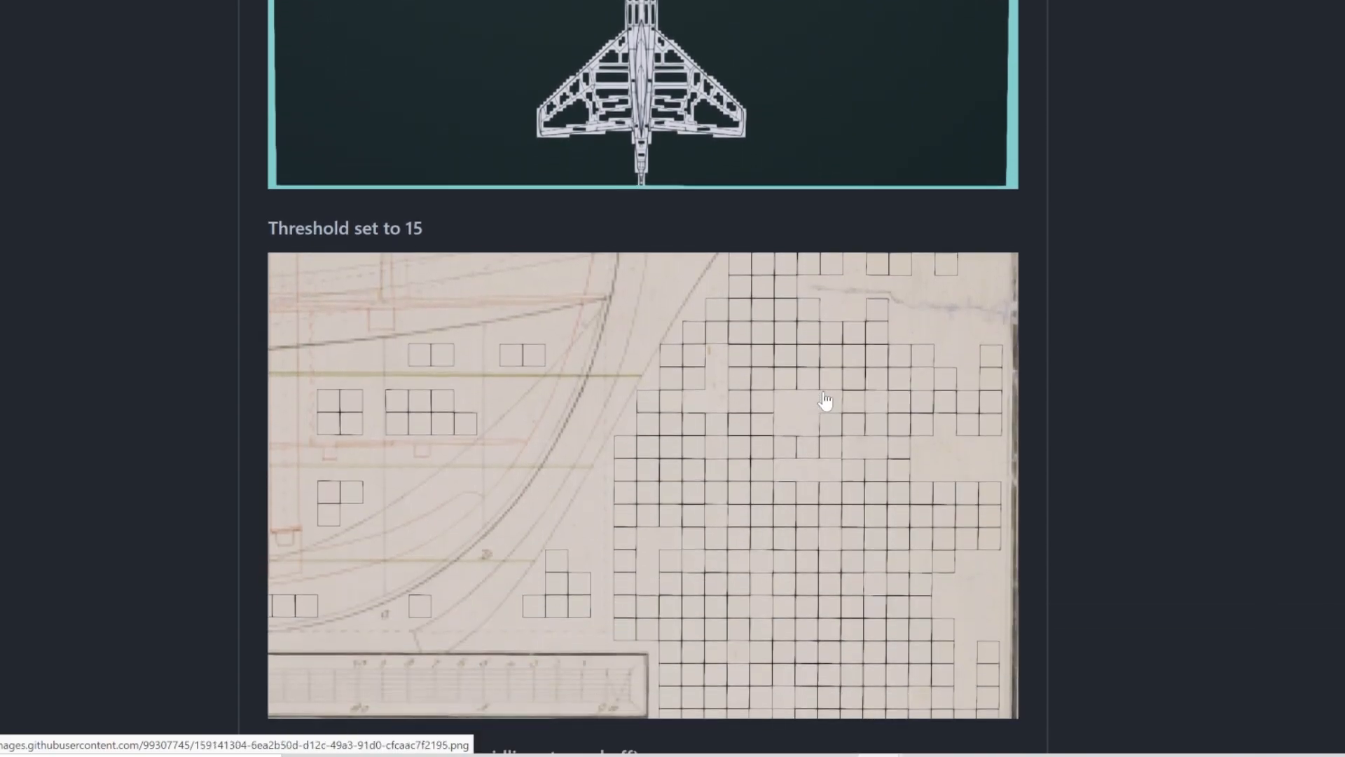
{"action": "scroll", "scroll_direction": "down", "scroll_amount": 3}
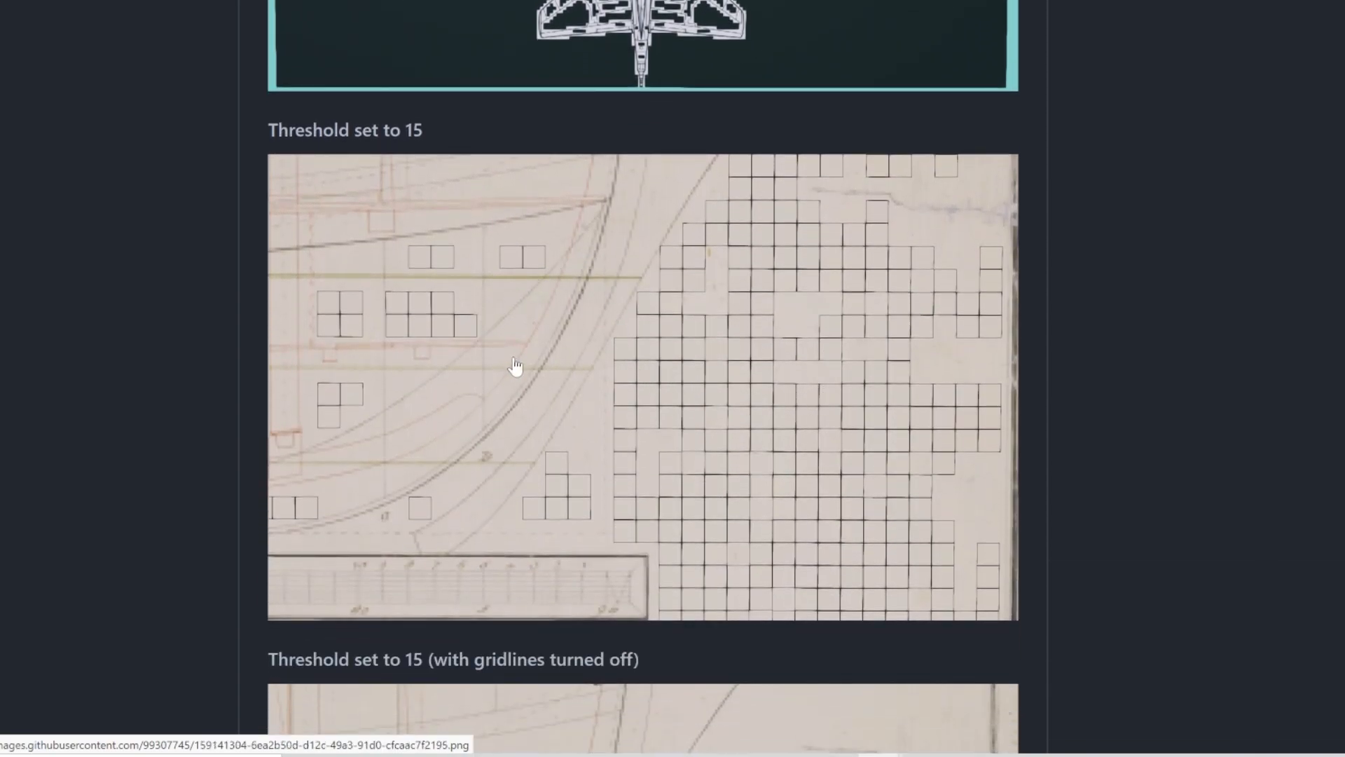
{"action": "mouse_move", "coordinate": [742, 425]}
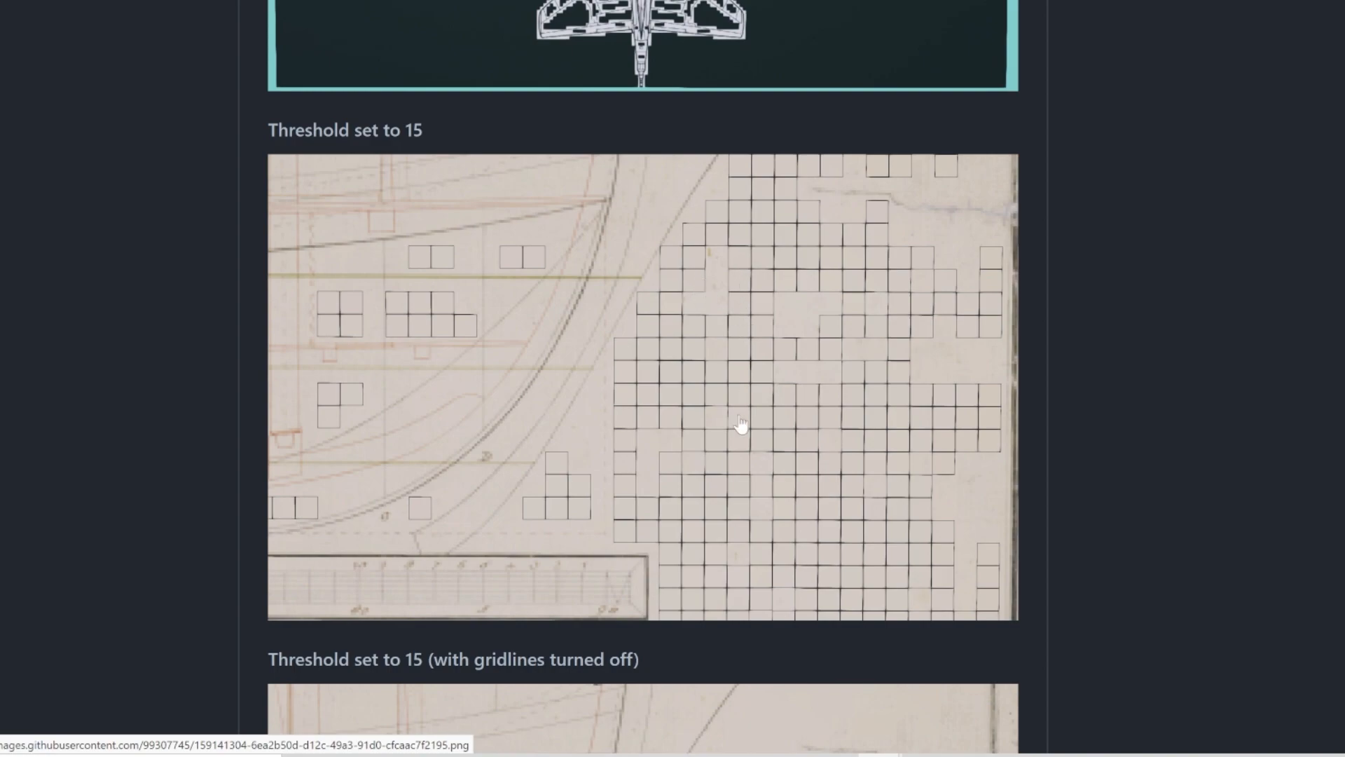
{"action": "mouse_move", "coordinate": [670, 379]}
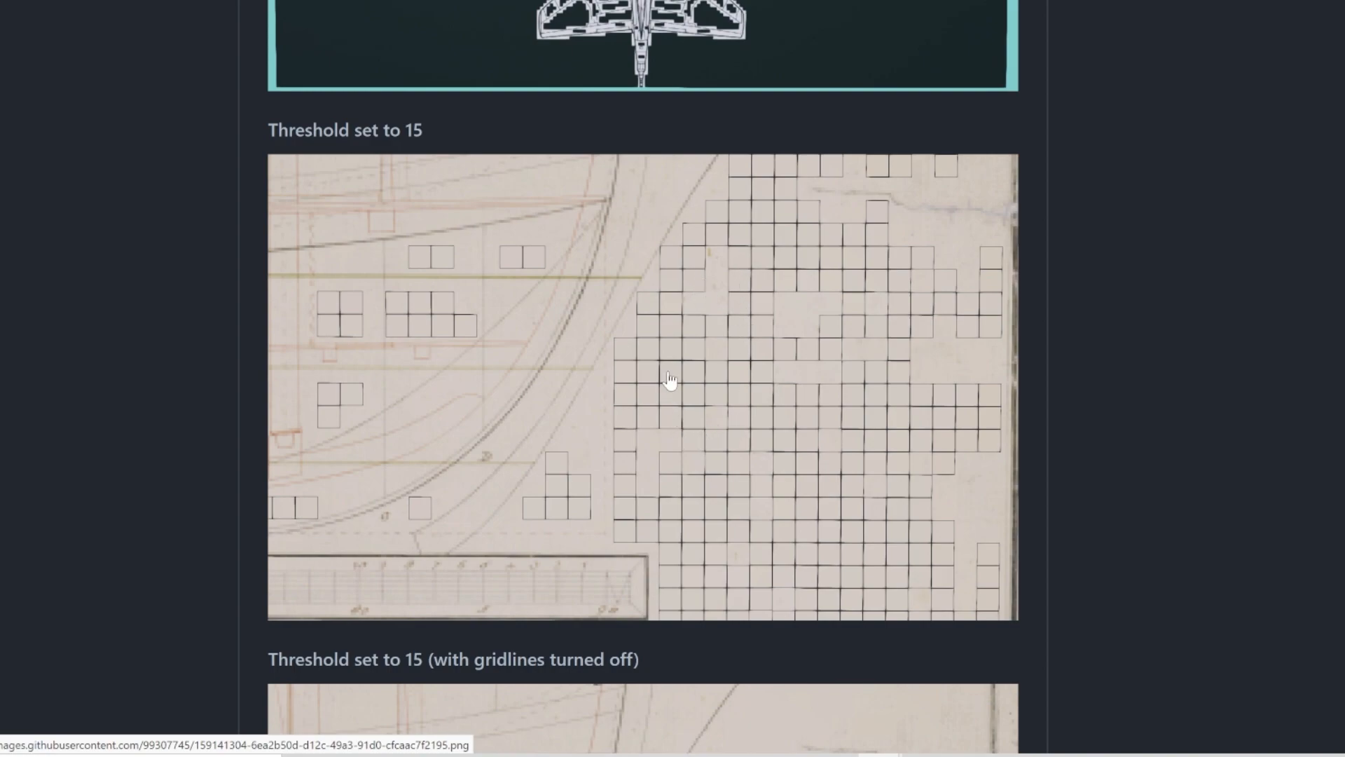
{"action": "mouse_move", "coordinate": [355, 212]}
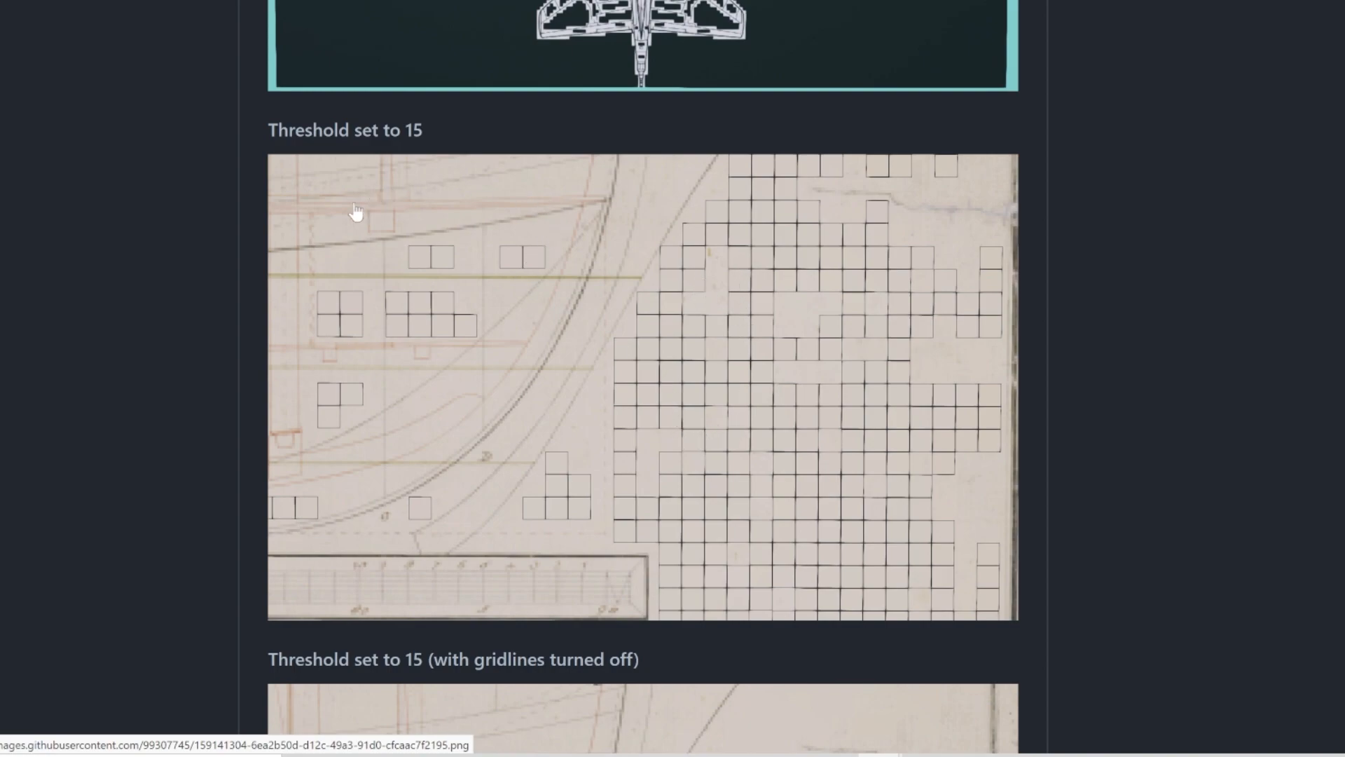
{"action": "mouse_move", "coordinate": [444, 431]}
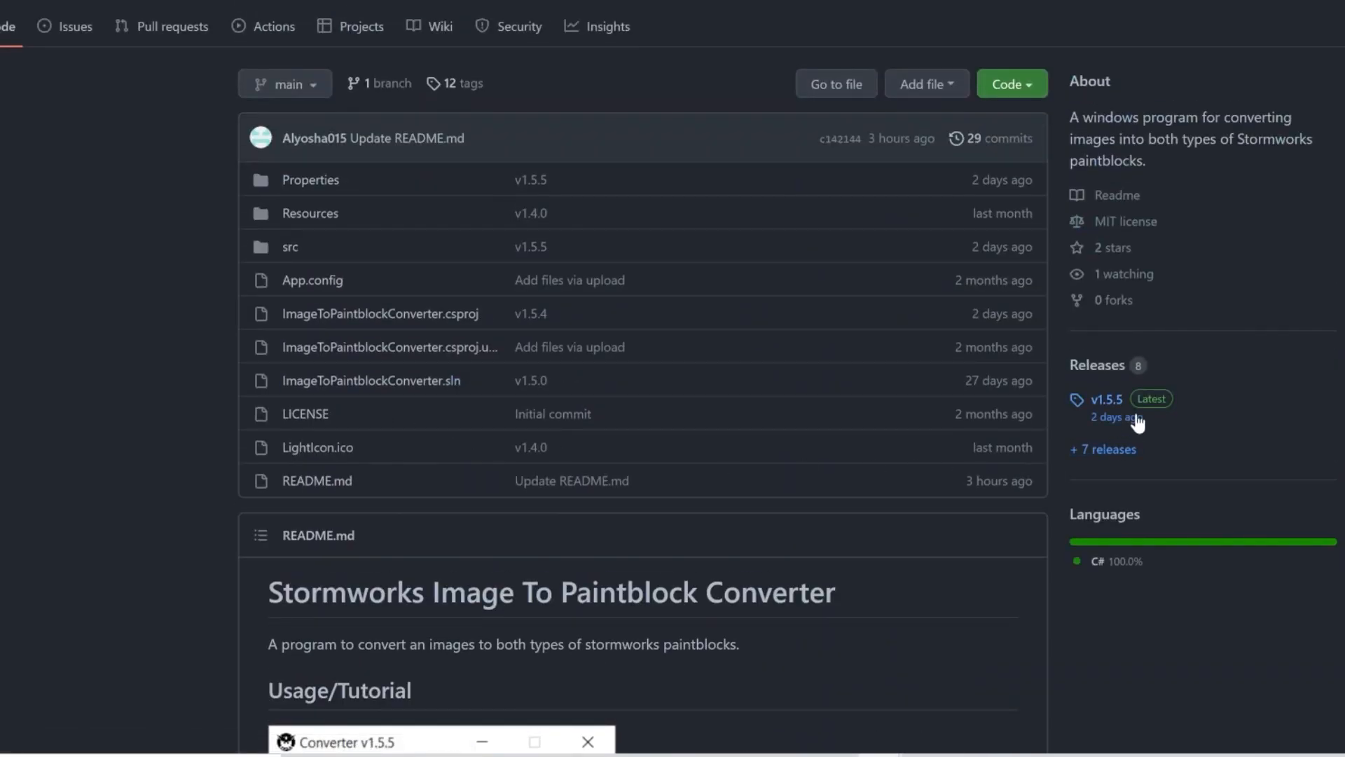
Download StormworksImageConverter.zip from the v1.5.5 release page
{"action": "left_click", "coordinate": [1107, 399]}
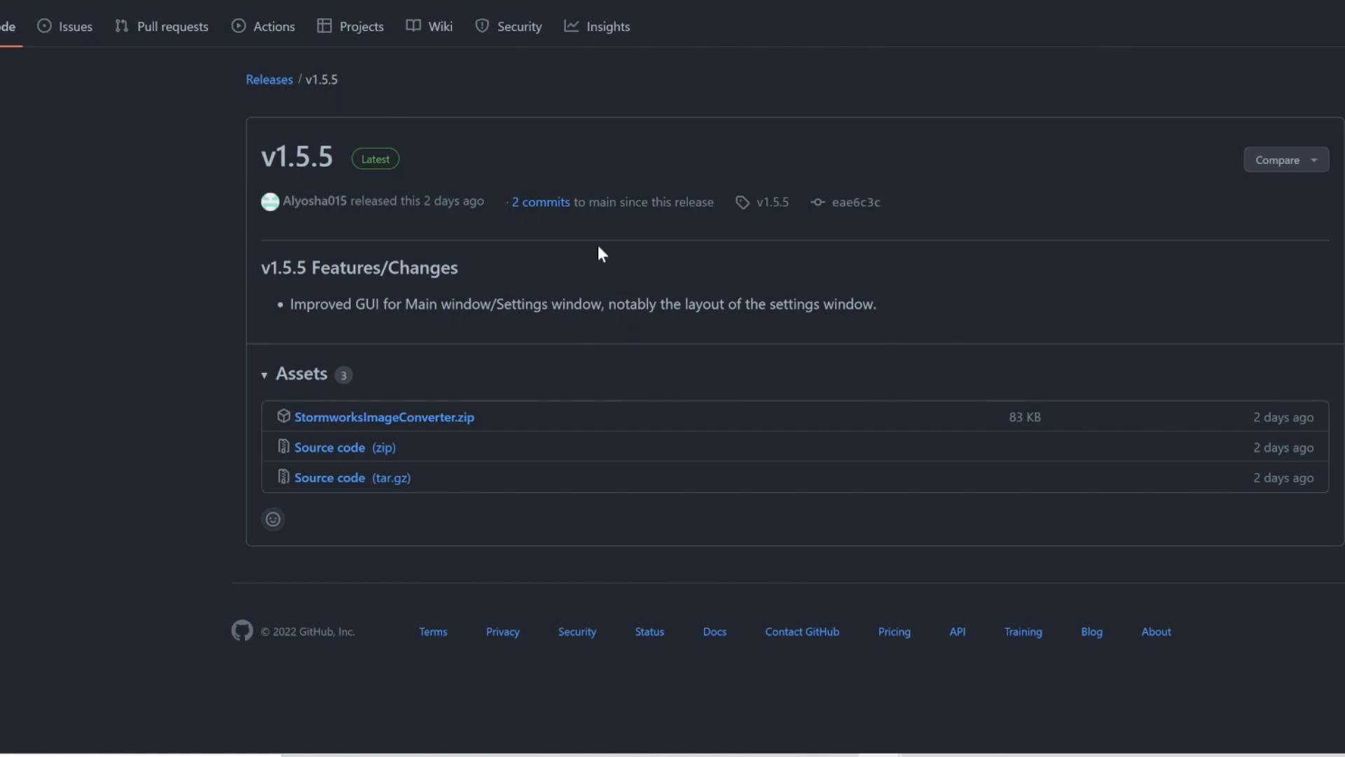
{"action": "mouse_move", "coordinate": [287, 194]}
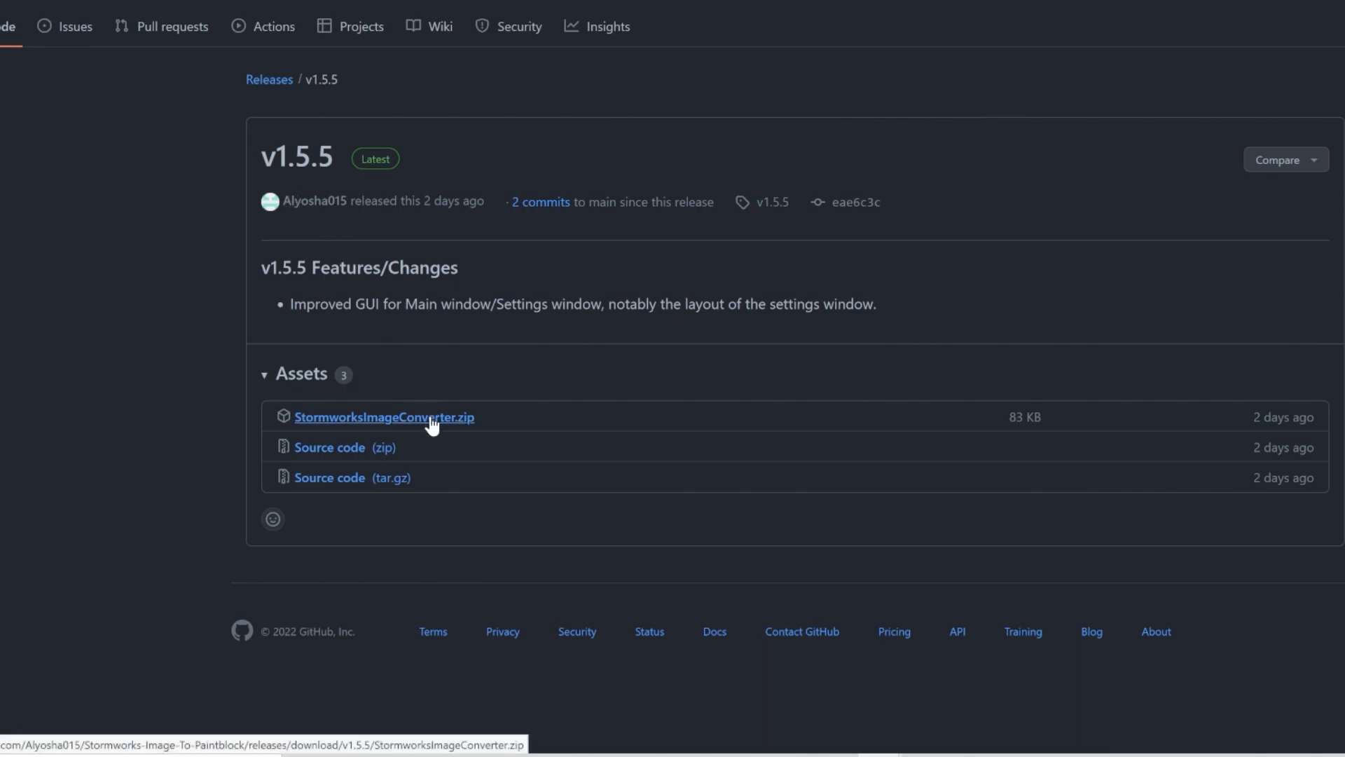
{"action": "left_click", "coordinate": [383, 417]}
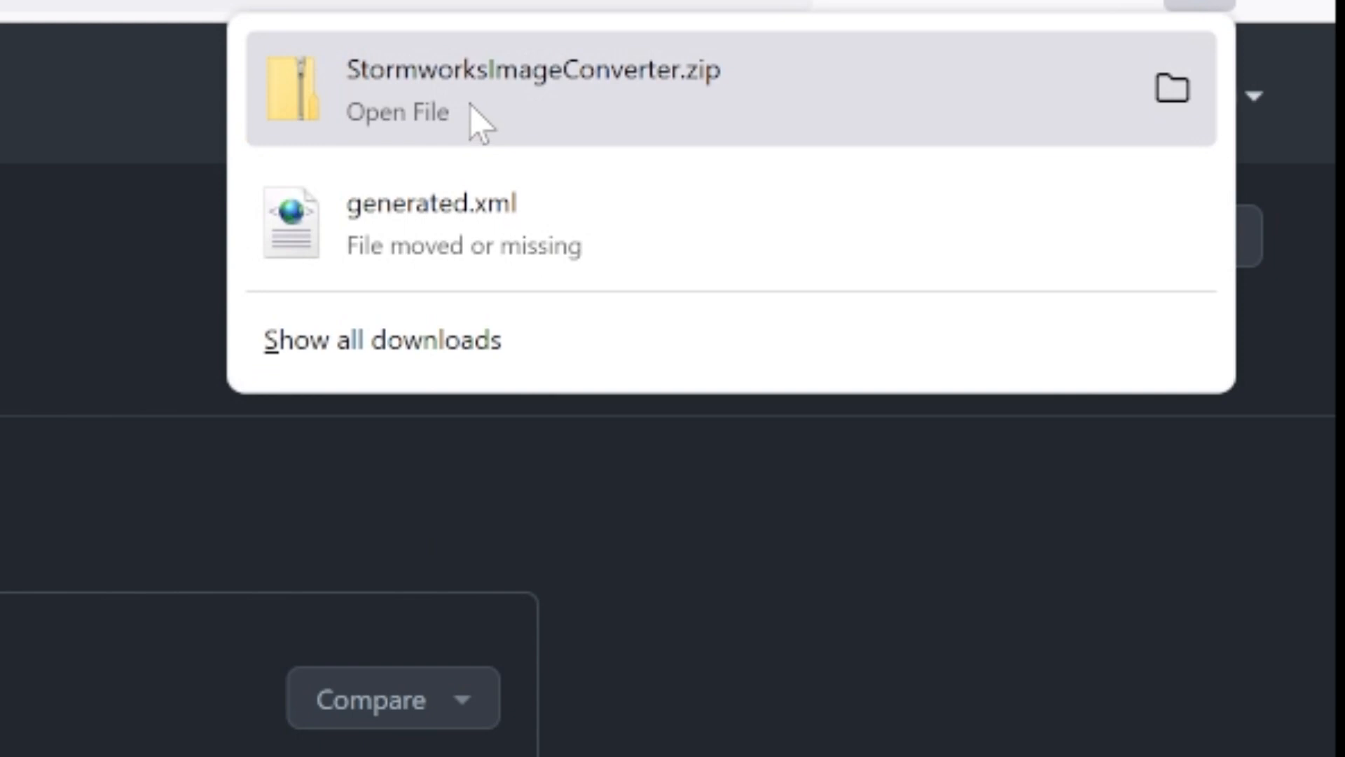
{"action": "mouse_move", "coordinate": [976, 213]}
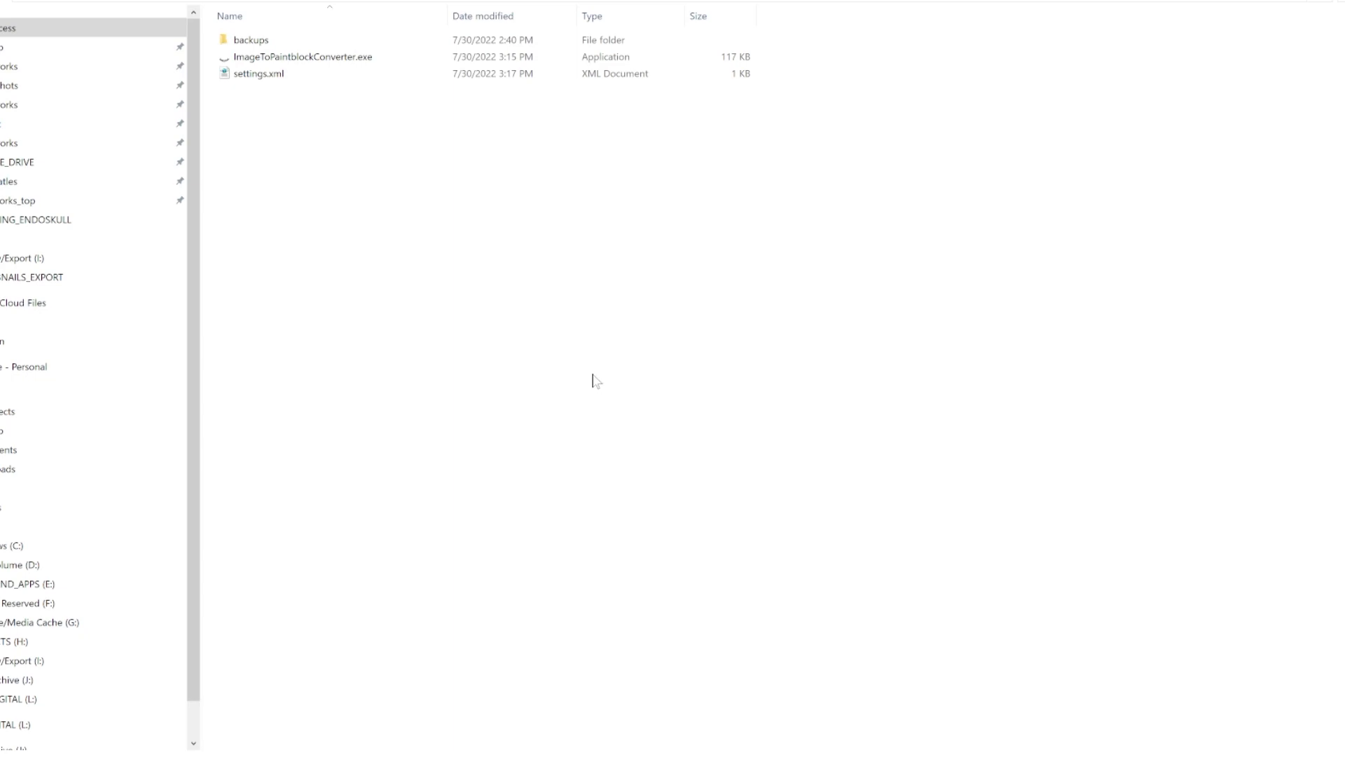
Launch ImageToPaintblockConverter.exe from the extracted converter folder
{"action": "left_click", "coordinate": [301, 57]}
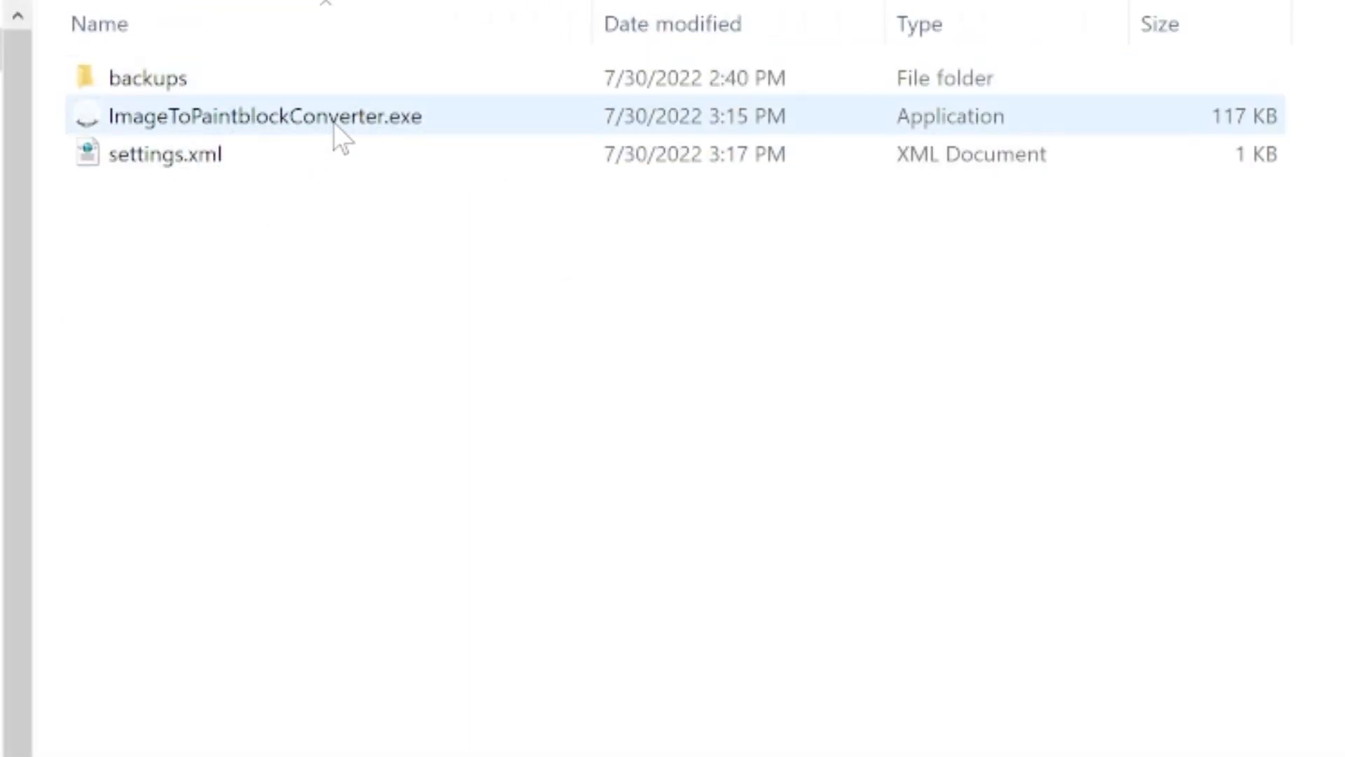
{"action": "double_click", "coordinate": [263, 115]}
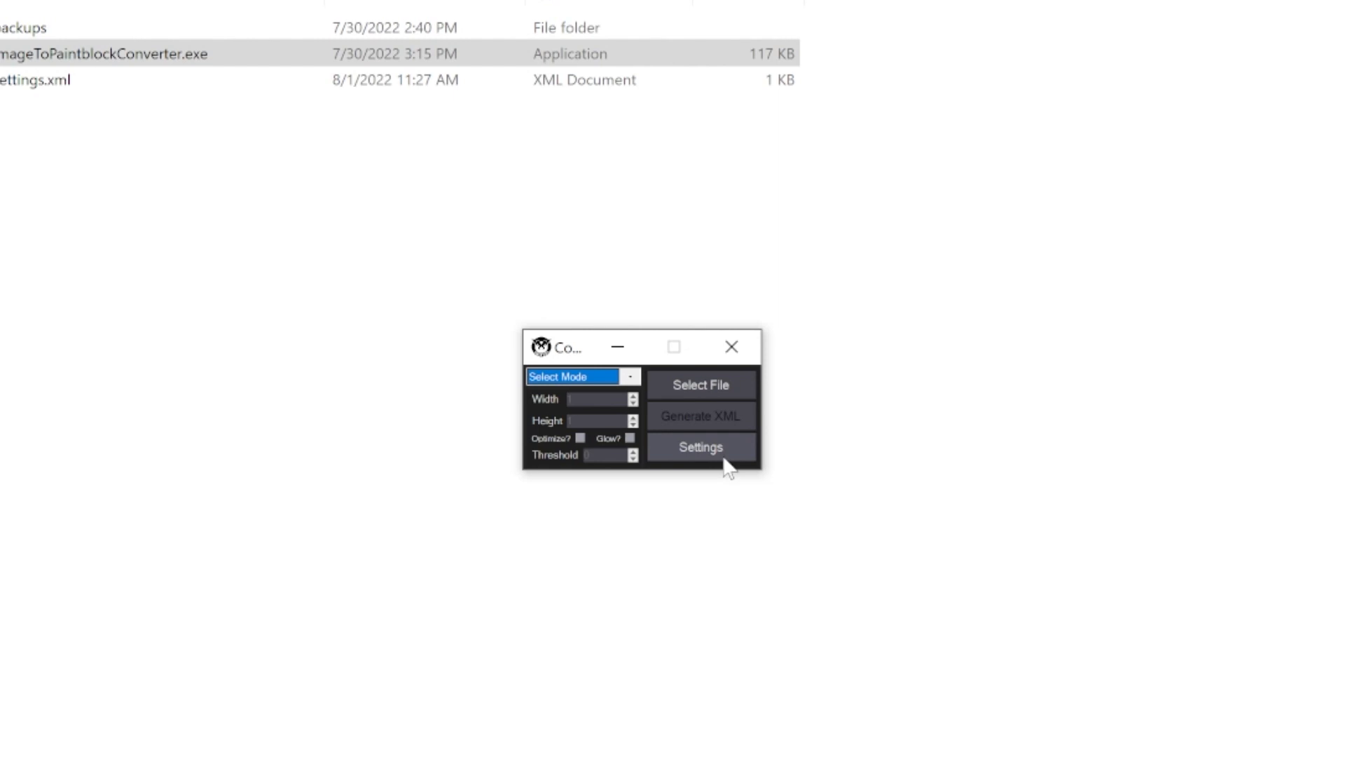
Set the converter's Window Scale to 3.00 in Settings
{"action": "left_click", "coordinate": [700, 447]}
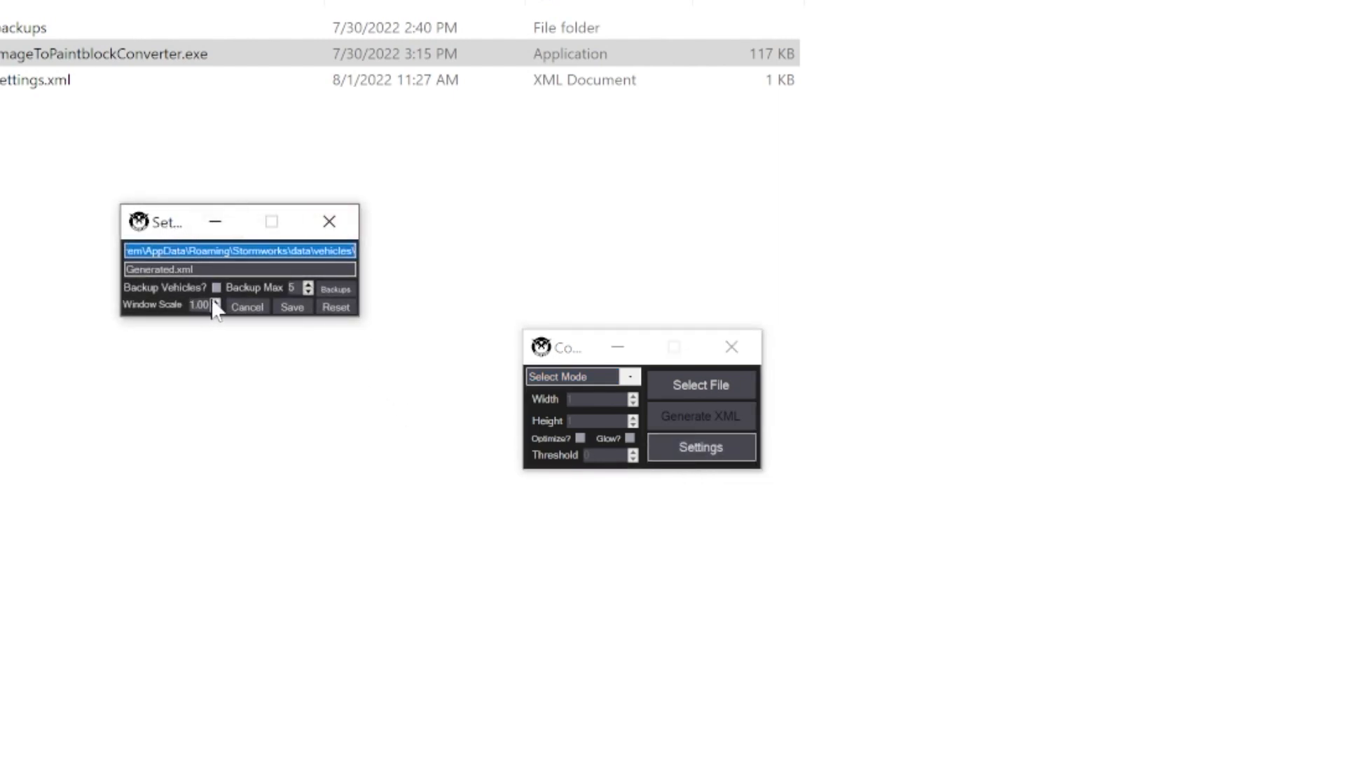
{"action": "left_click", "coordinate": [213, 303]}
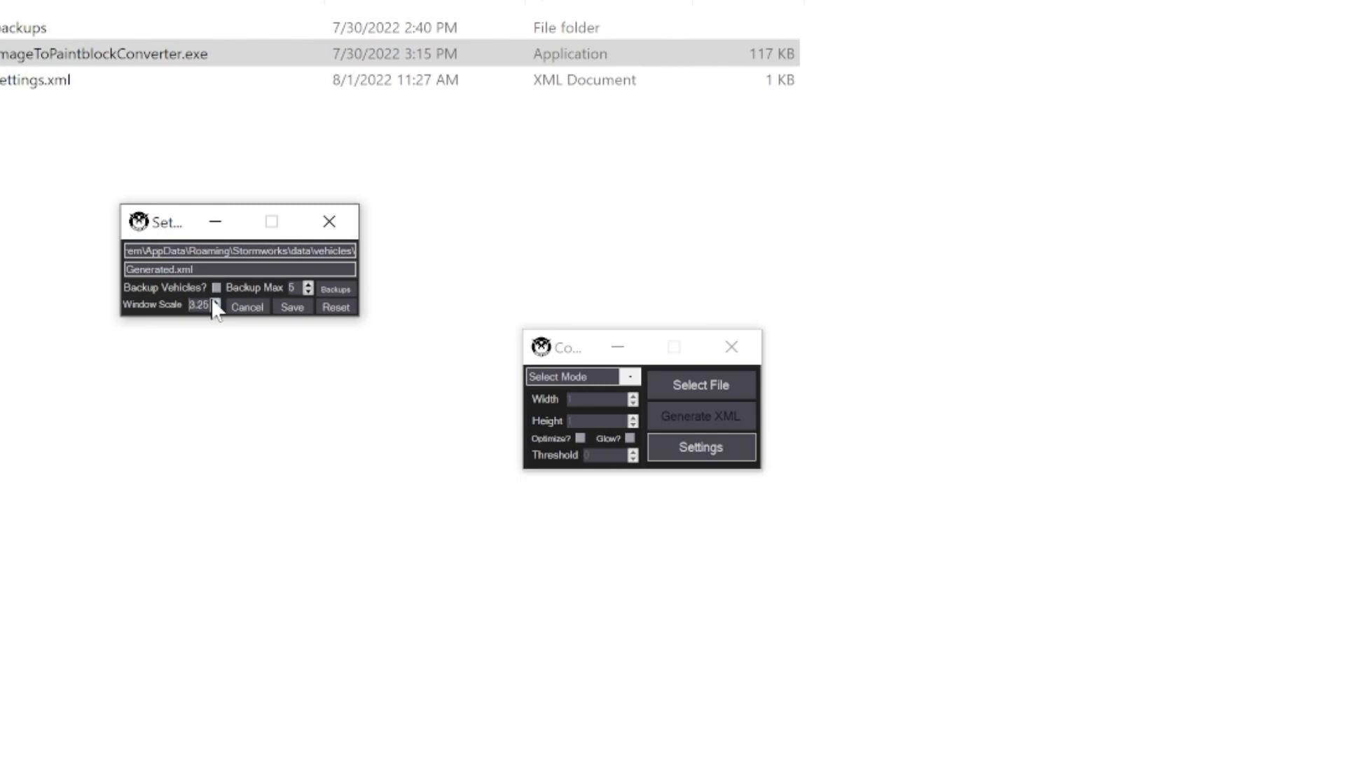
{"action": "left_click", "coordinate": [215, 308]}
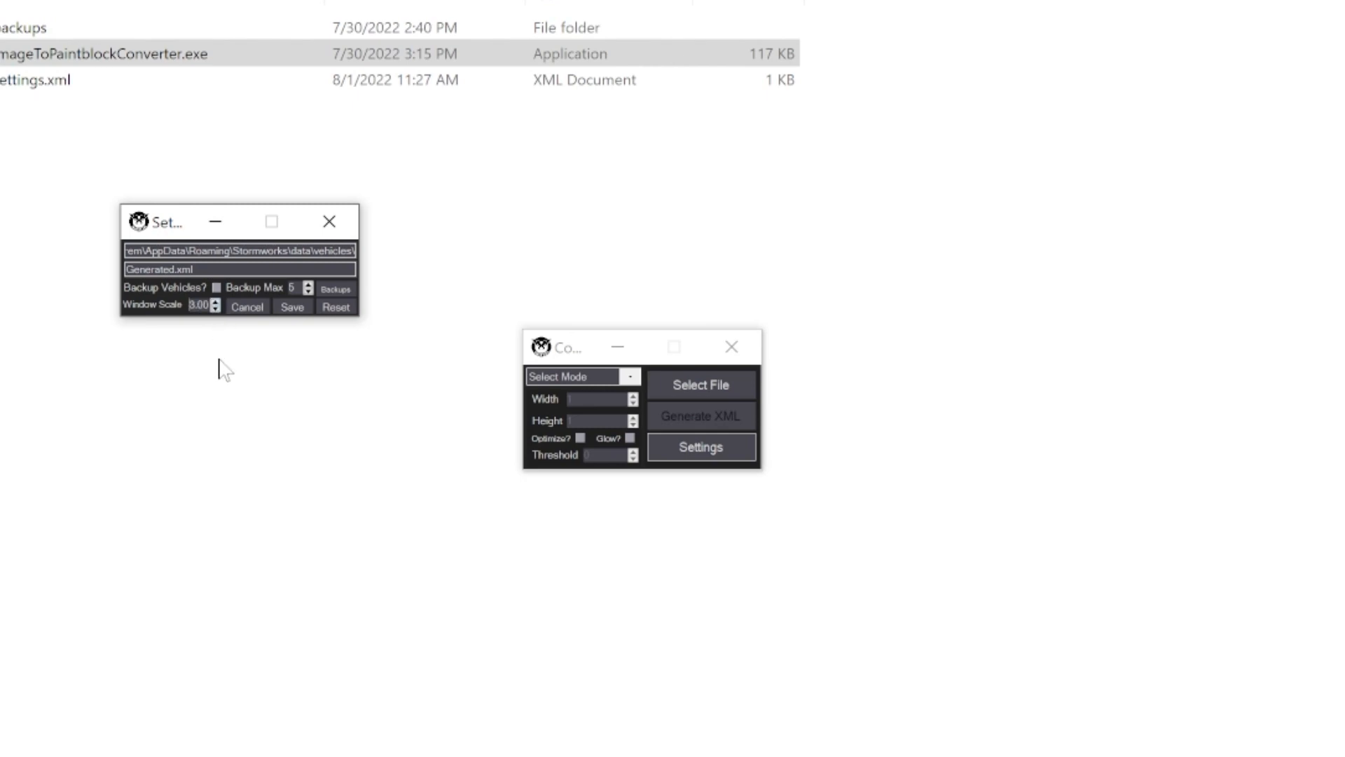
{"action": "mouse_move", "coordinate": [296, 437]}
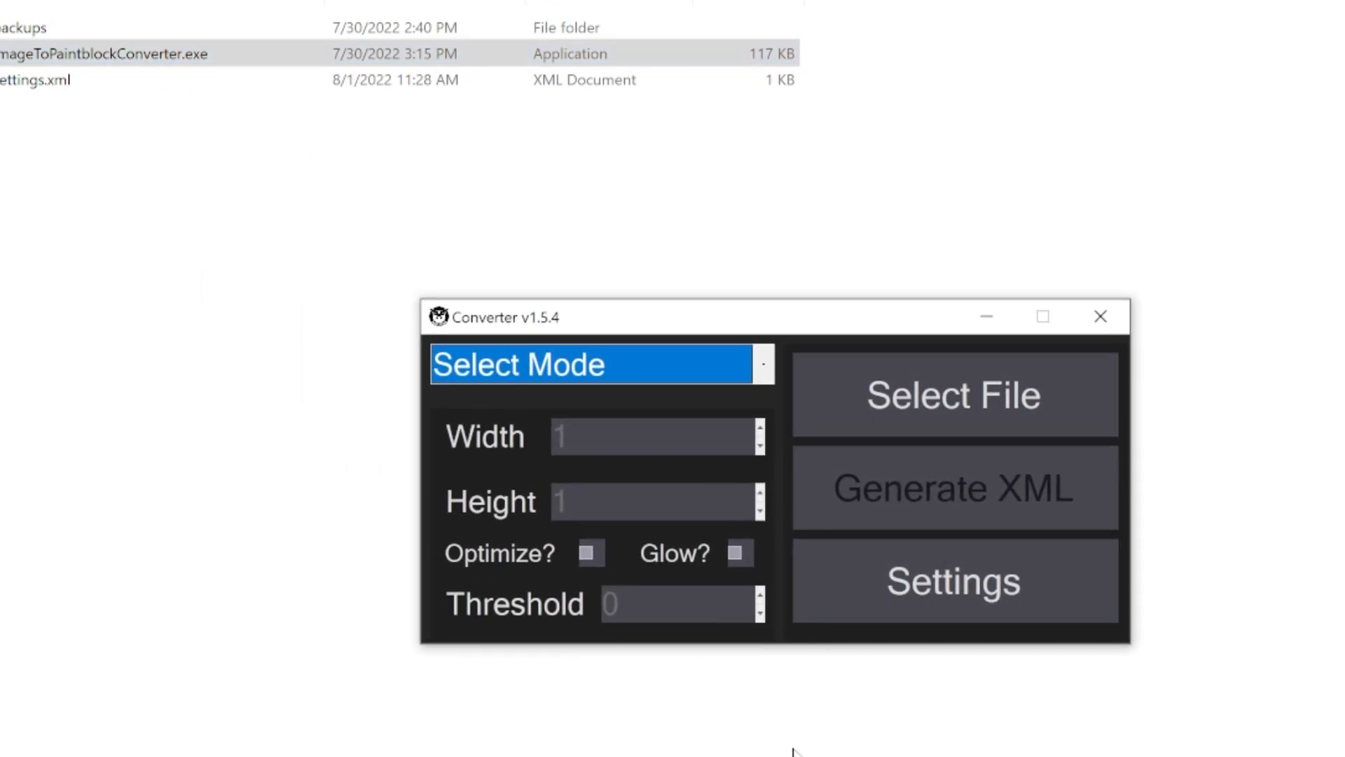
{"action": "mouse_move", "coordinate": [830, 410]}
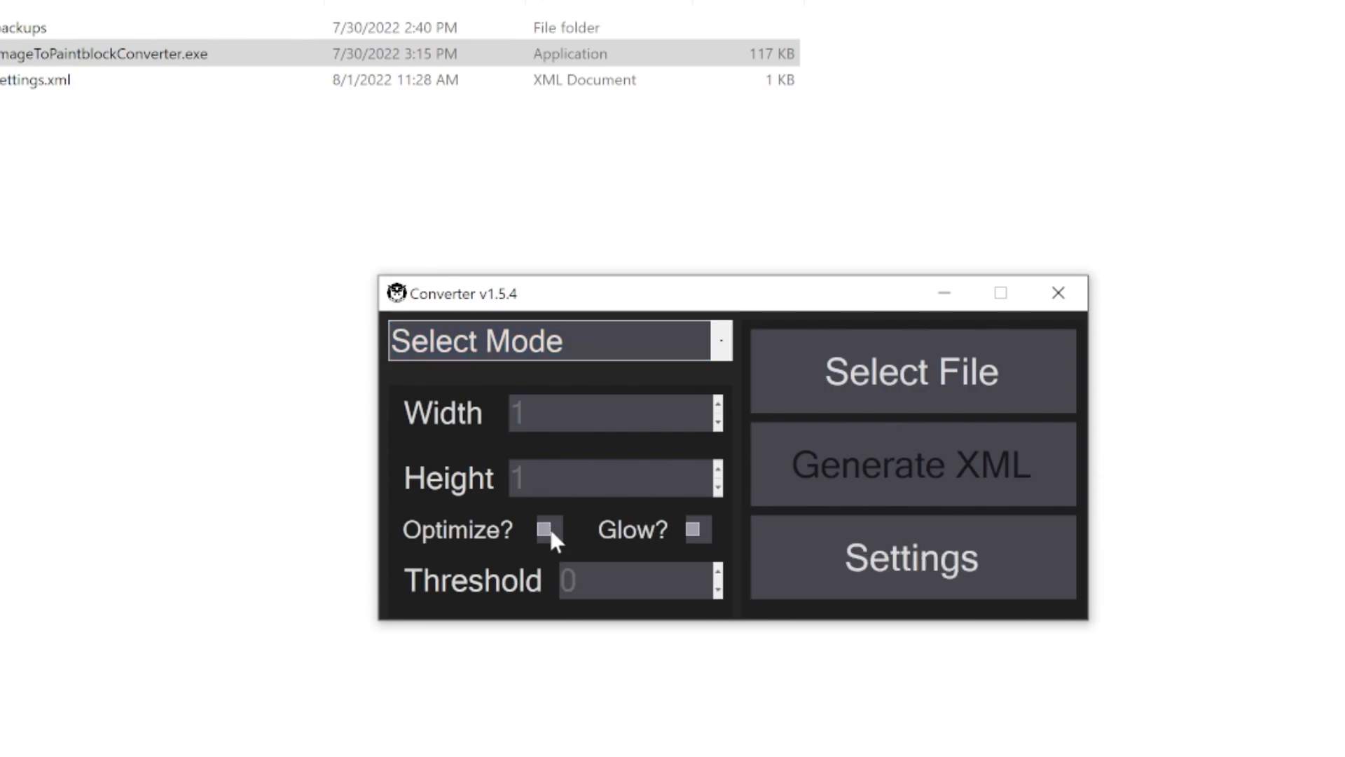
Enable Optimize? at threshold 0 and bring up the resize-mode choices
{"action": "left_click", "coordinate": [547, 530]}
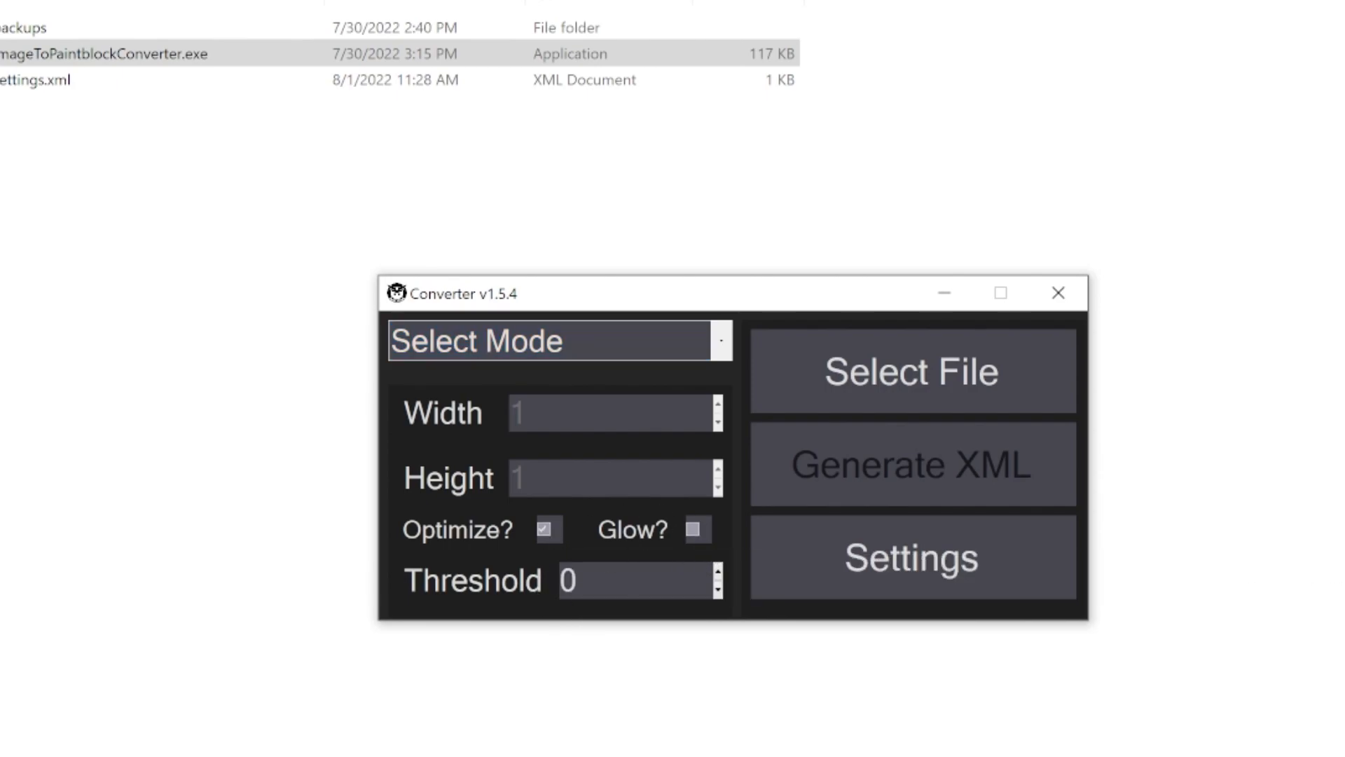
{"action": "mouse_move", "coordinate": [580, 562]}
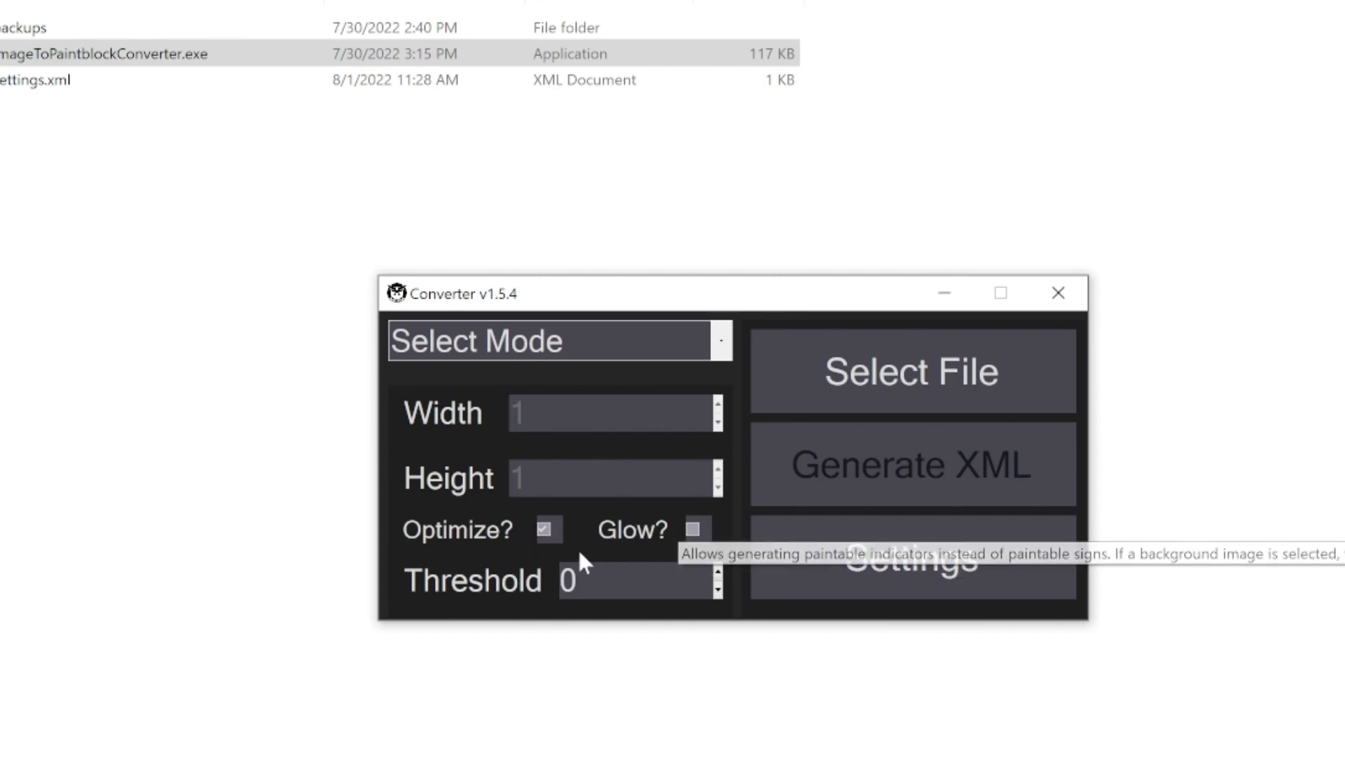
{"action": "mouse_move", "coordinate": [546, 530]}
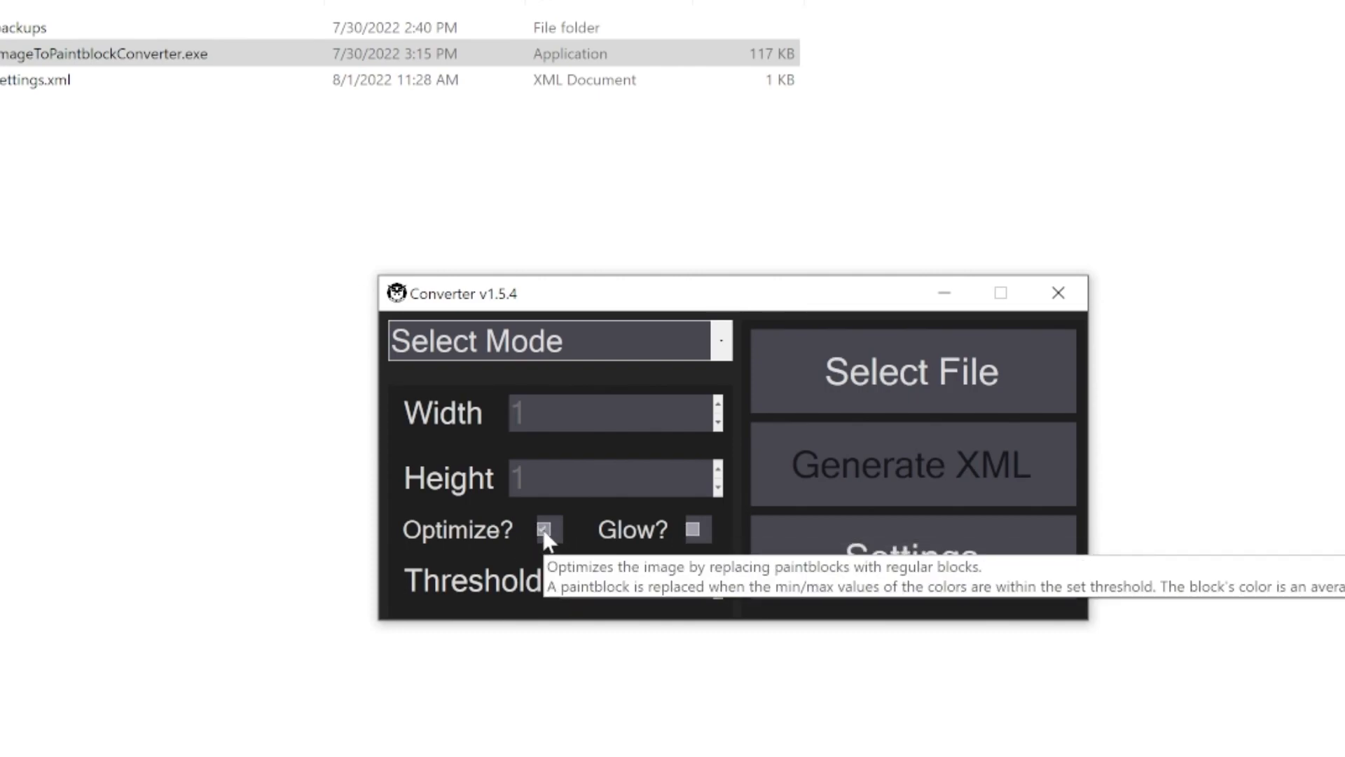
{"action": "left_click", "coordinate": [696, 530]}
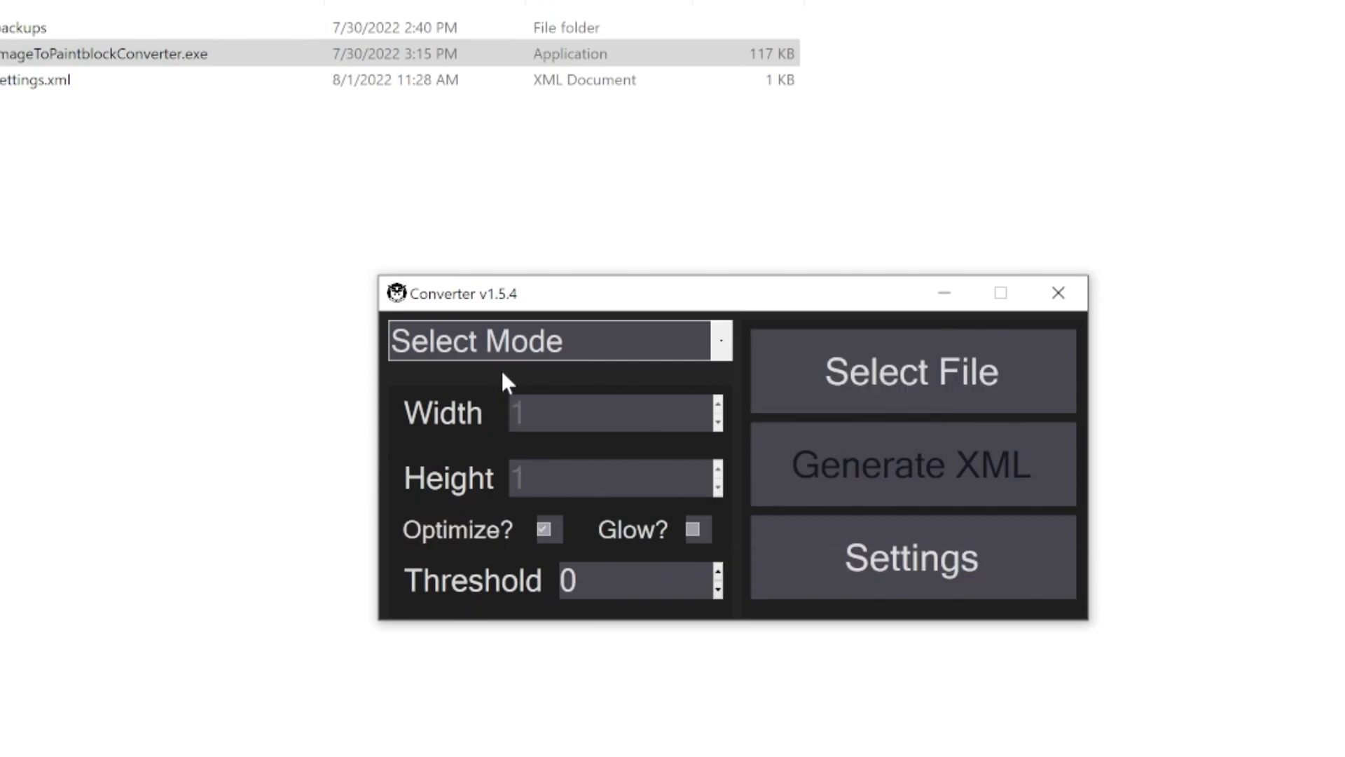
{"action": "left_click", "coordinate": [558, 341]}
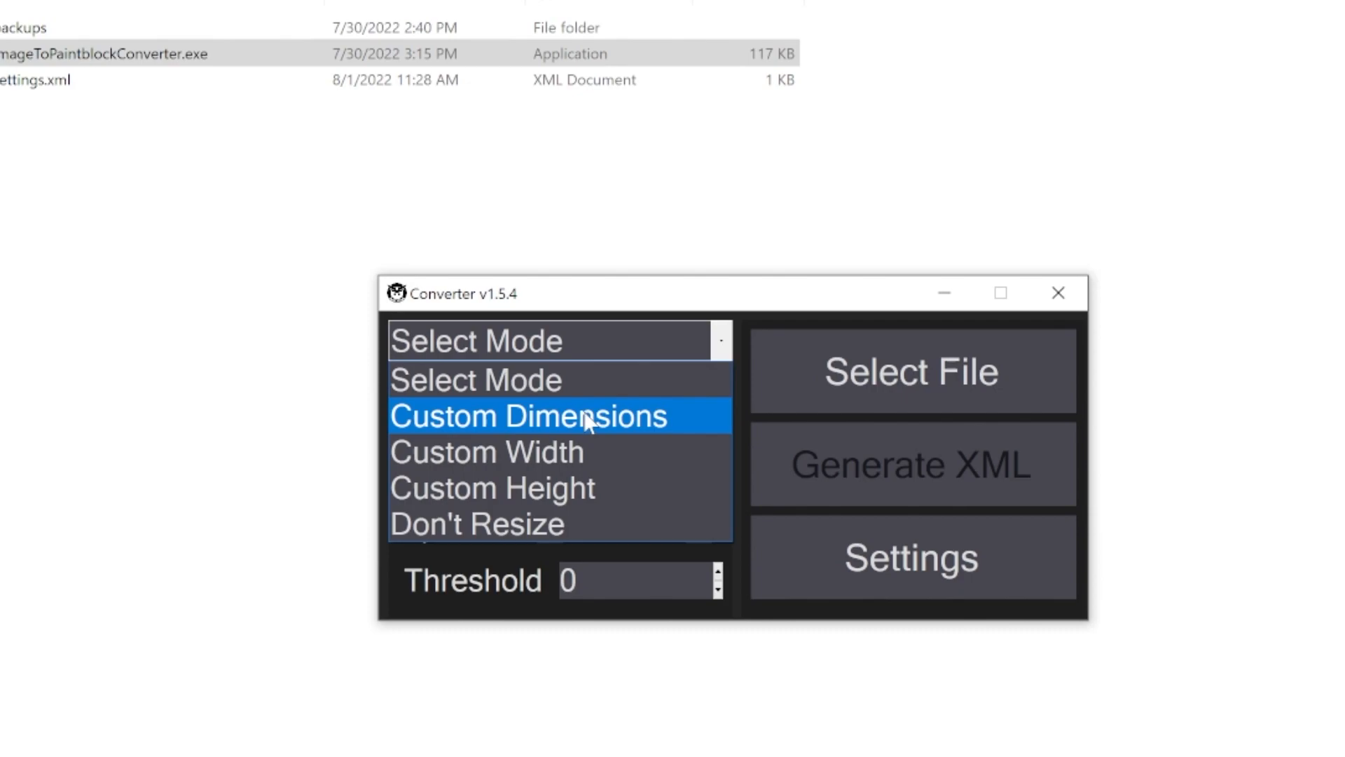
{"action": "mouse_move", "coordinate": [589, 431]}
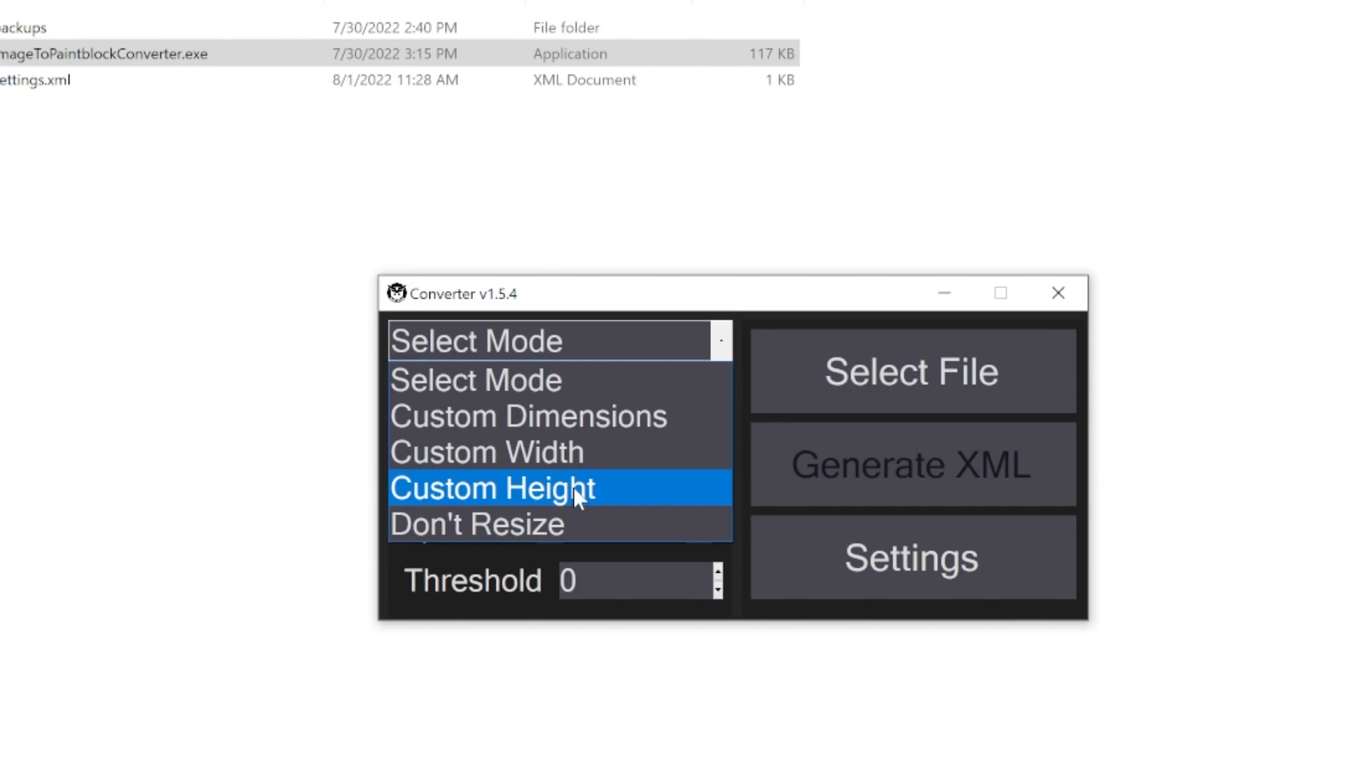
{"action": "mouse_move", "coordinate": [575, 498]}
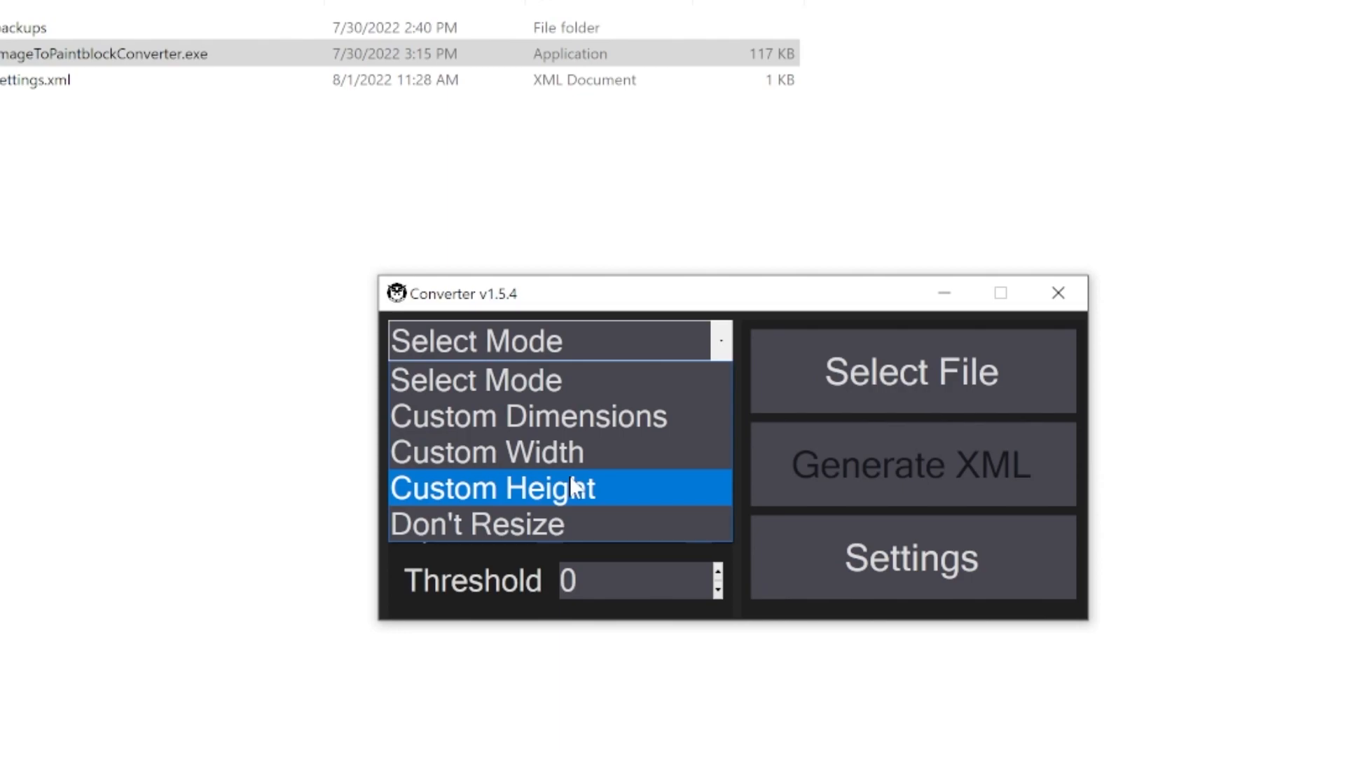
{"action": "mouse_move", "coordinate": [480, 524]}
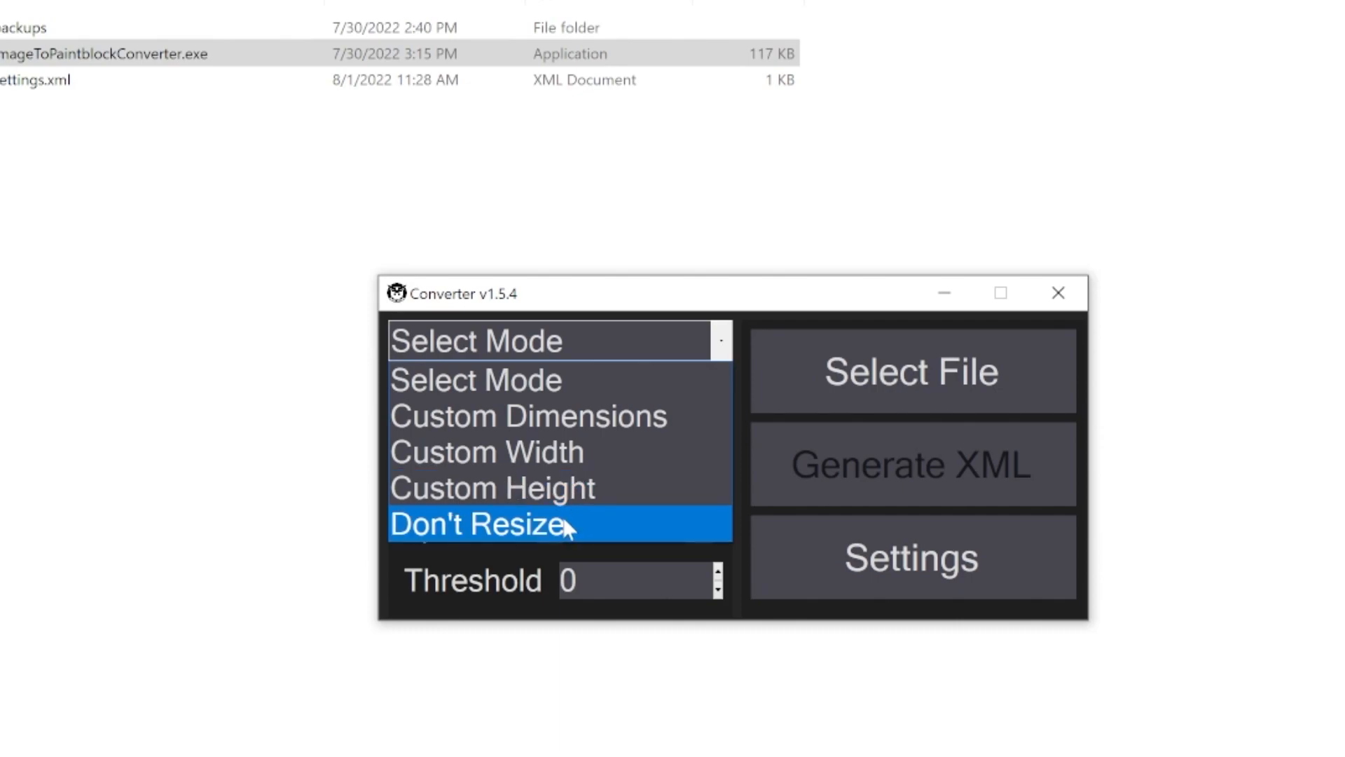
Pick Don't Resize from the Select Mode dropdown
{"action": "left_click", "coordinate": [481, 524]}
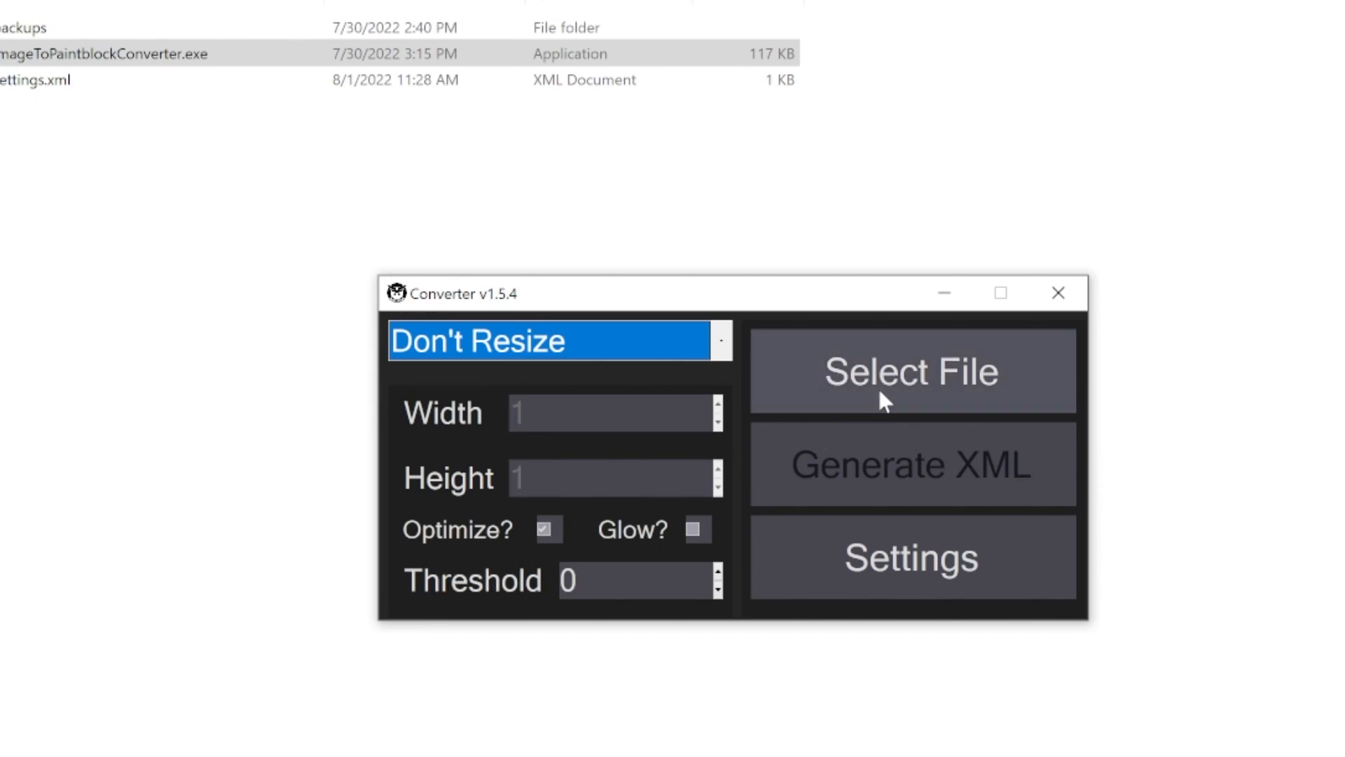
Choose the nose-art image from the noseart folder and generate 11 x 8 optimized XML
{"action": "left_click", "coordinate": [911, 372]}
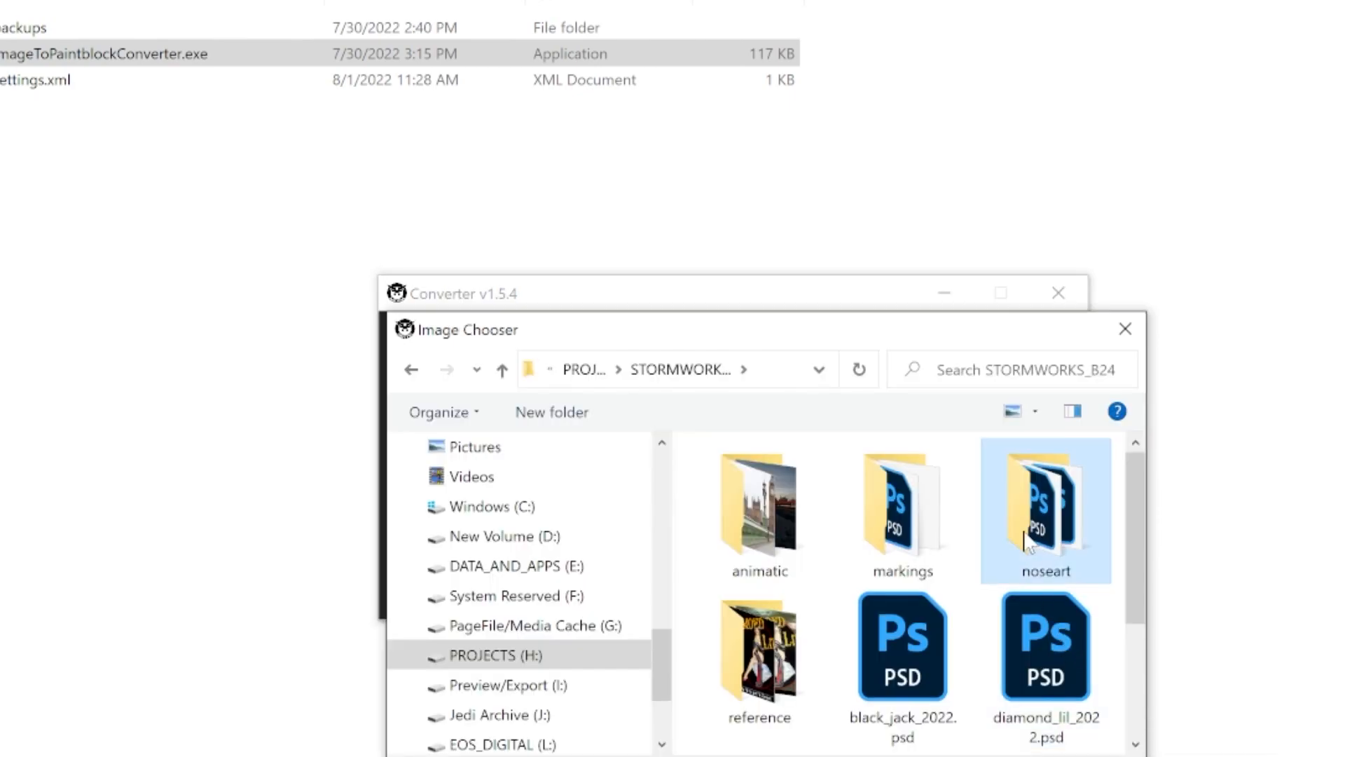
{"action": "double_click", "coordinate": [1046, 509]}
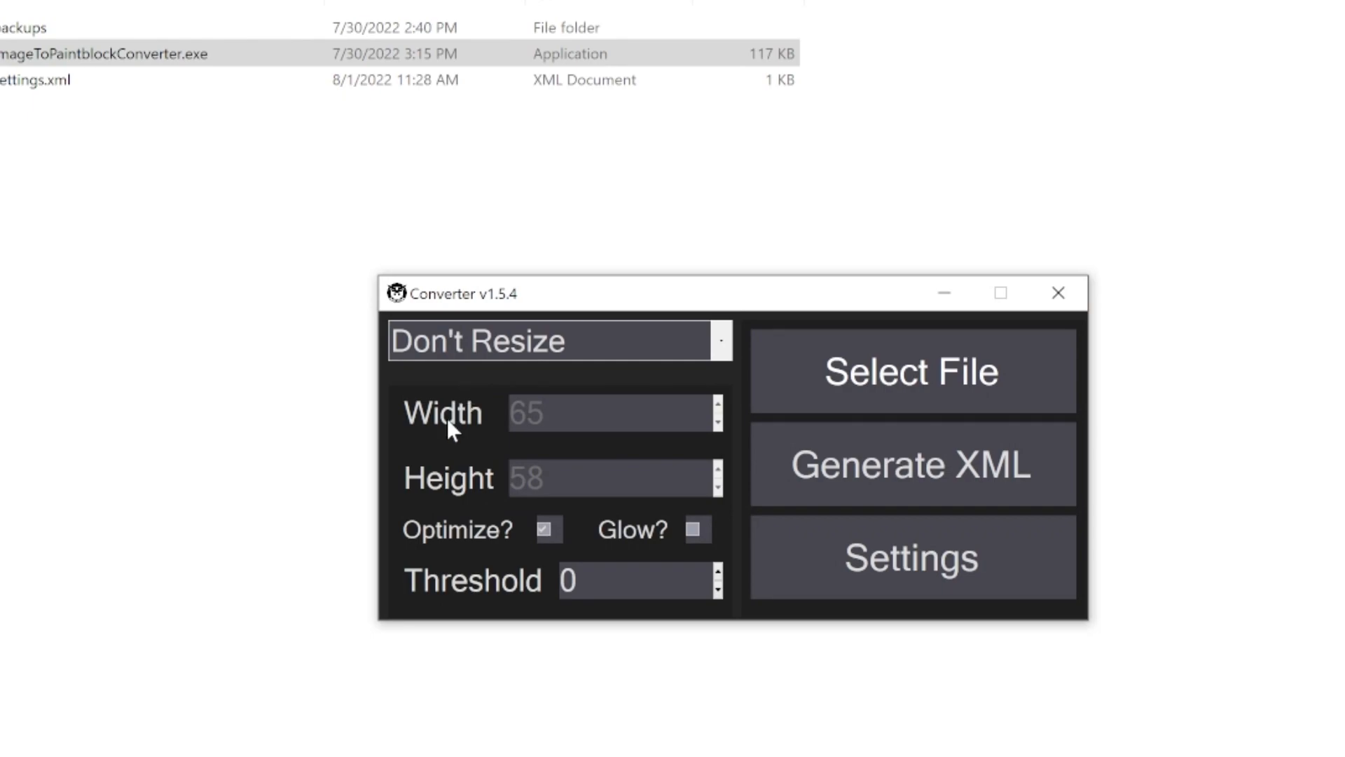
{"action": "mouse_move", "coordinate": [547, 500]}
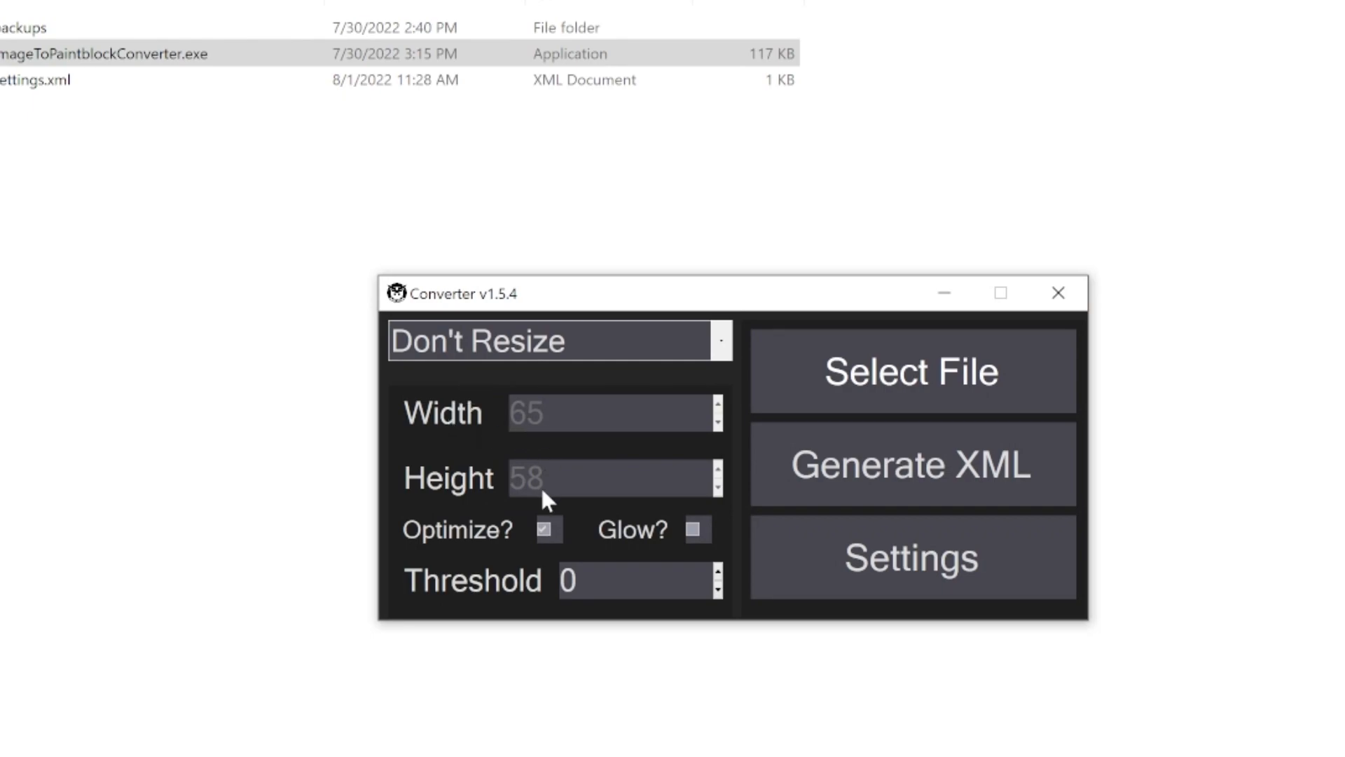
{"action": "mouse_move", "coordinate": [702, 637]}
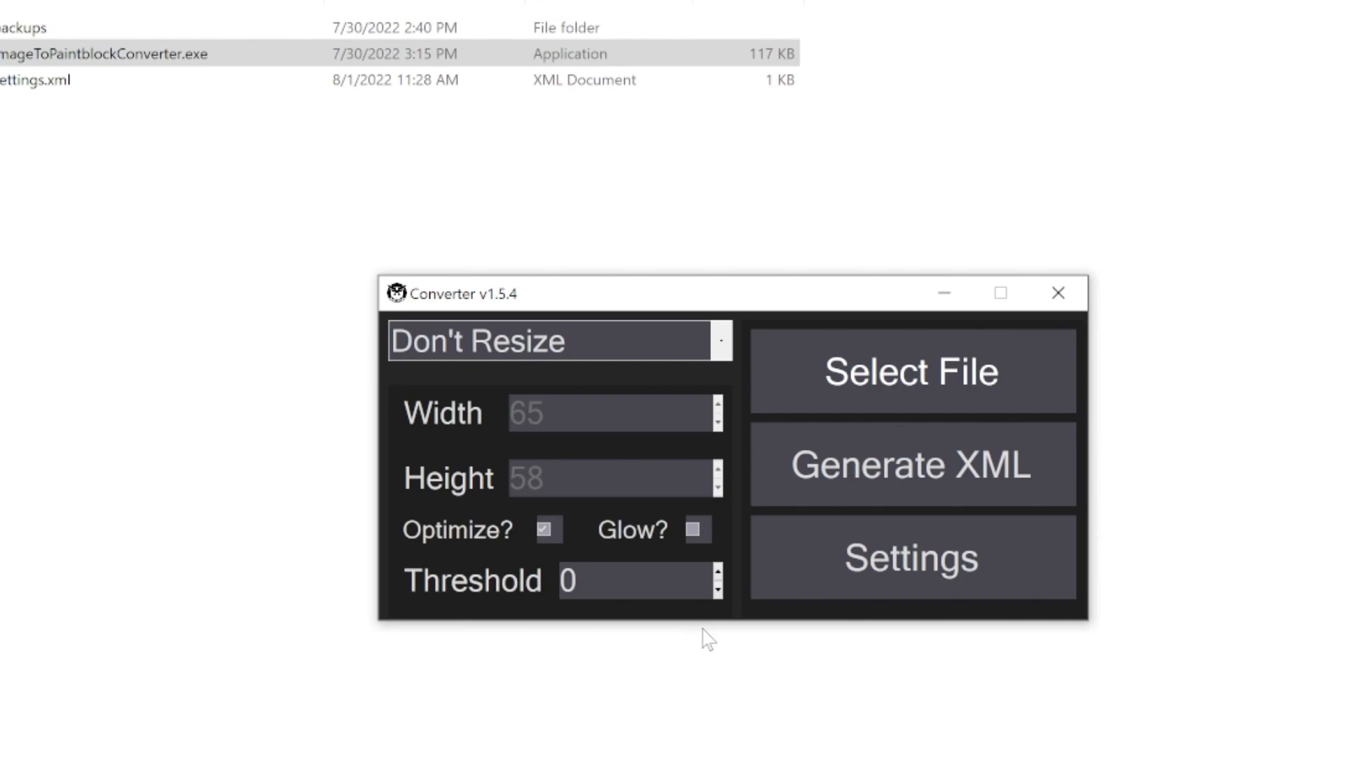
{"action": "mouse_move", "coordinate": [643, 347]}
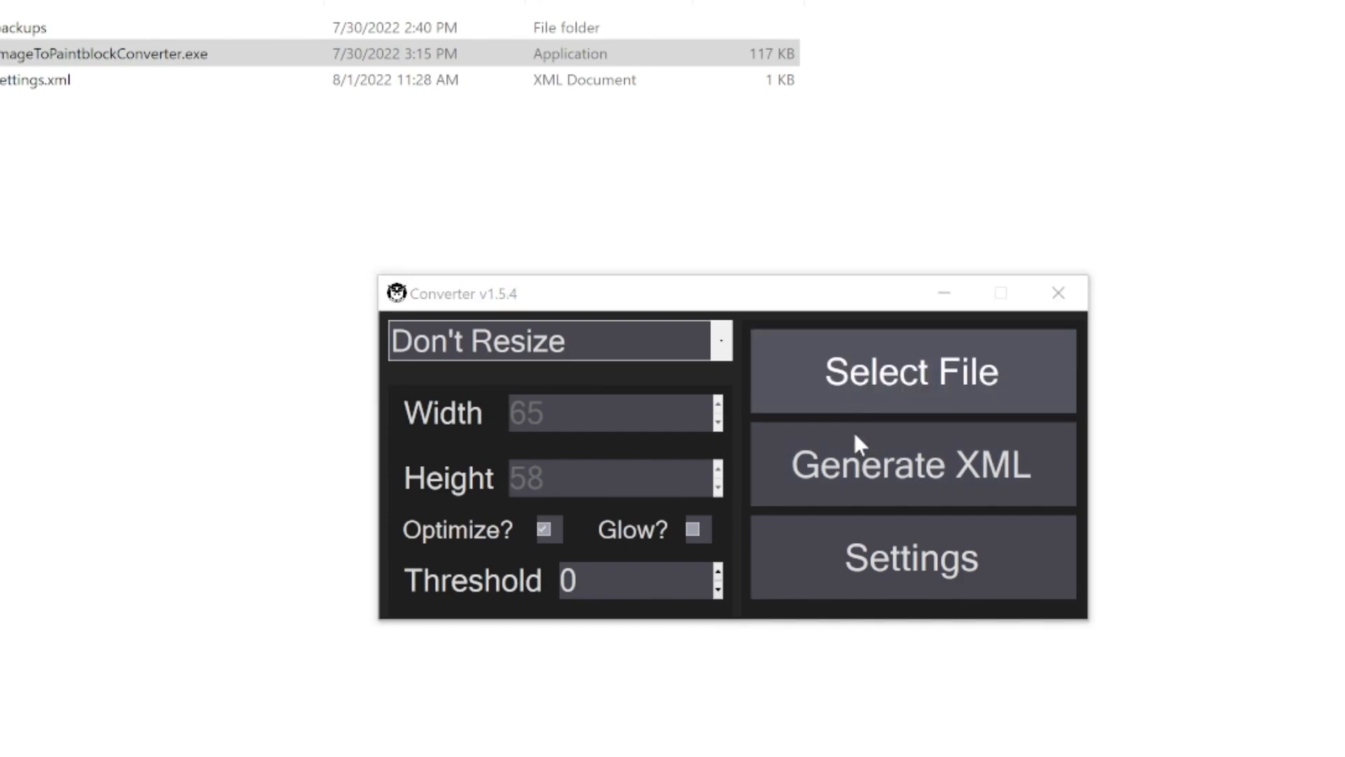
{"action": "left_click", "coordinate": [913, 371]}
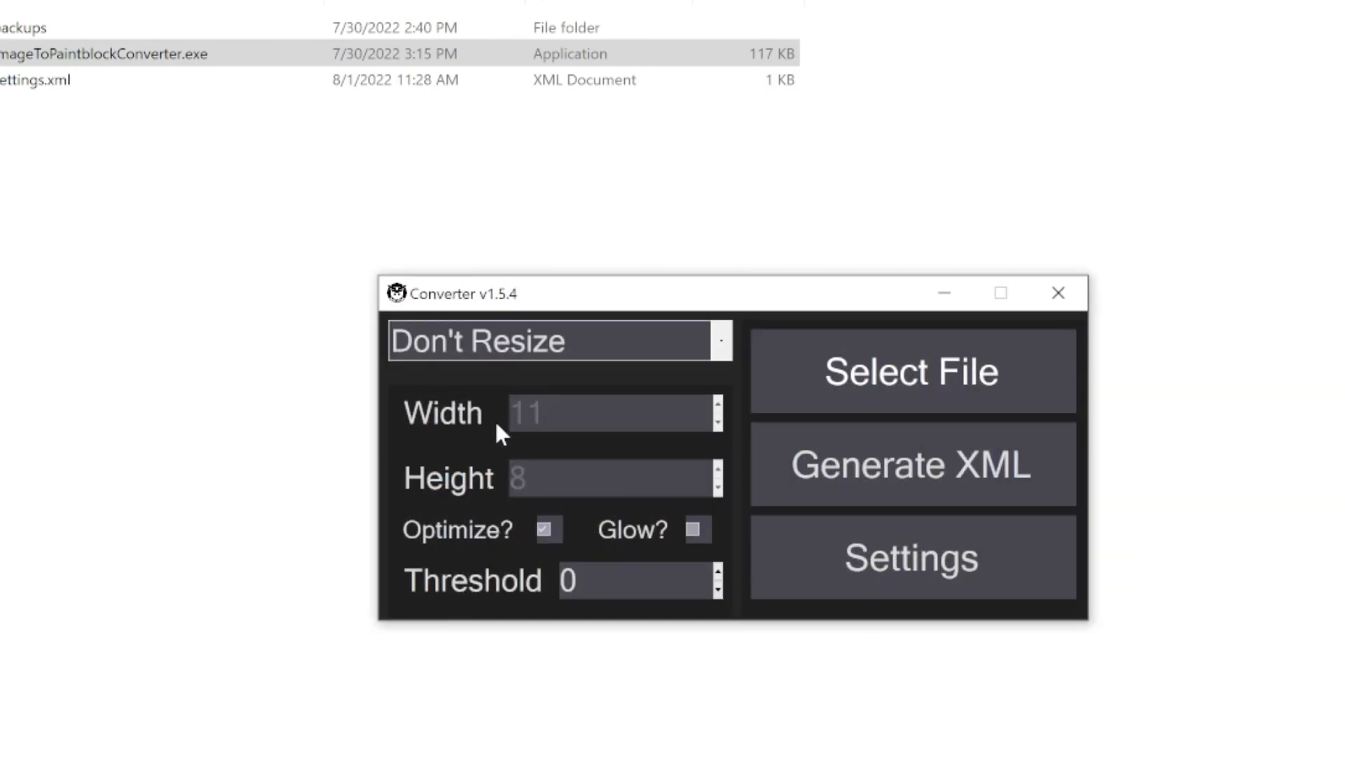
{"action": "mouse_move", "coordinate": [504, 506]}
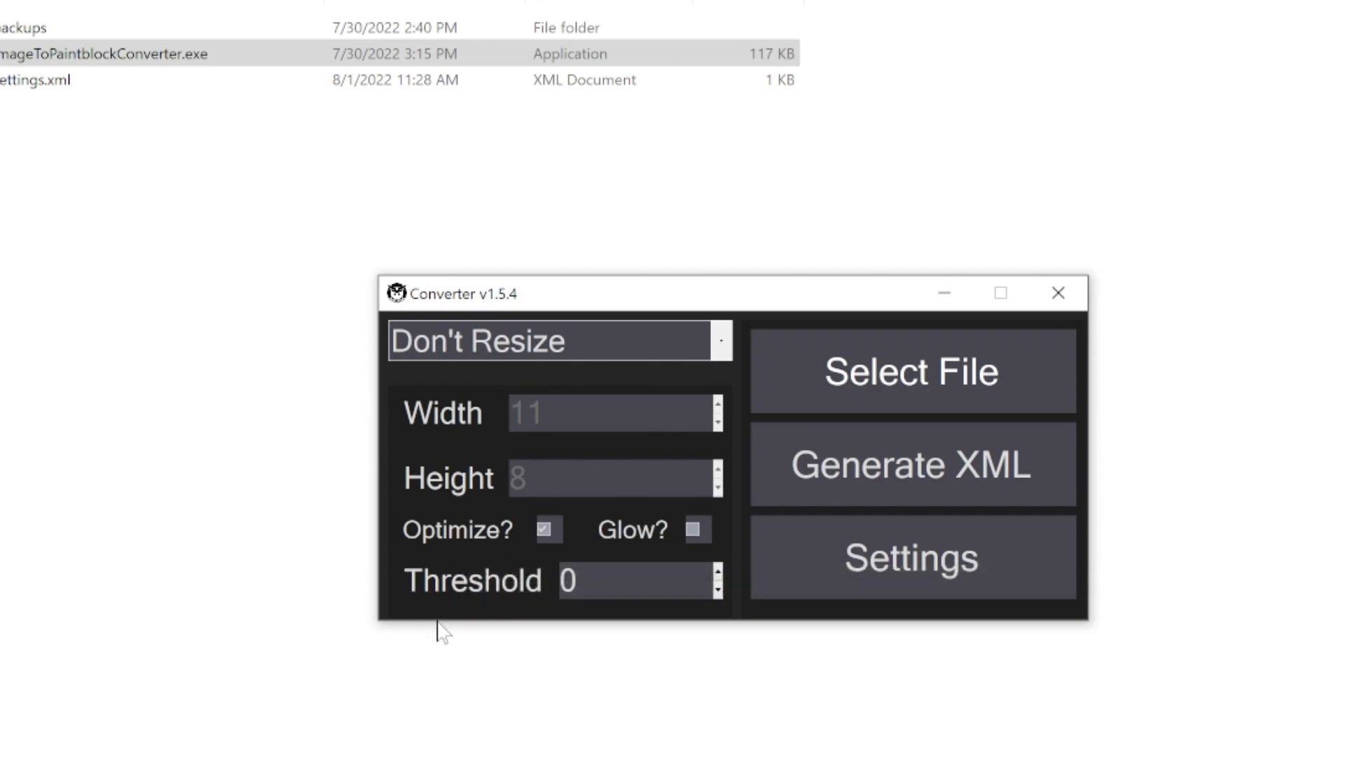
{"action": "mouse_move", "coordinate": [1014, 481]}
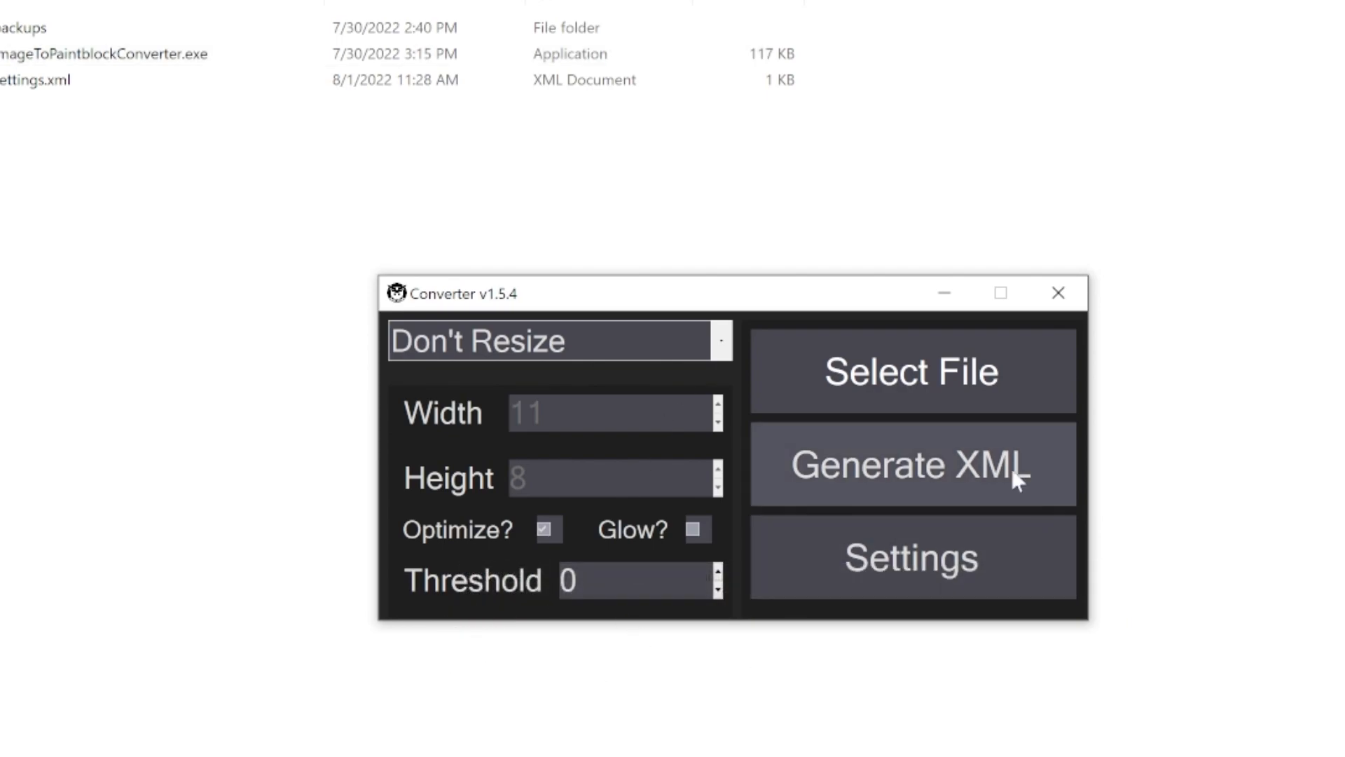
{"action": "mouse_move", "coordinate": [922, 483]}
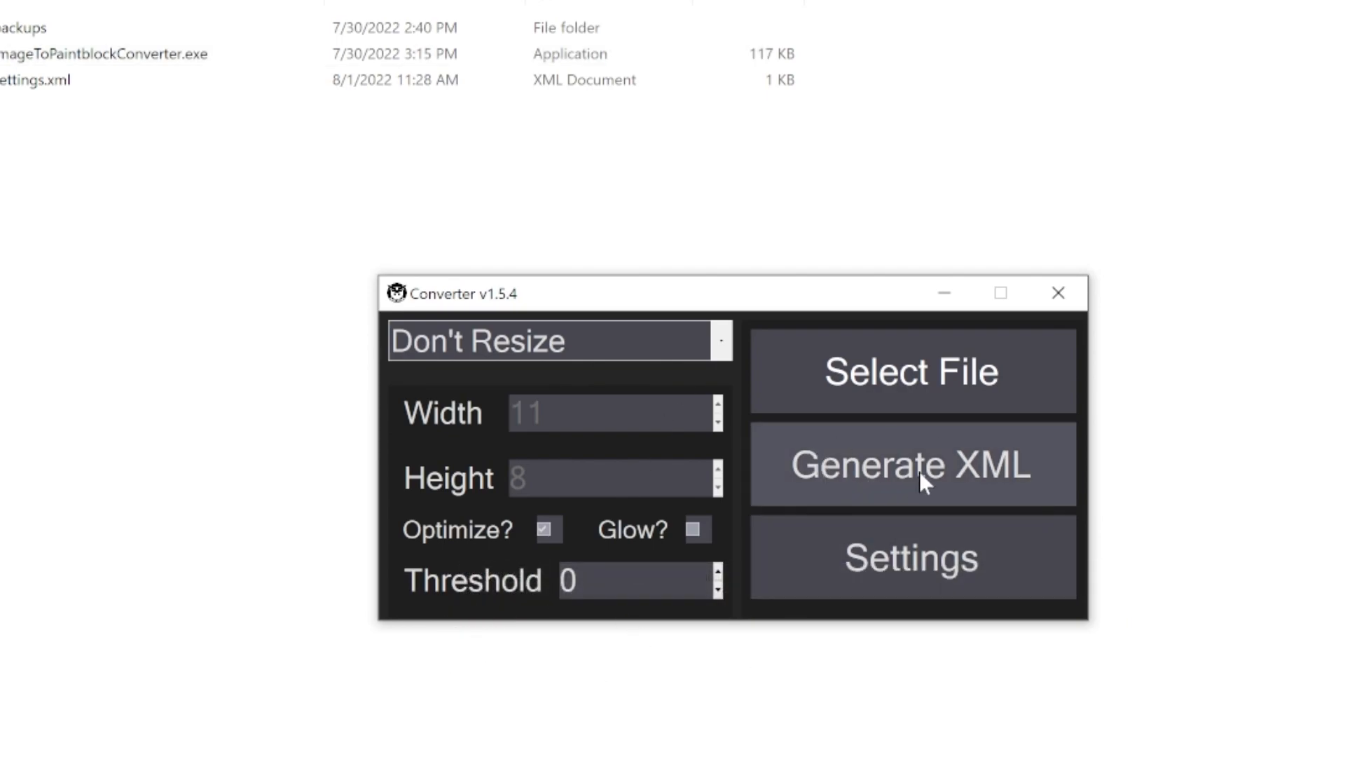
{"action": "mouse_move", "coordinate": [961, 461]}
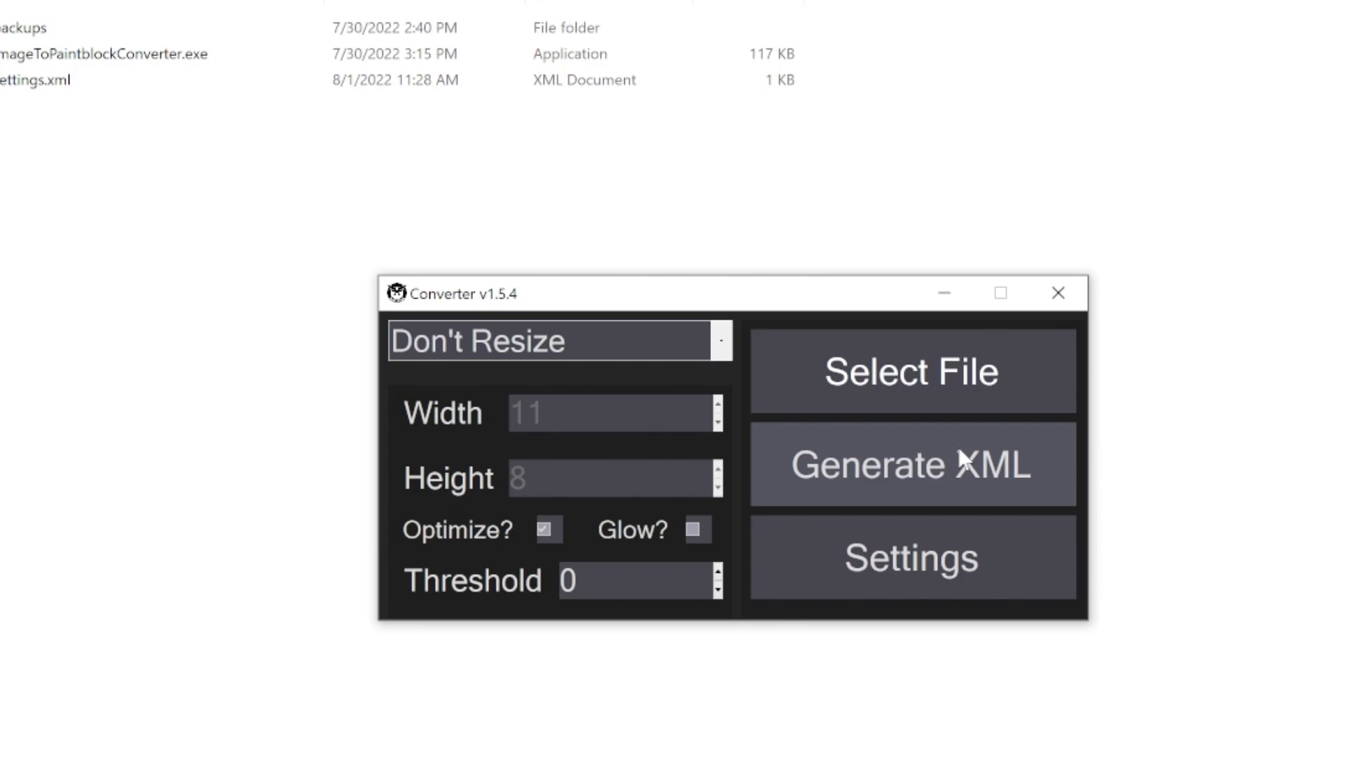
{"action": "mouse_move", "coordinate": [984, 492]}
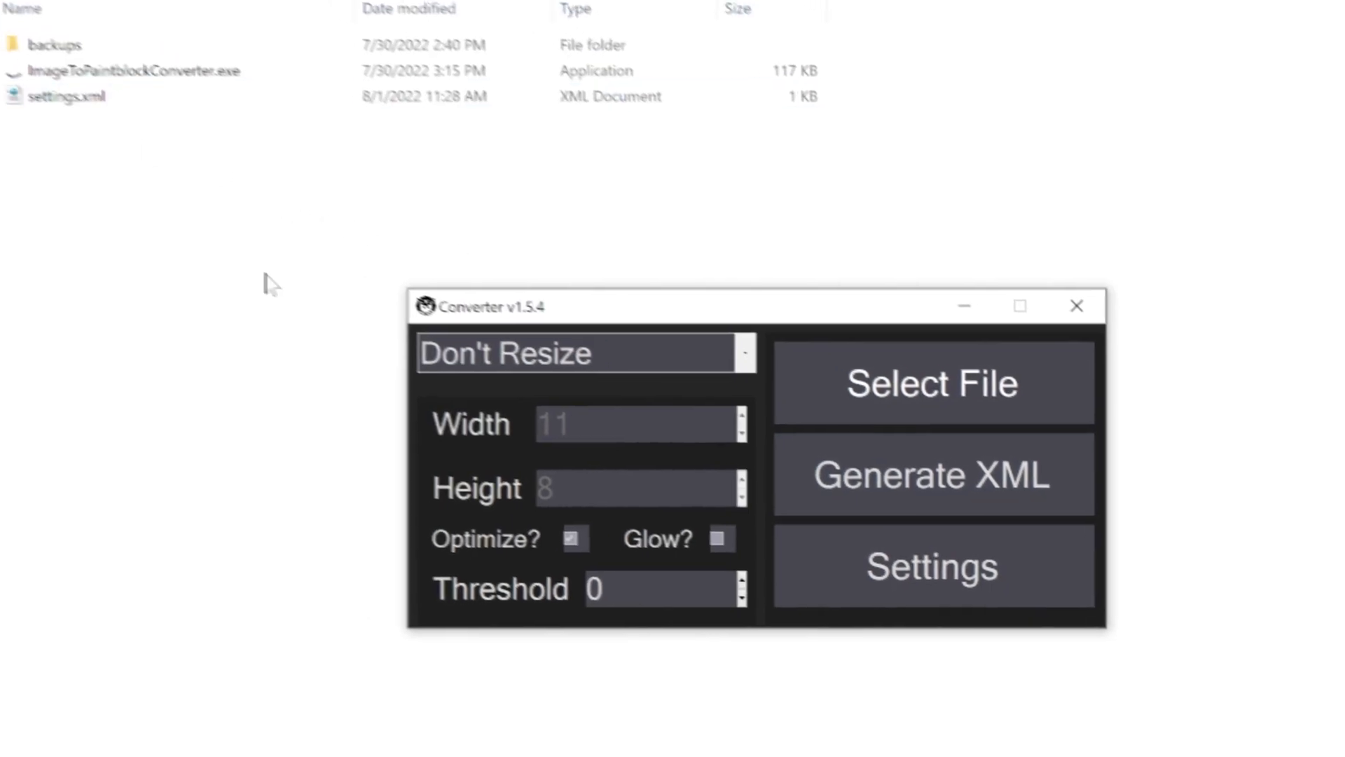
Enable Backup Vehicles? in the converter's Settings and close the window
{"action": "left_click", "coordinate": [932, 566]}
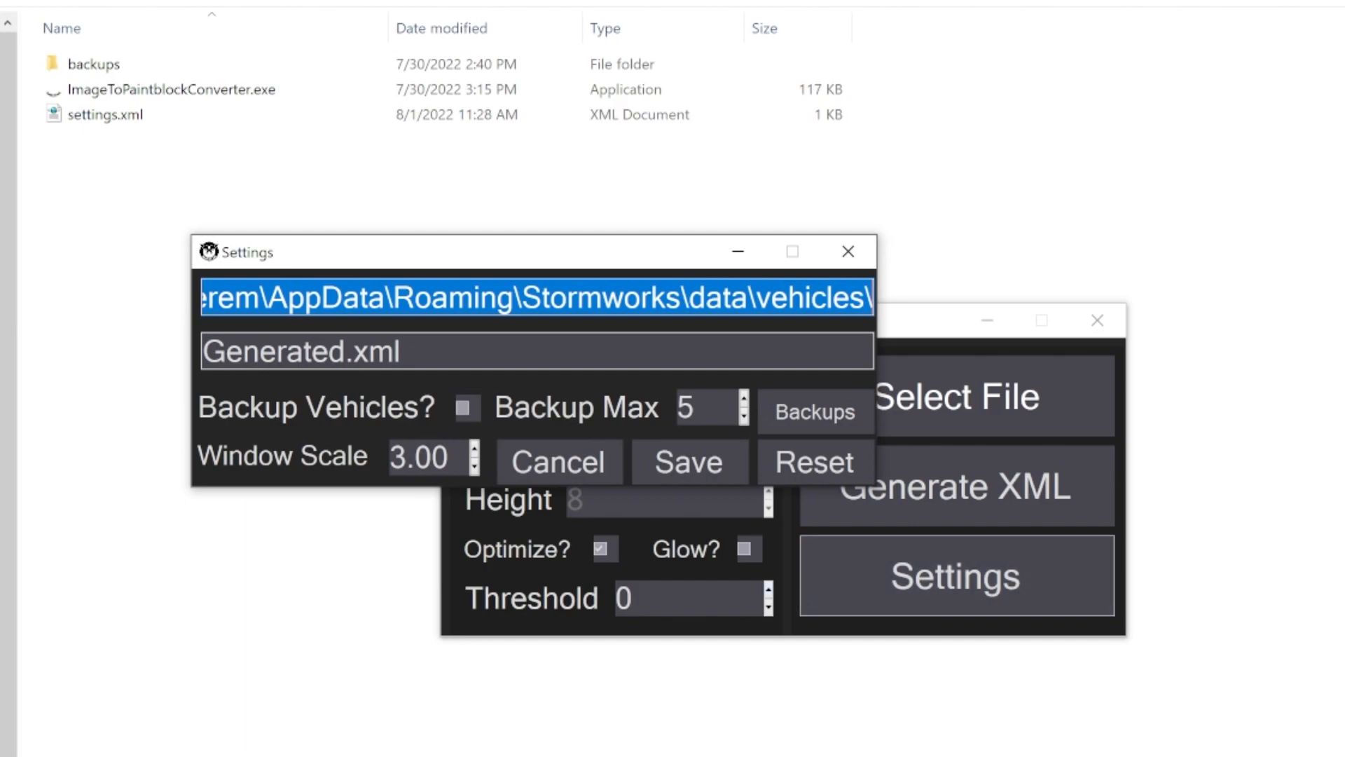
{"action": "left_click", "coordinate": [466, 408]}
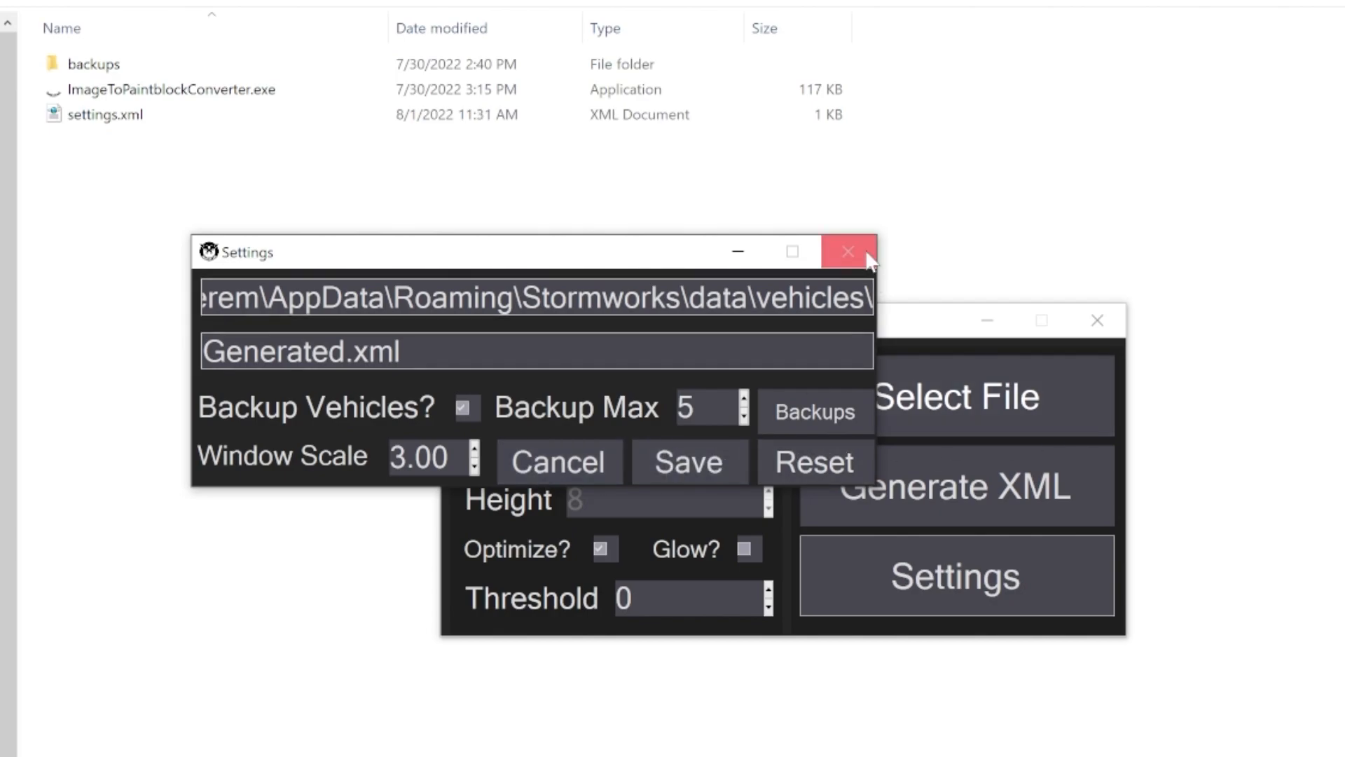
{"action": "left_click", "coordinate": [849, 251]}
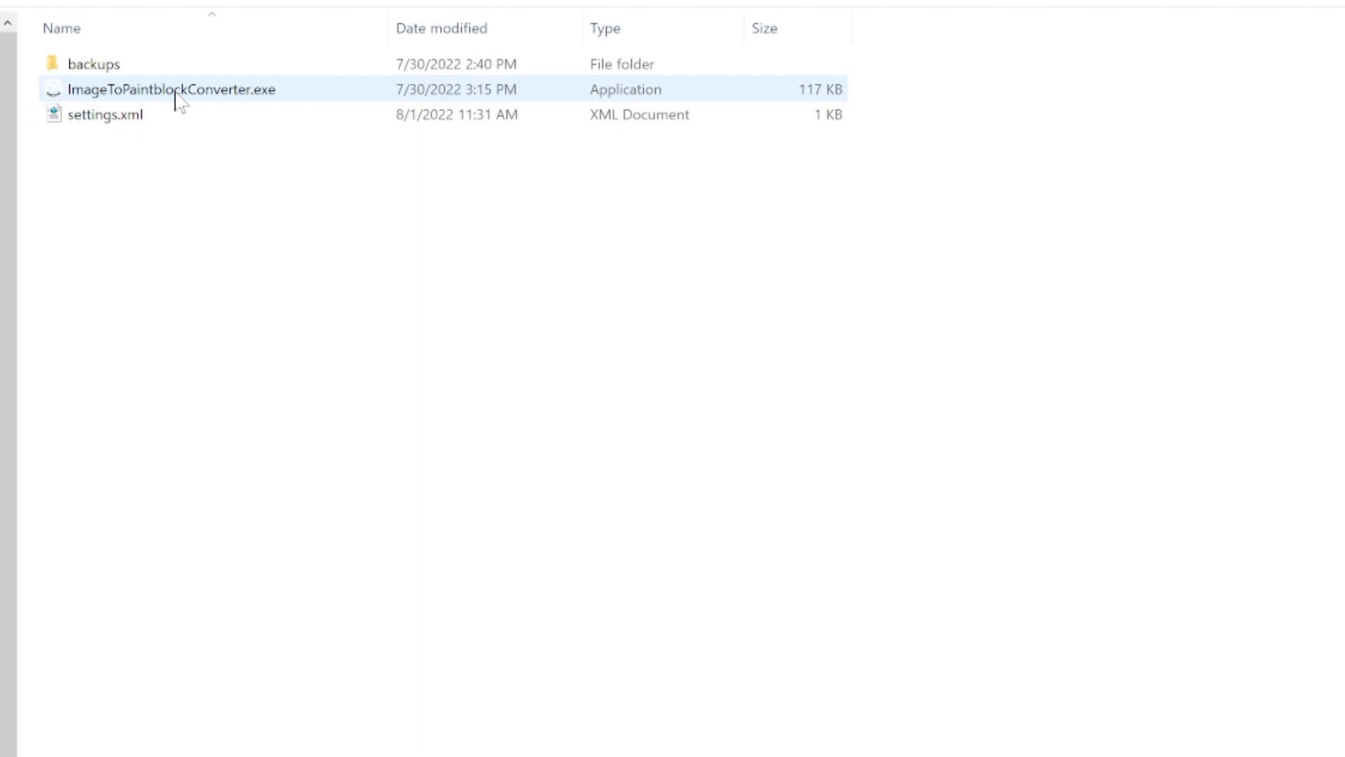
Relaunch the converter and regenerate the XML with Don't Resize and Optimize? enabled
{"action": "double_click", "coordinate": [172, 89]}
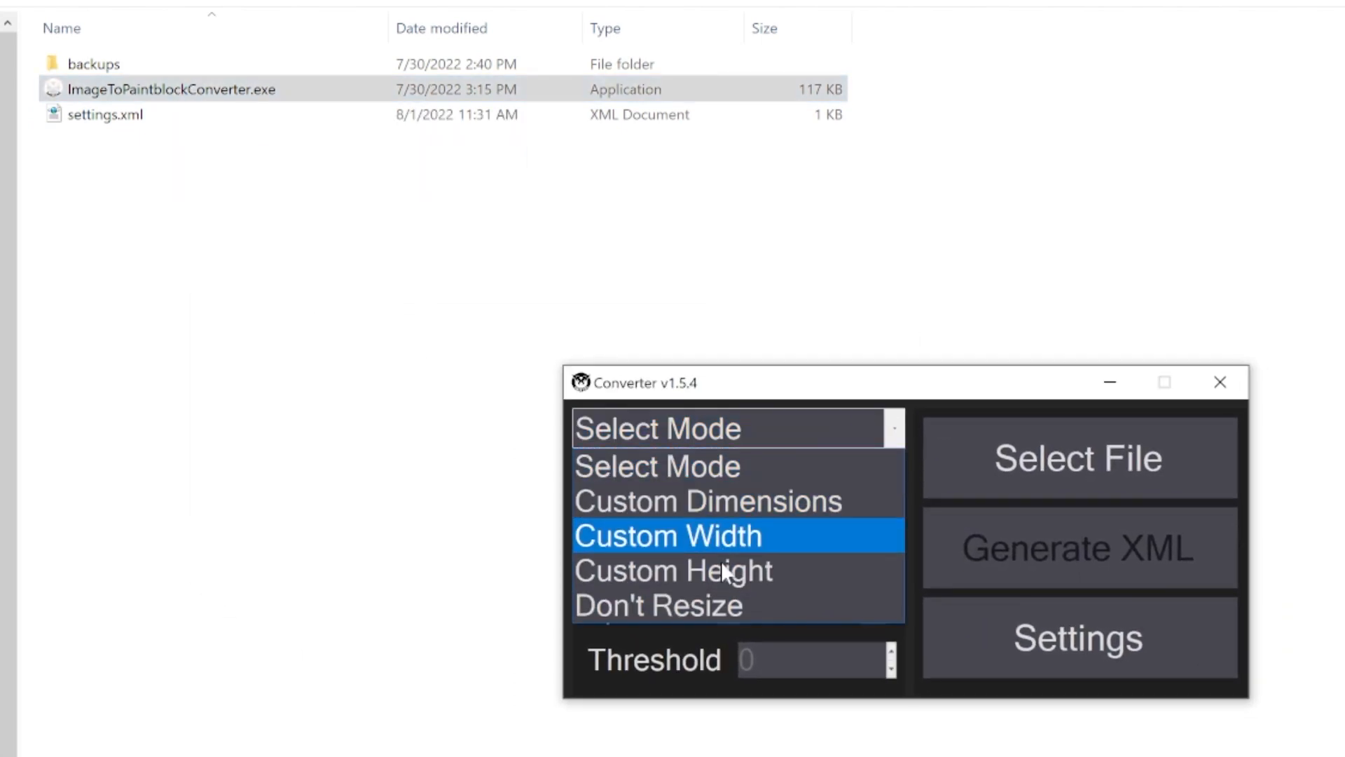
{"action": "left_click", "coordinate": [1077, 457]}
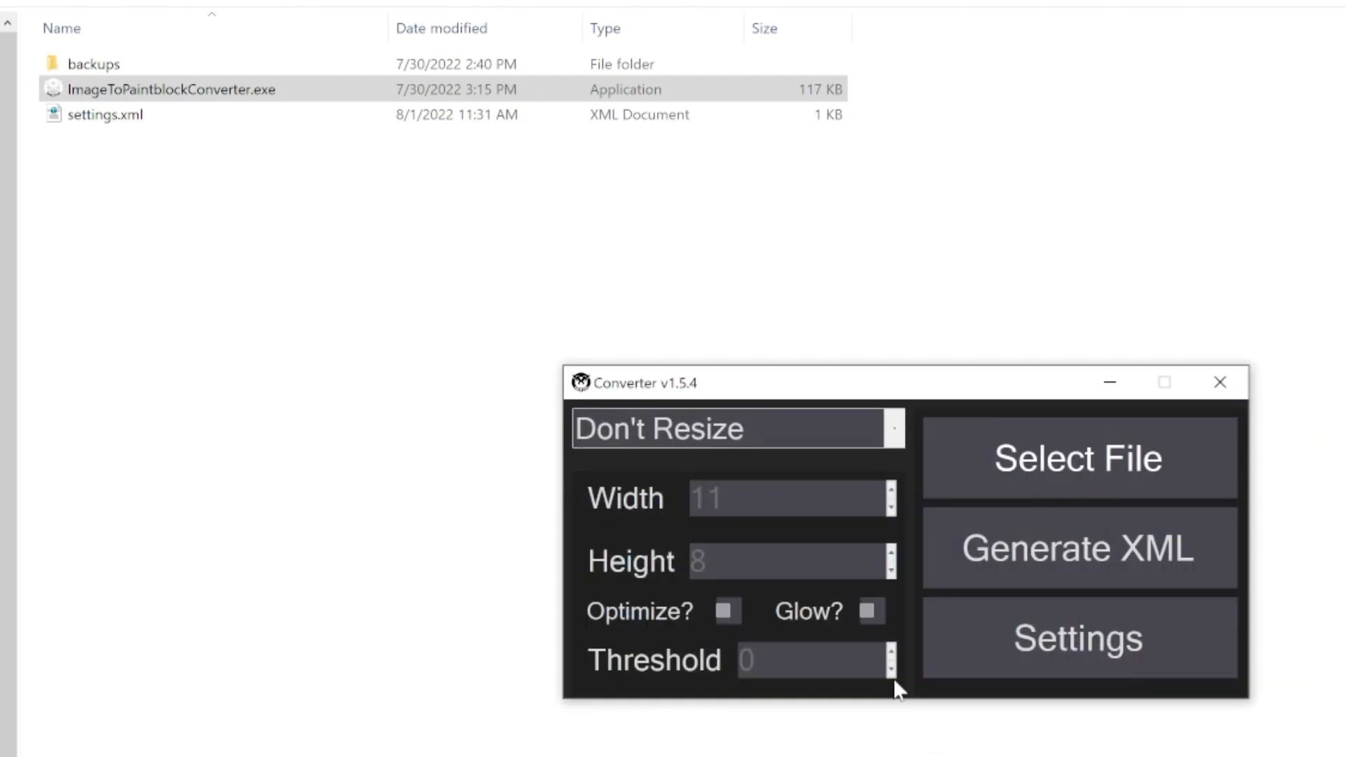
{"action": "left_click", "coordinate": [727, 610]}
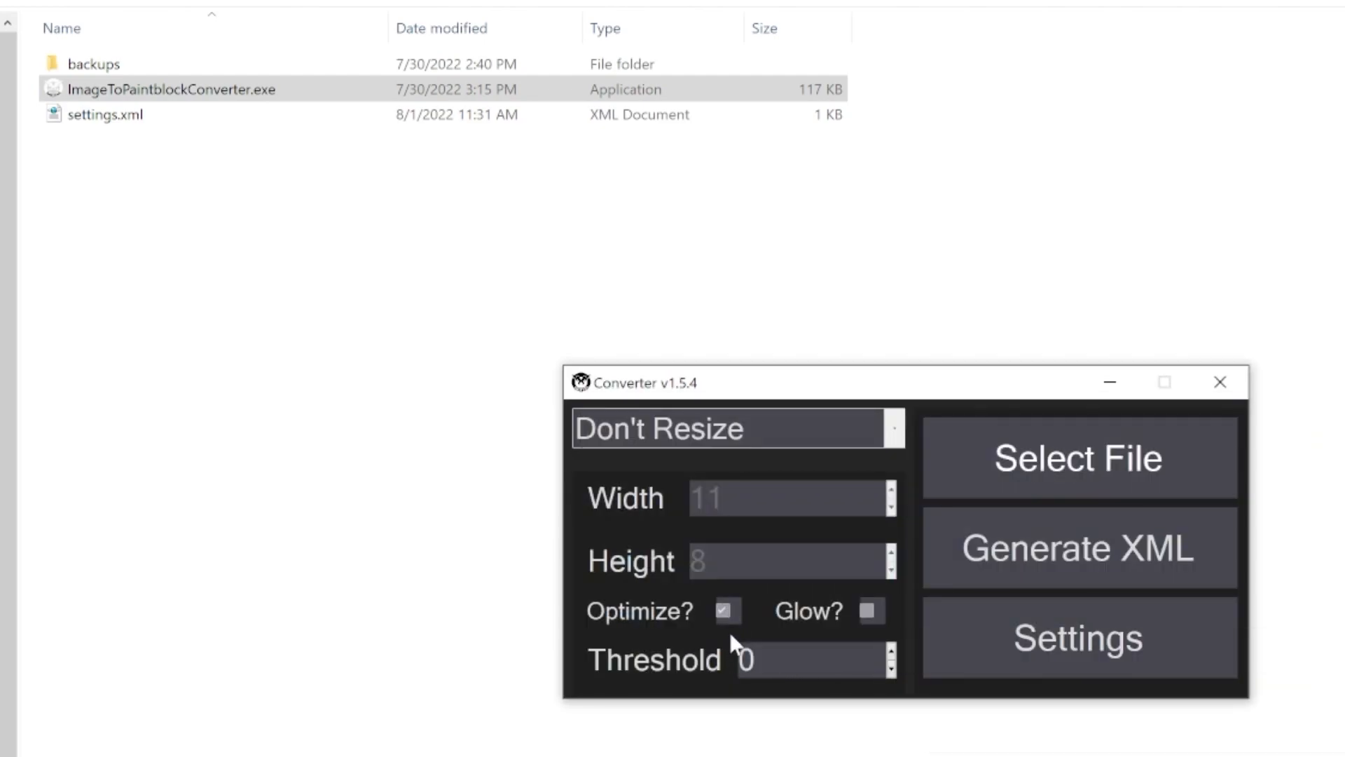
{"action": "mouse_move", "coordinate": [239, 177]}
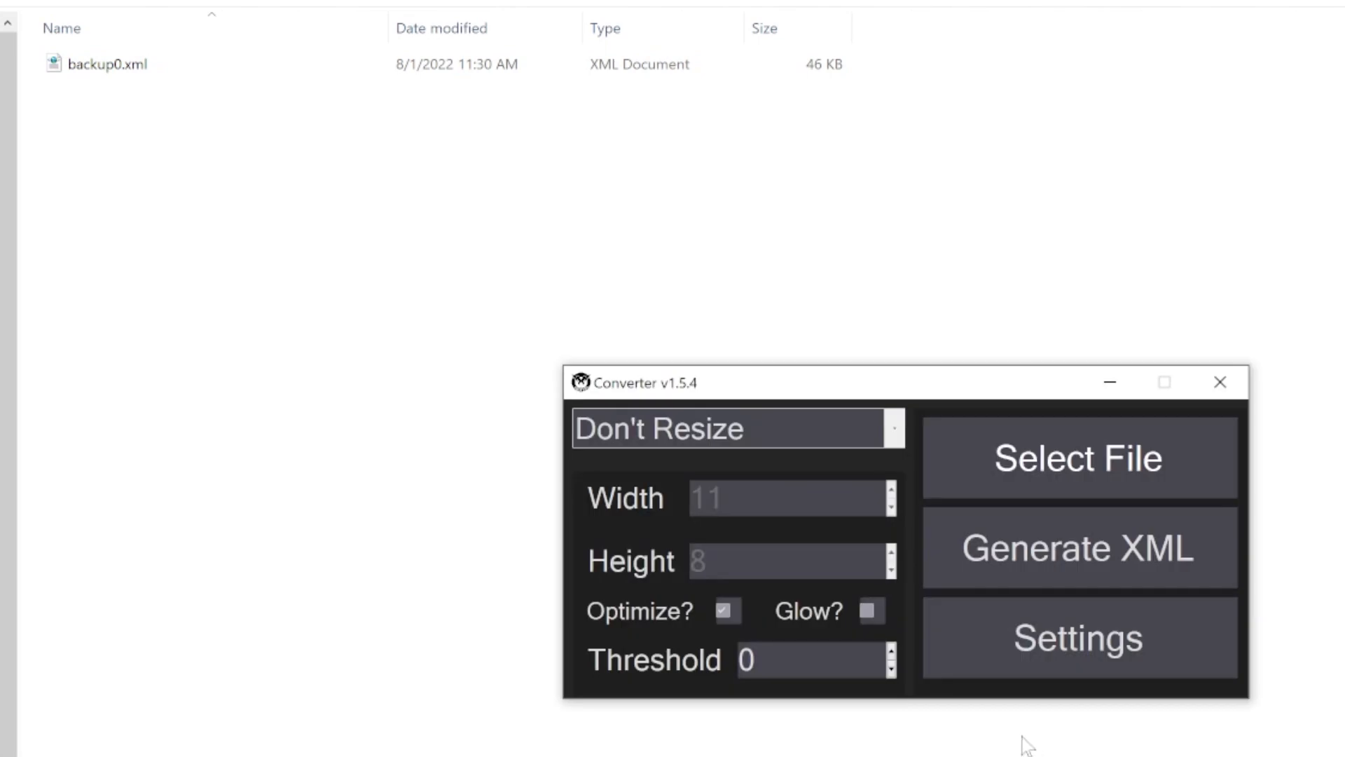
{"action": "left_click", "coordinate": [1078, 547]}
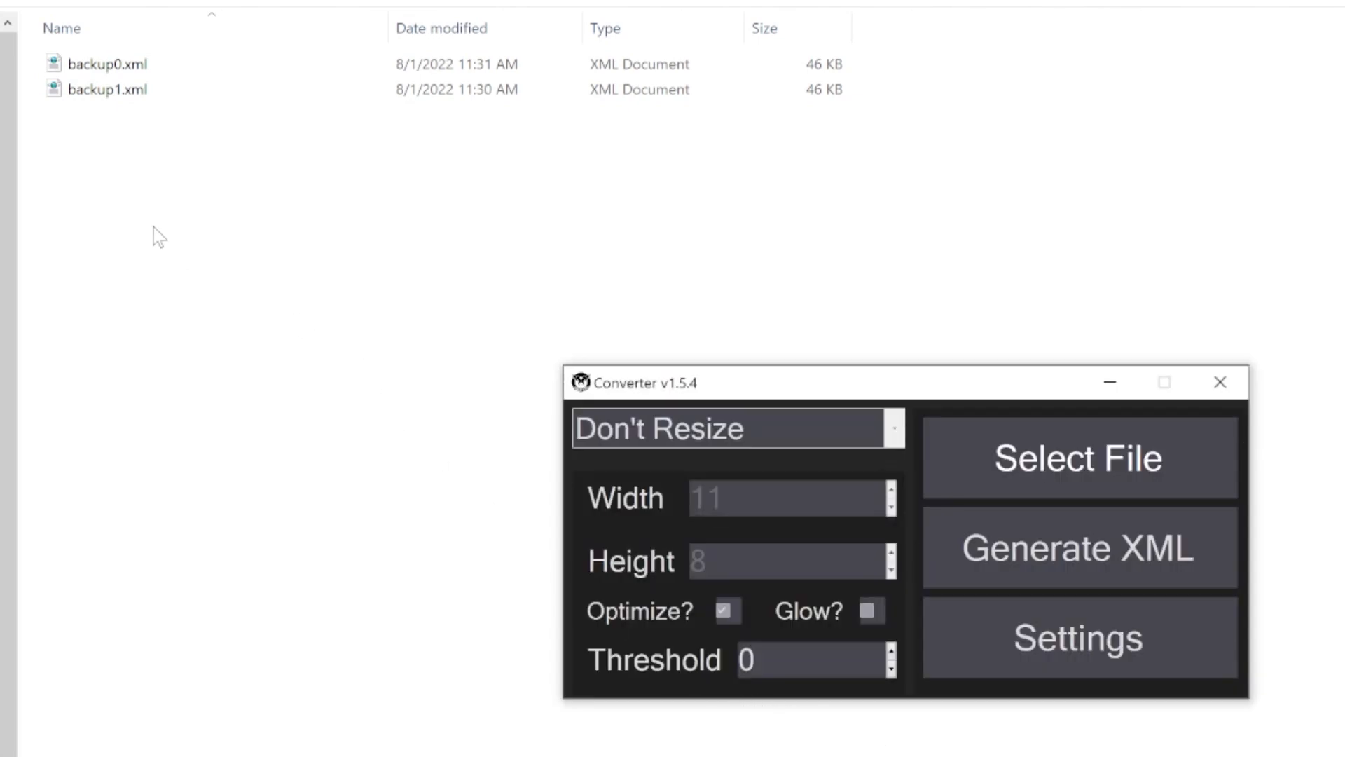
{"action": "mouse_move", "coordinate": [116, 129]}
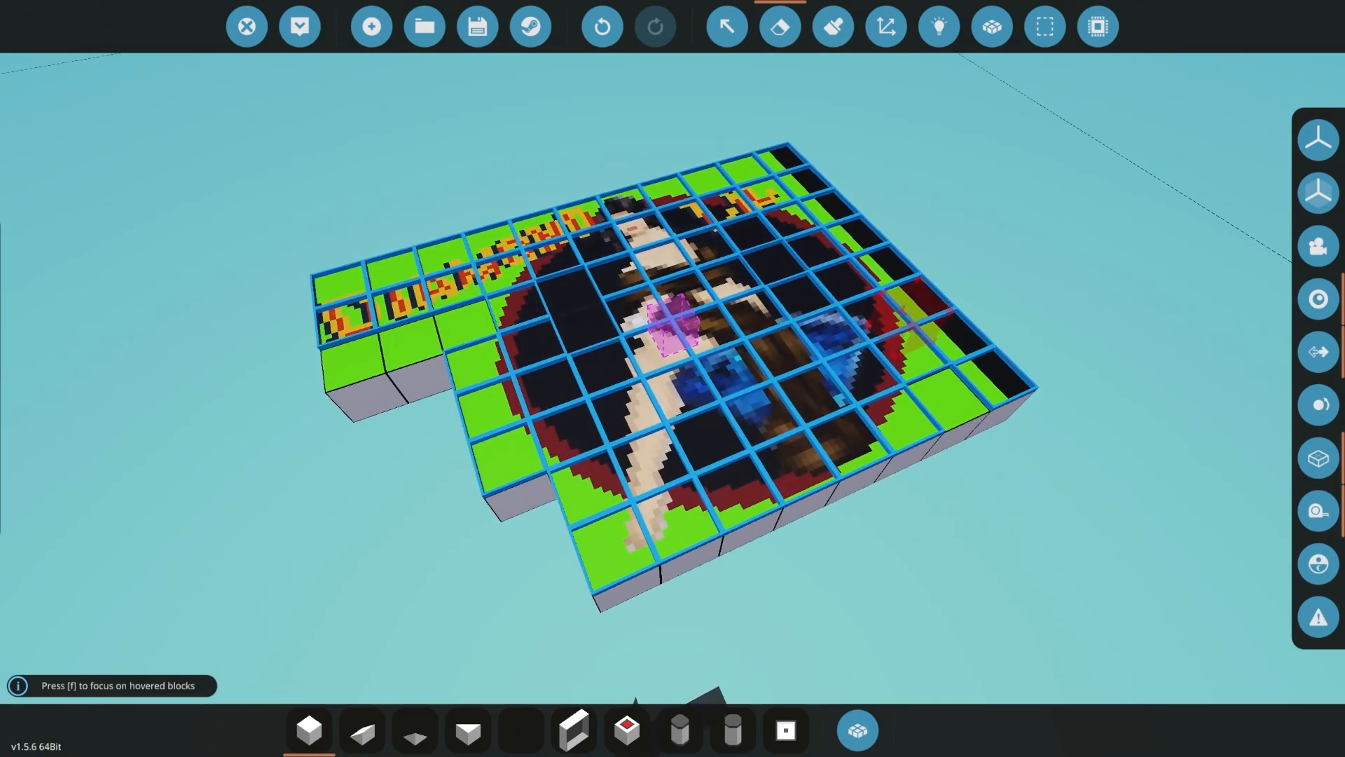
Inspect the painted nose-art blocks, then view the GitHub v1.5.5 release assets
{"action": "left_click", "coordinate": [910, 356]}
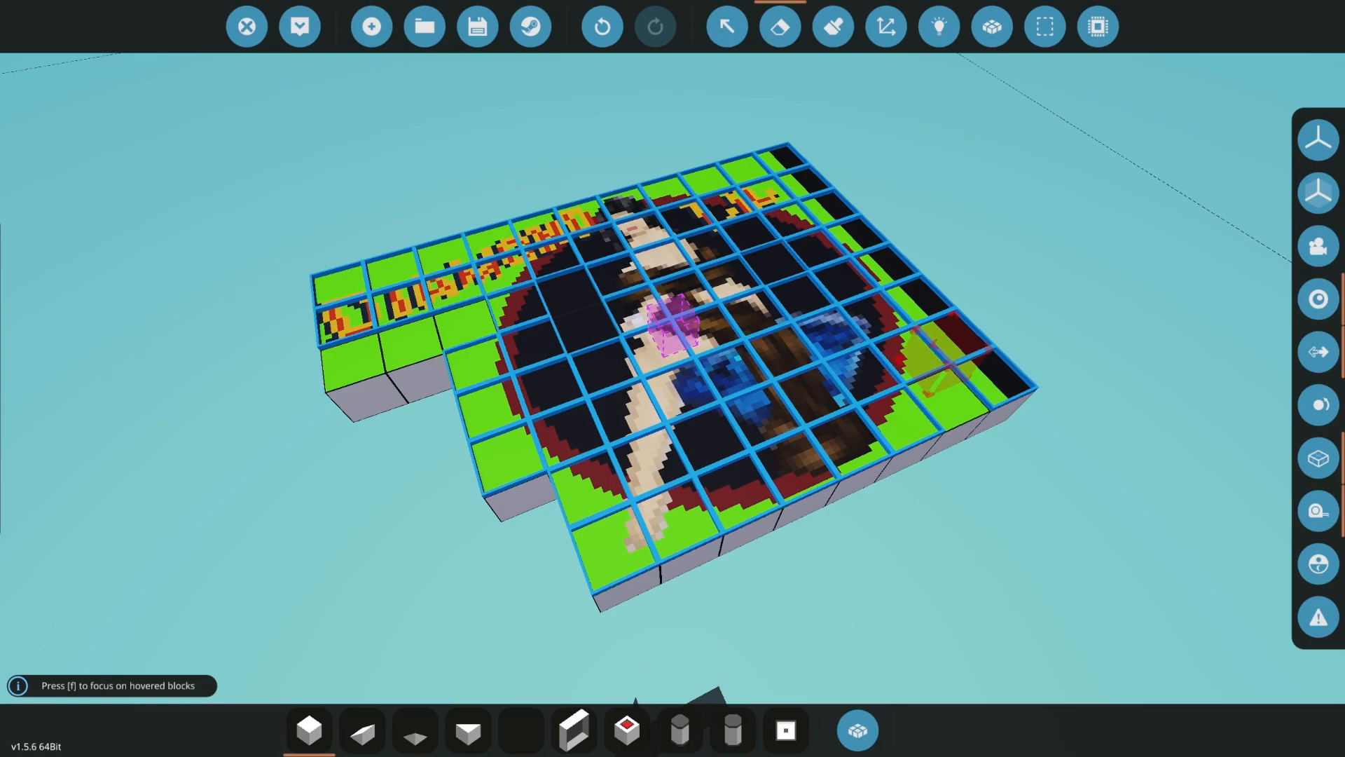
{"action": "left_click", "coordinate": [931, 356]}
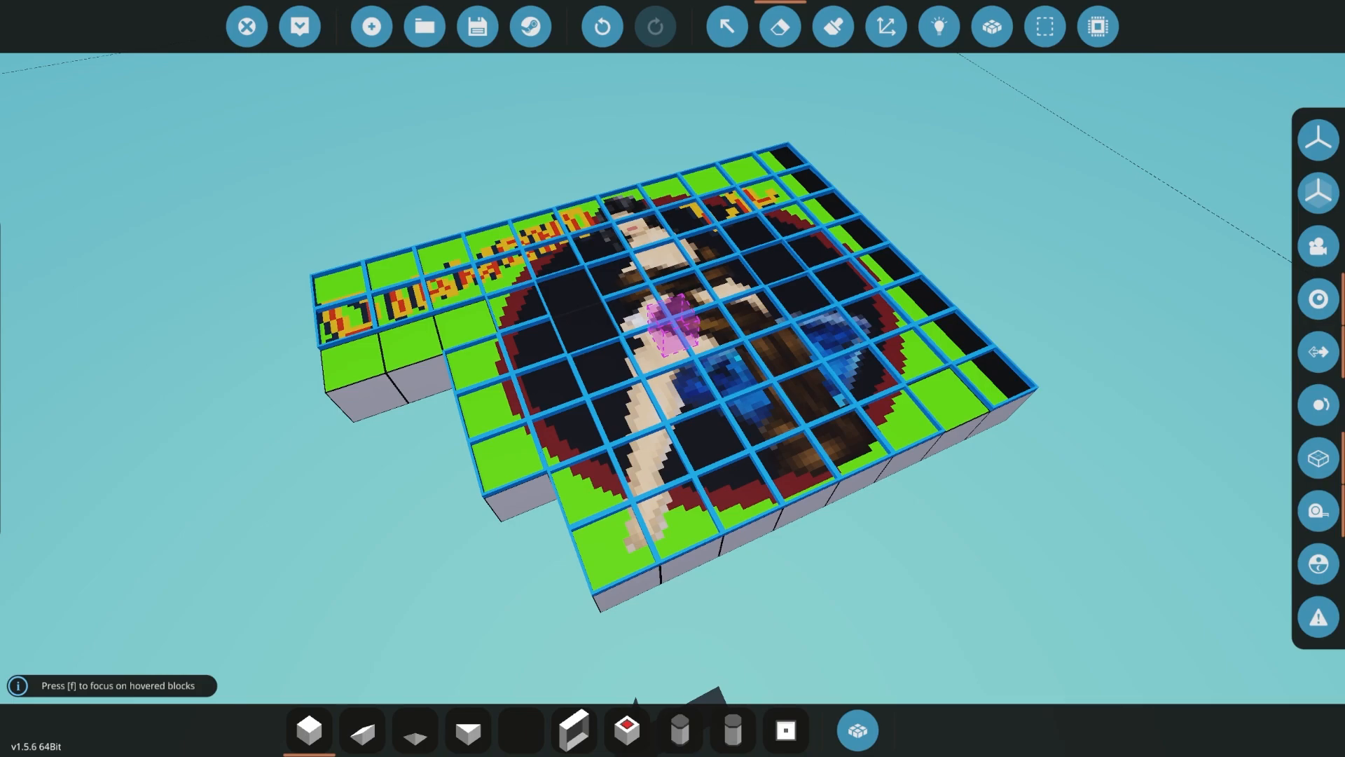
{"action": "left_click", "coordinate": [562, 309]}
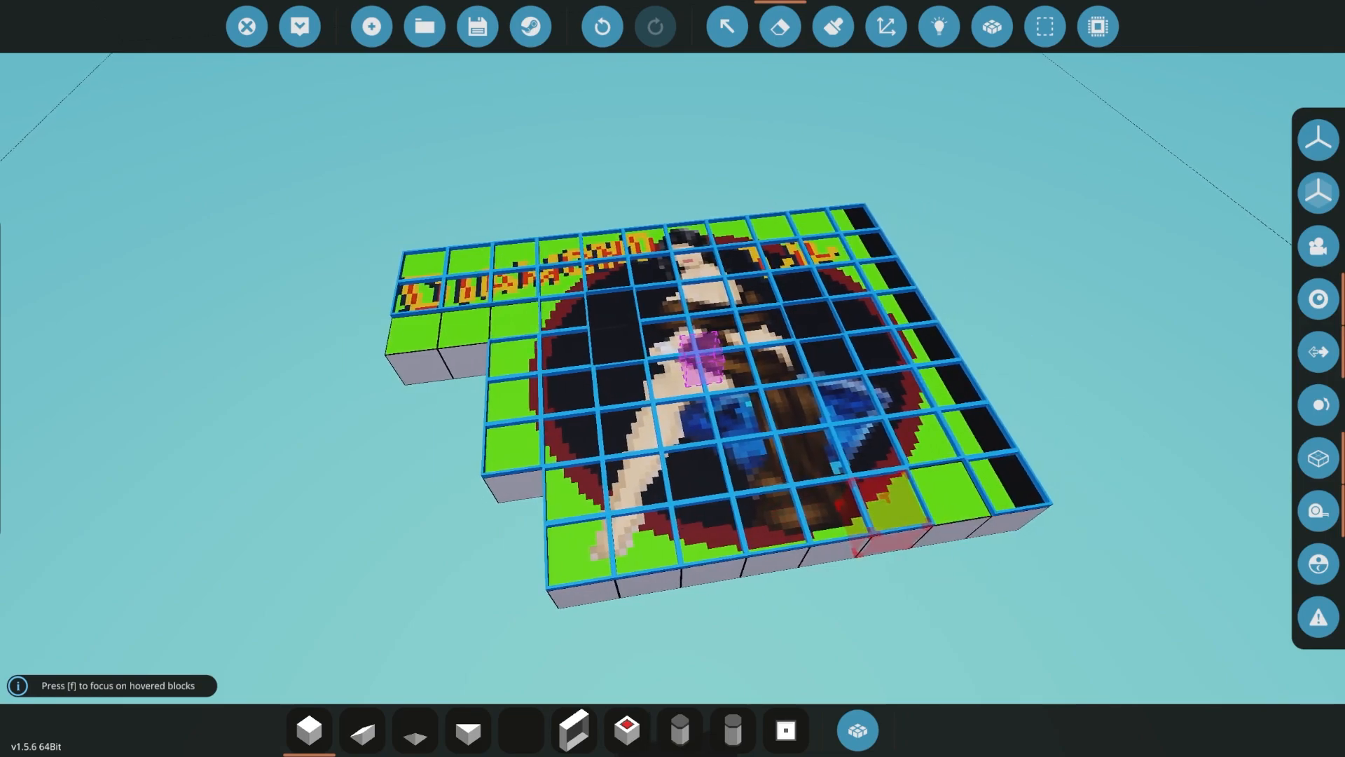
{"action": "scroll", "scroll_direction": "down", "scroll_amount": 3}
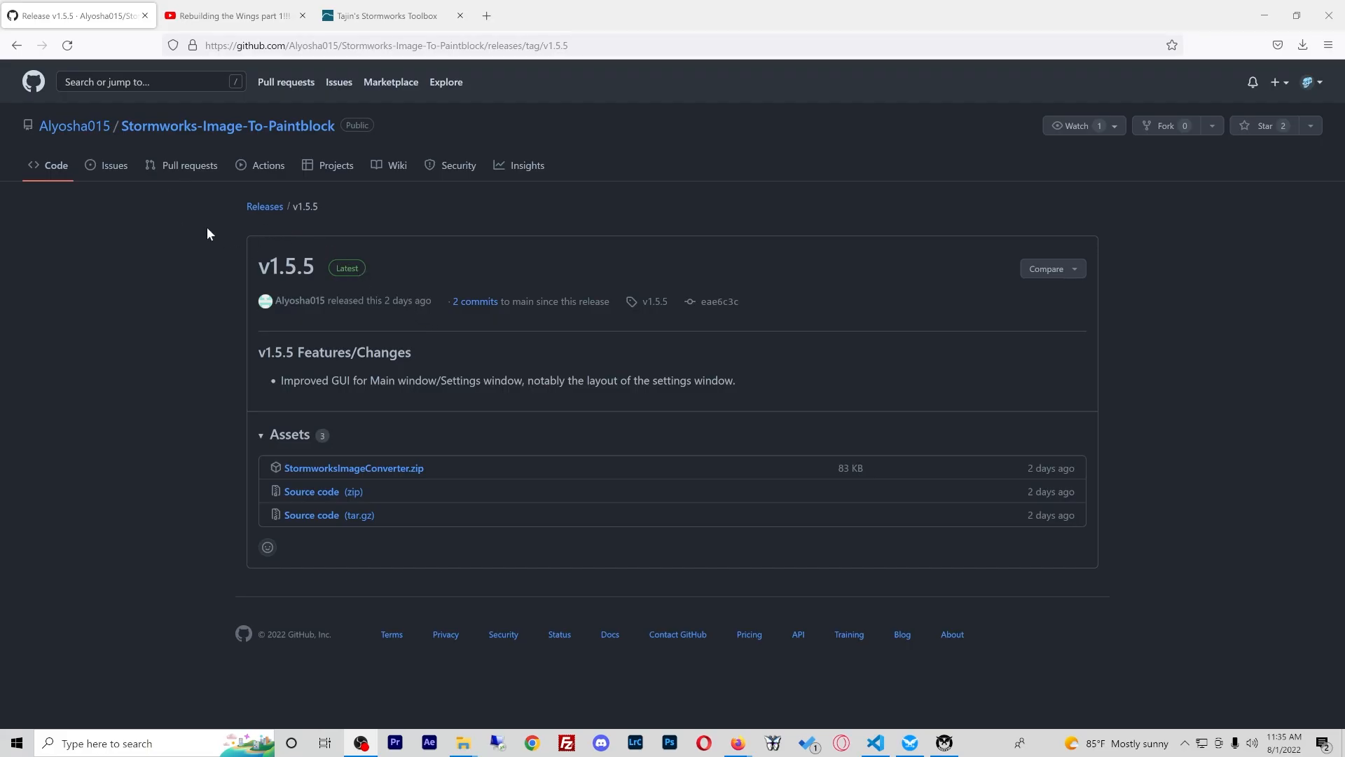
Browse the repo's Issues and new-issue form, then open Stormworks-Image-To-Paintblock from the owner's profile
{"action": "left_click", "coordinate": [113, 164]}
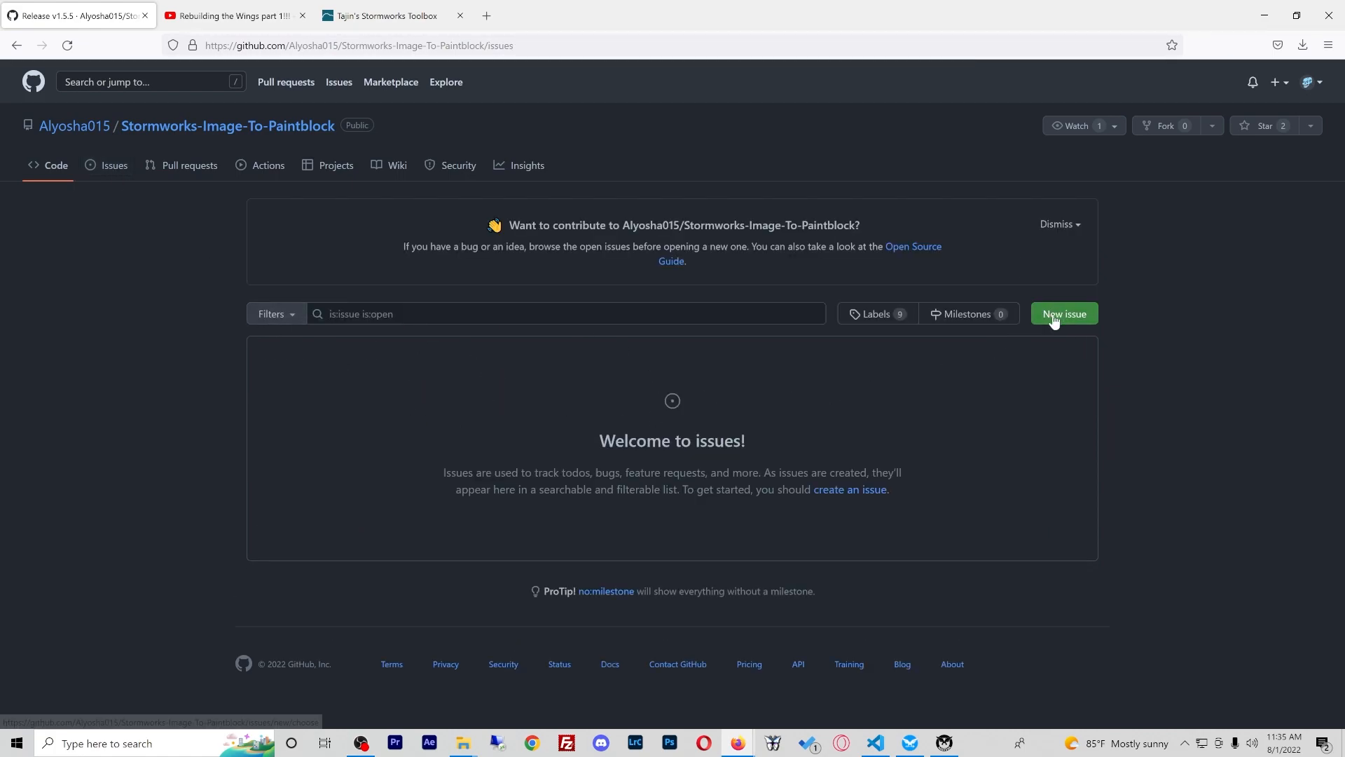
{"action": "left_click", "coordinate": [1063, 314]}
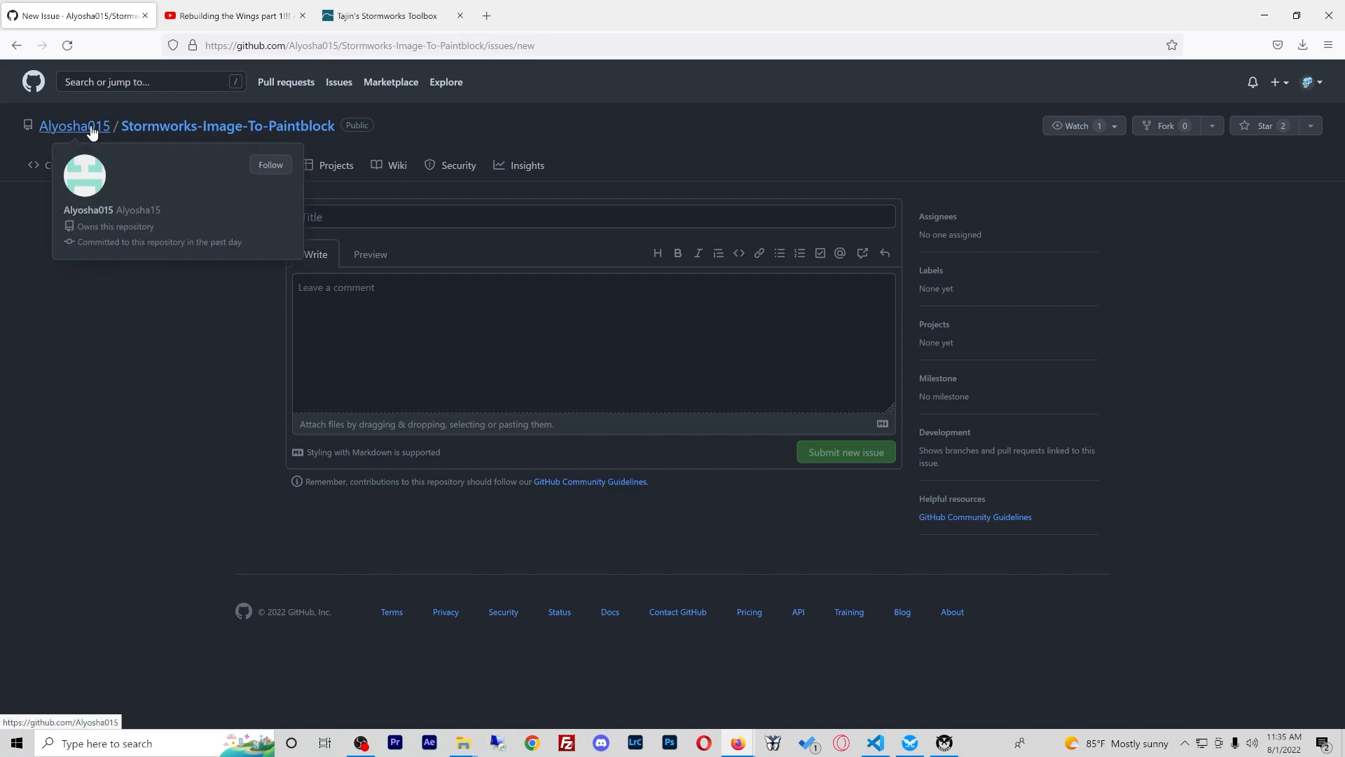
{"action": "left_click", "coordinate": [75, 125]}
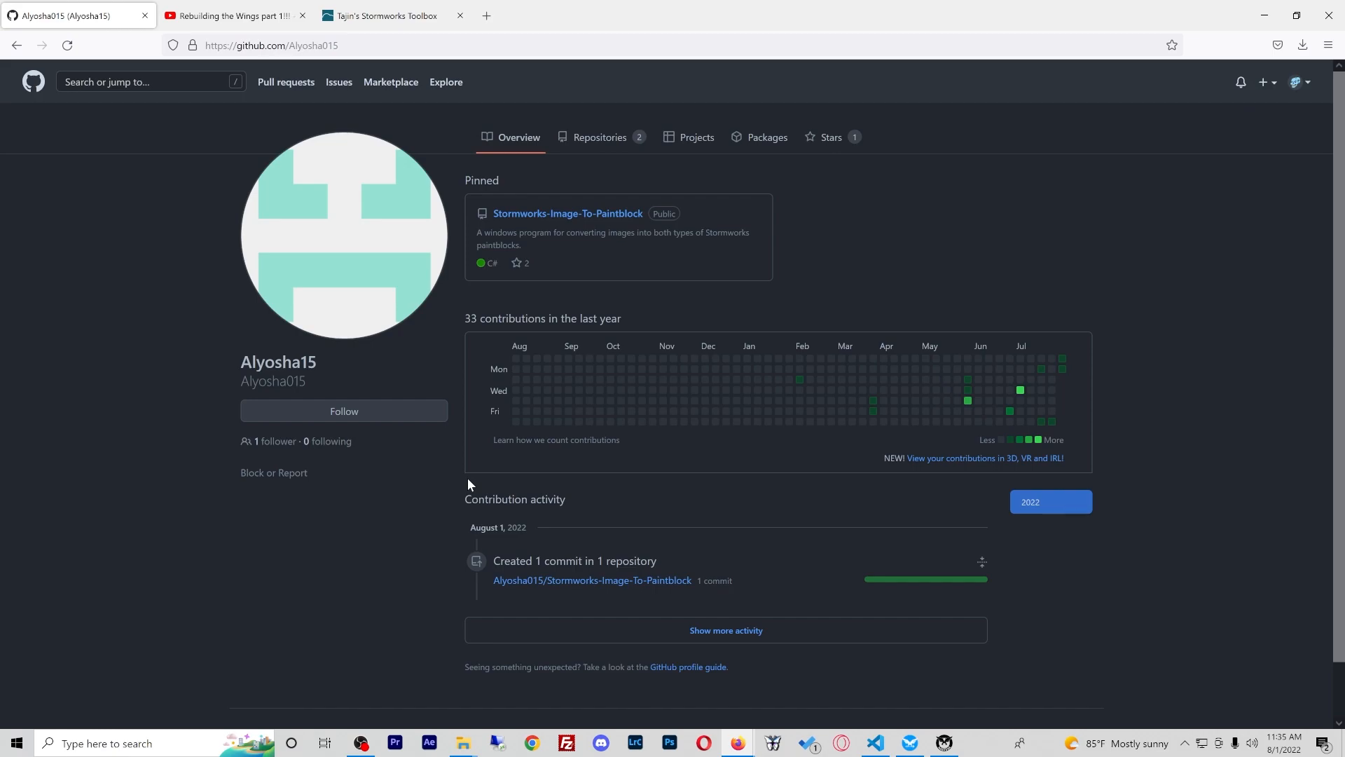
{"action": "left_click", "coordinate": [567, 213]}
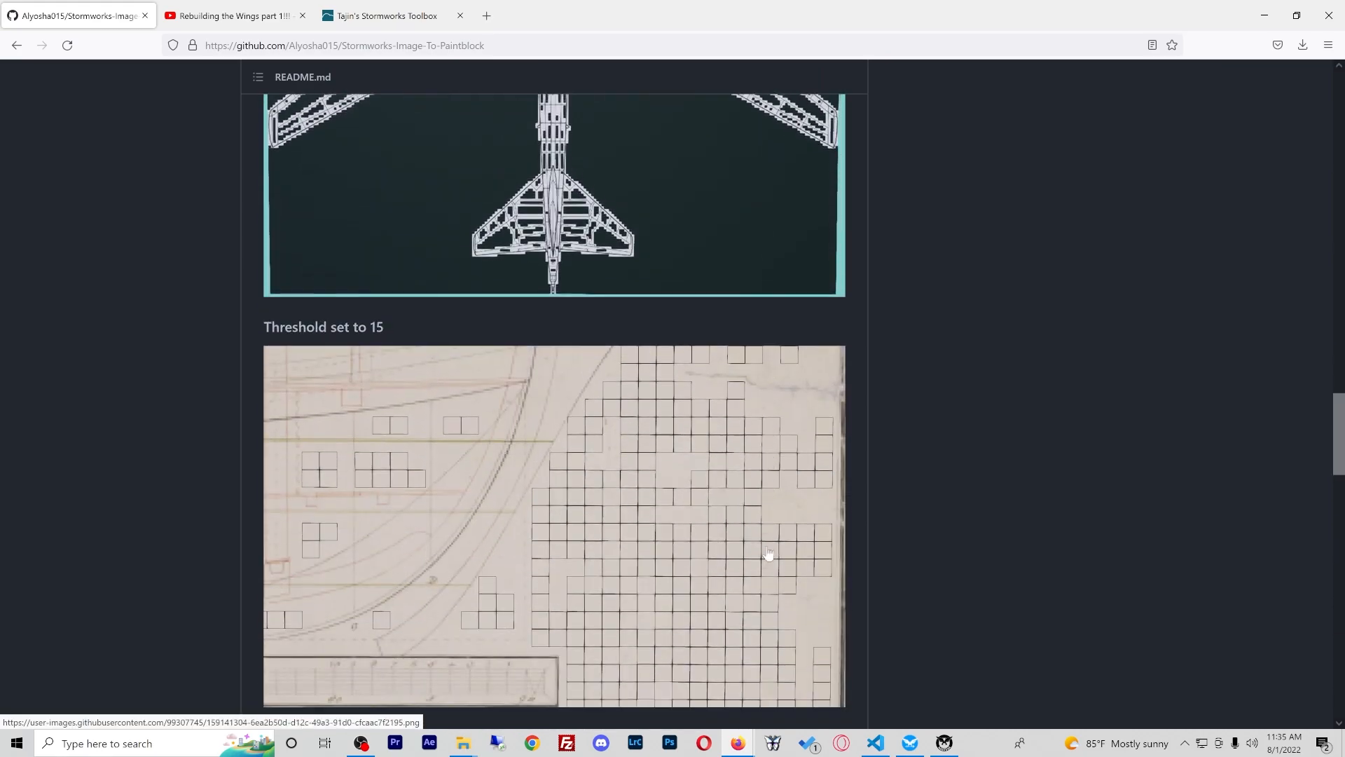
{"action": "scroll", "scroll_direction": "up", "scroll_amount": 3}
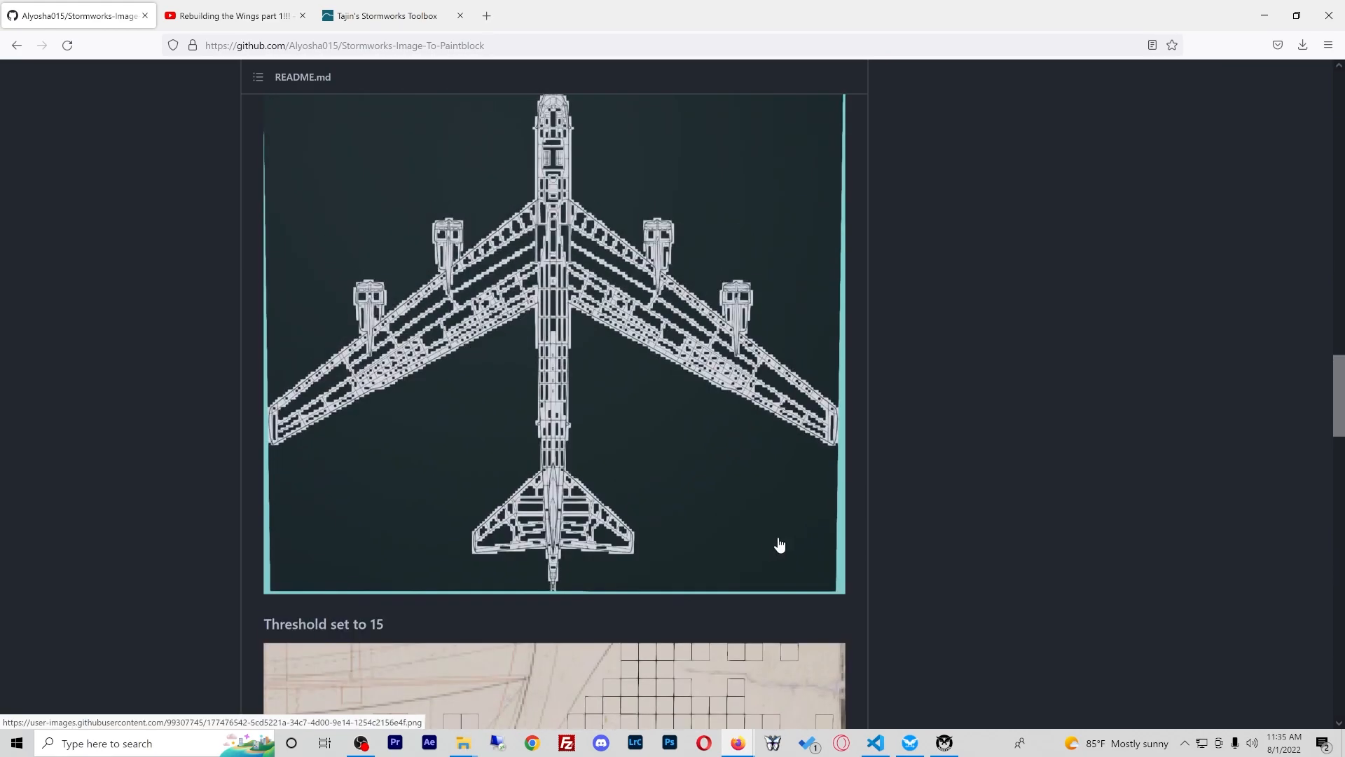
{"action": "mouse_move", "coordinate": [824, 539]}
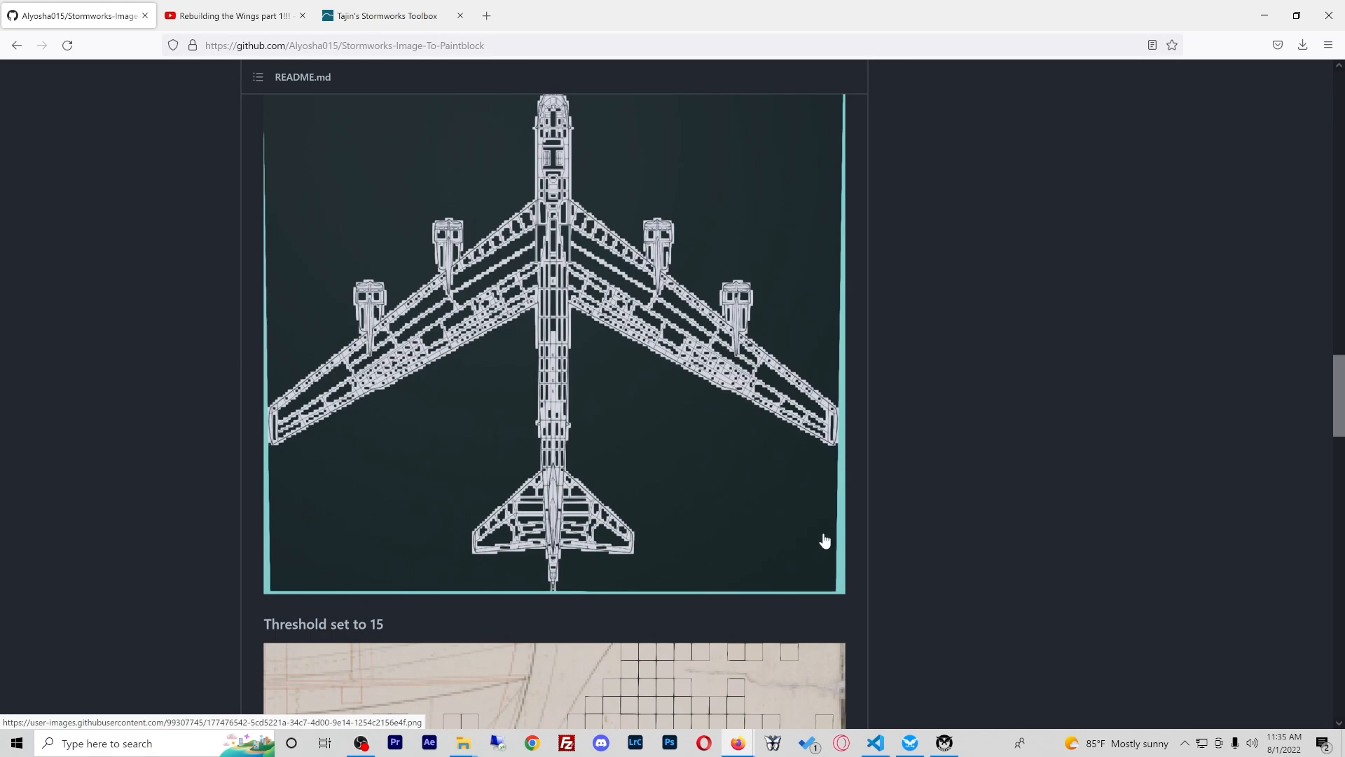